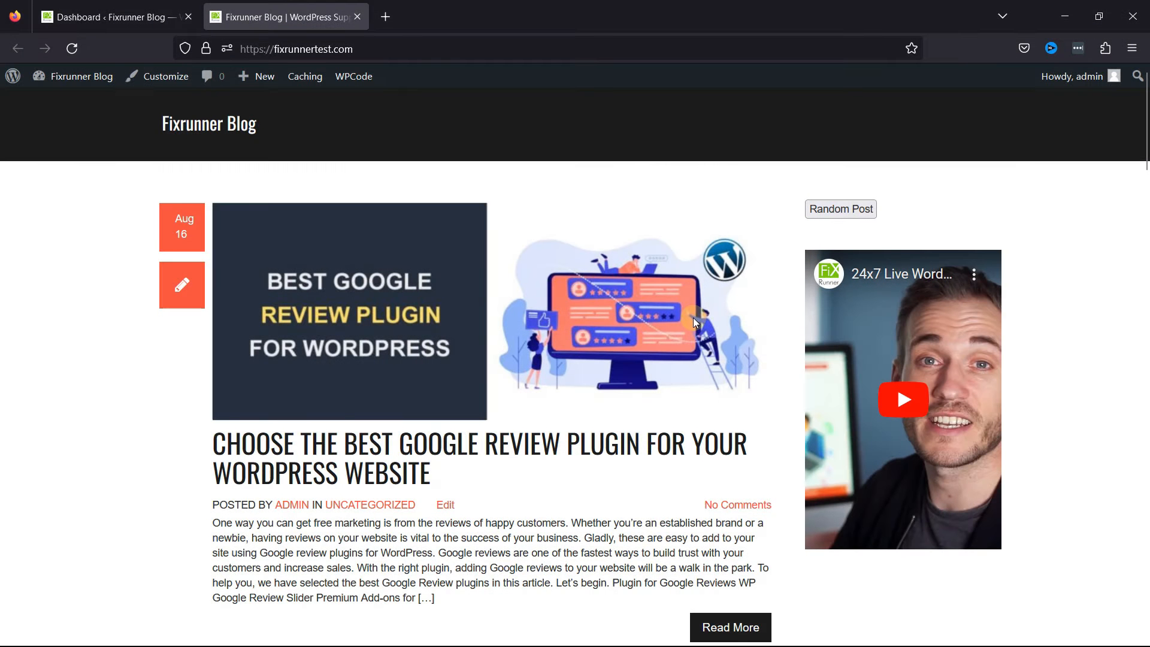
Return from the live Fixrunner Blog homepage to the WordPress admin Dashboard.
scroll(down, 3)
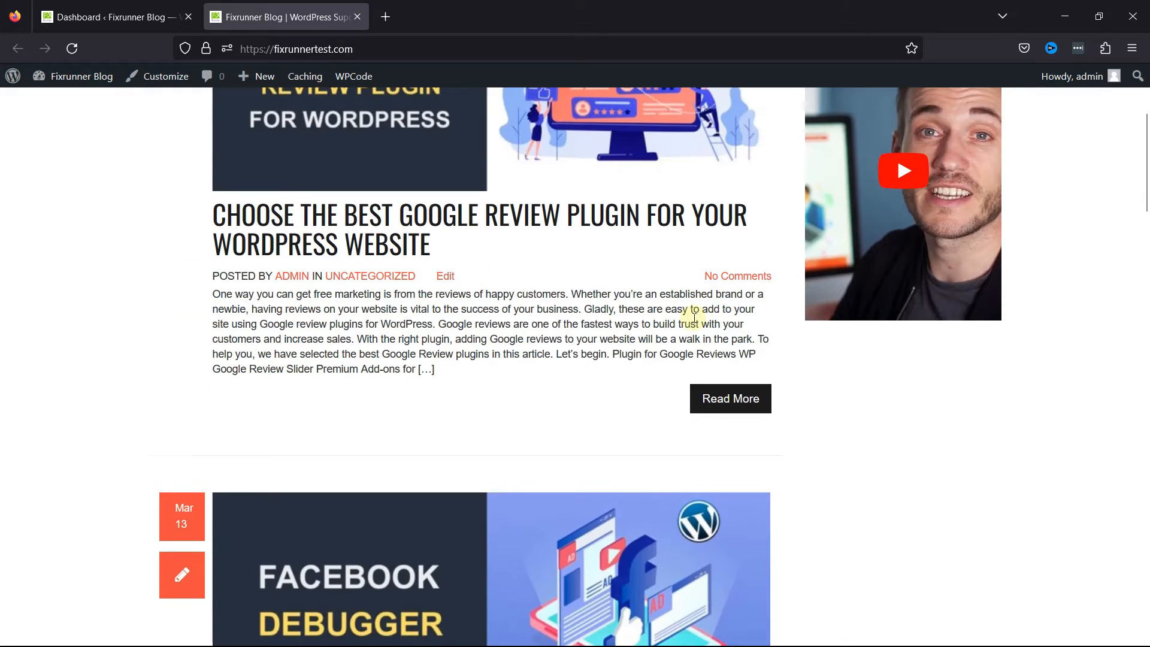
scroll(up, 3)
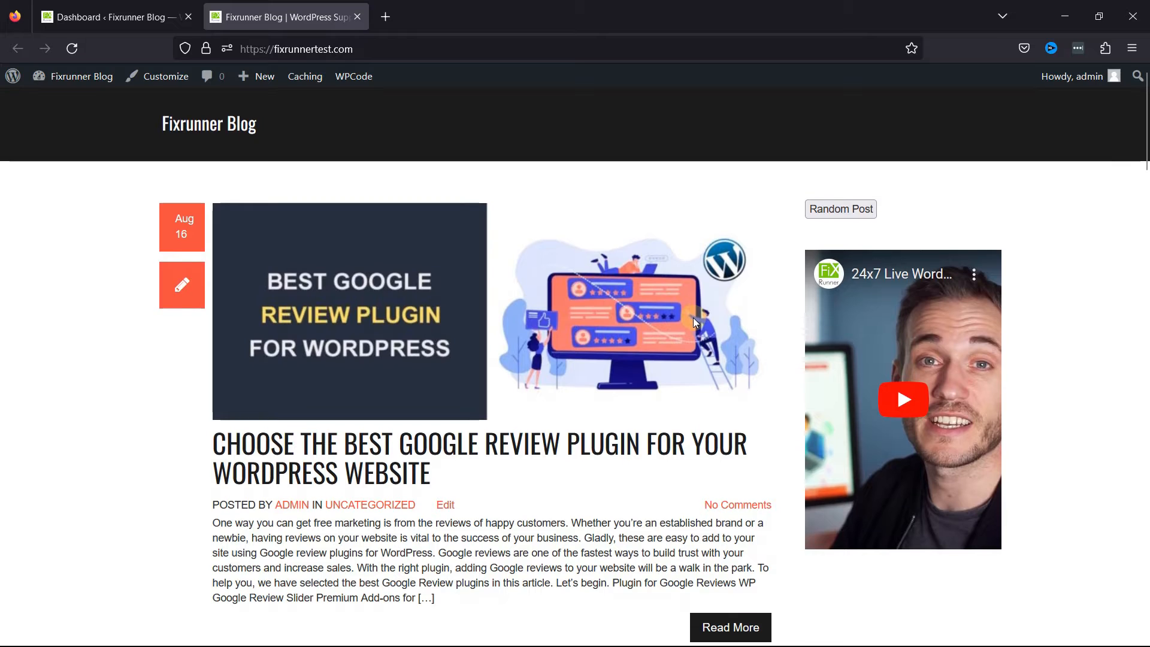
click(110, 15)
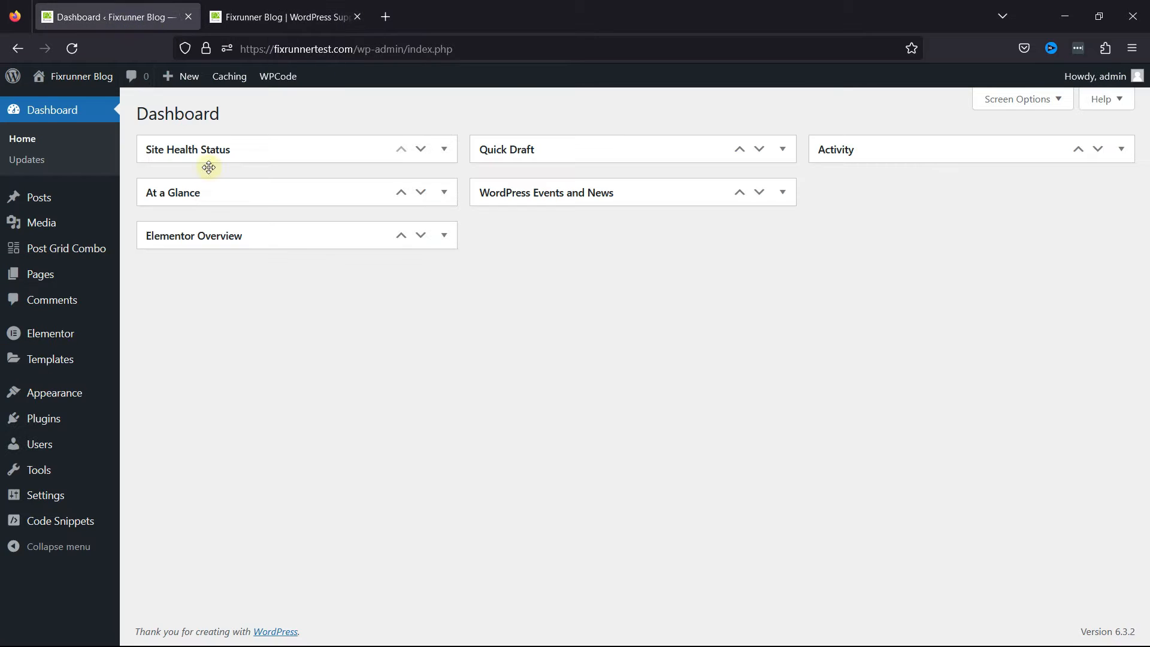
mouse_move(690, 346)
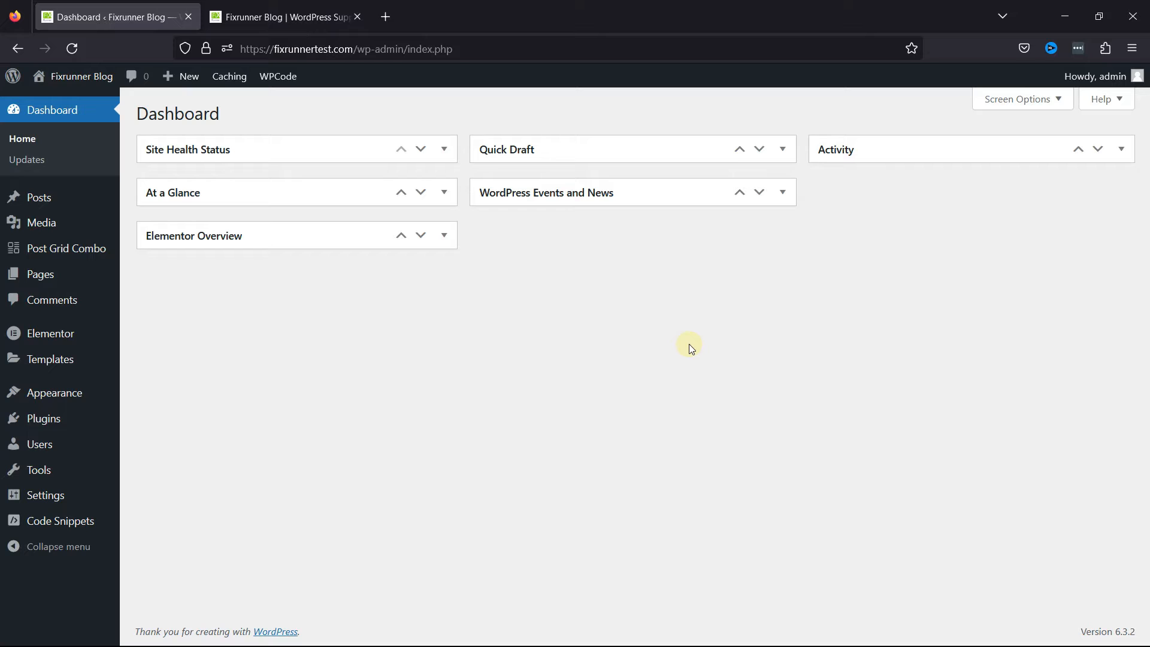
mouse_move(502, 397)
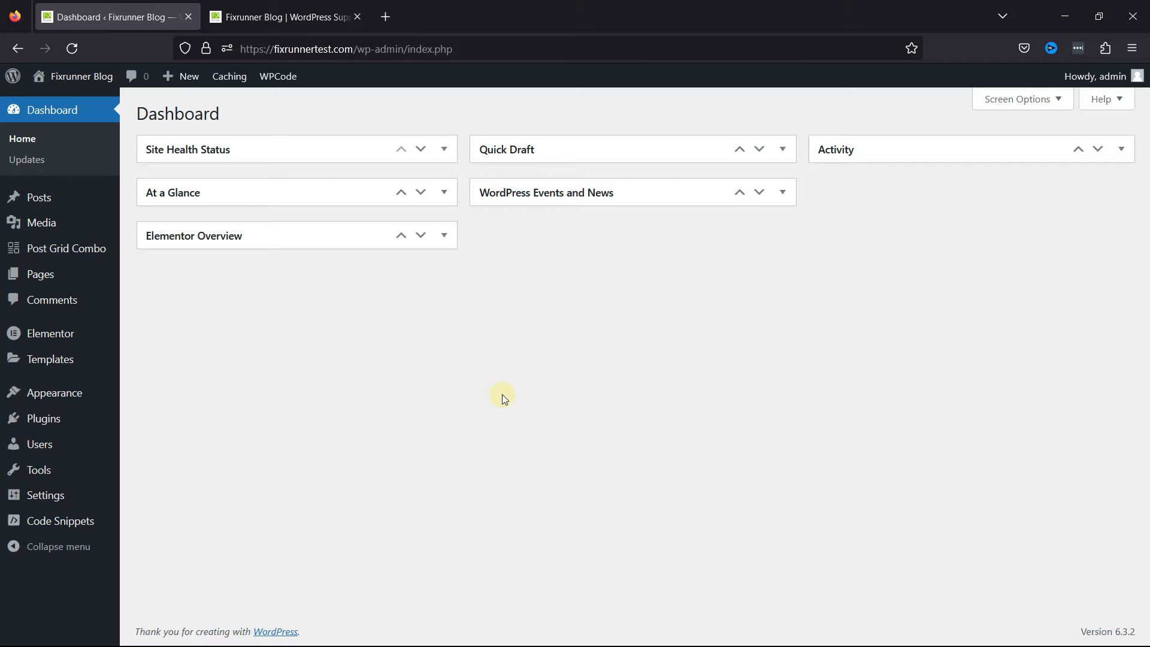
mouse_move(45, 495)
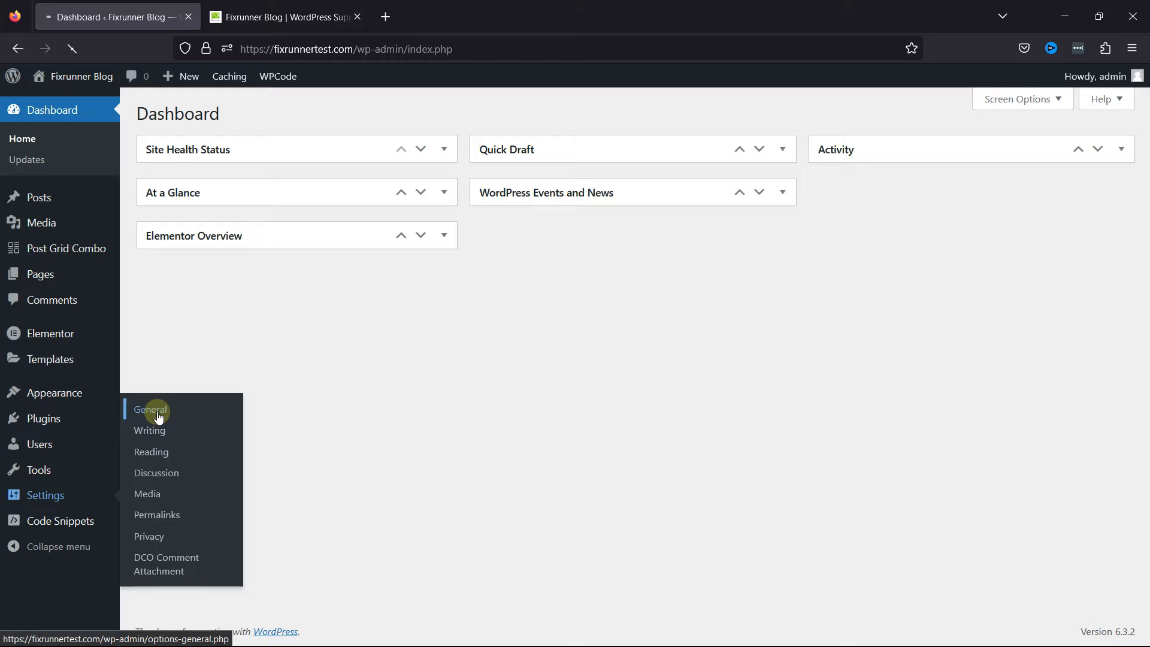
In Settings > General, enable 'Anyone can register' under Membership.
click(150, 409)
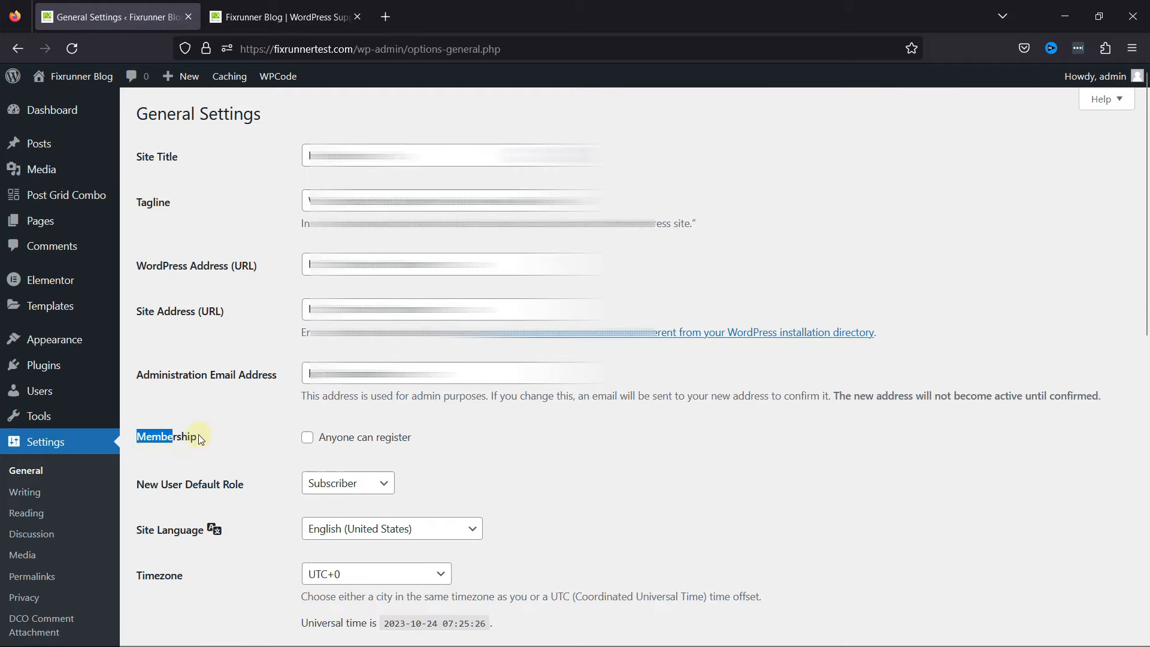
mouse_move(308, 437)
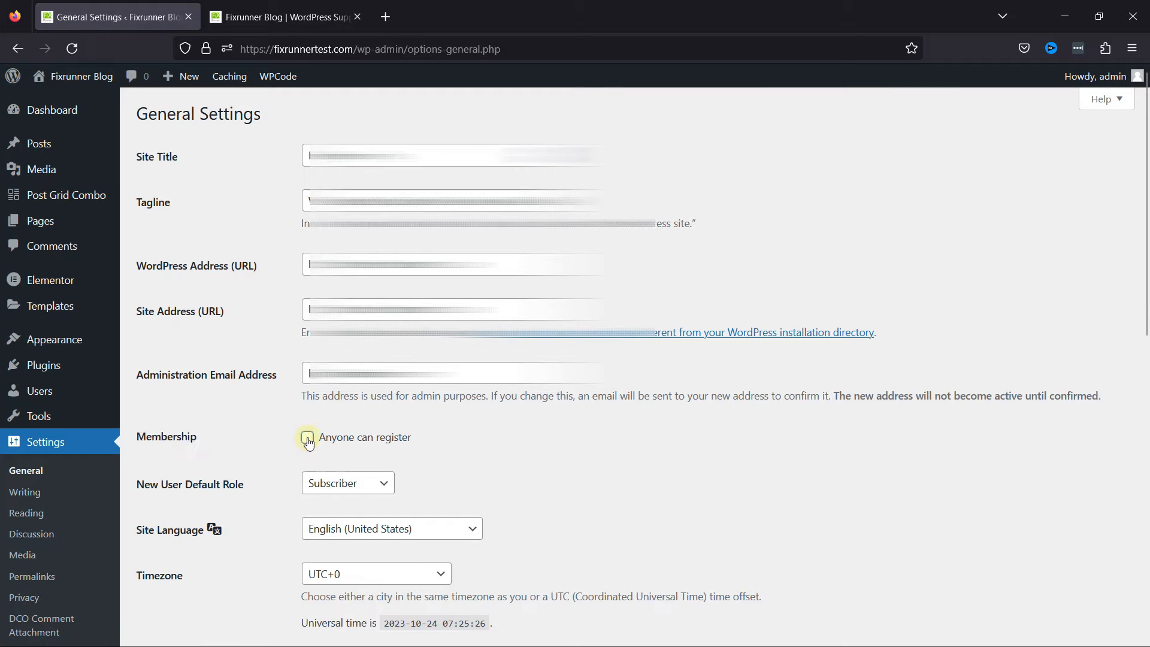
click(306, 437)
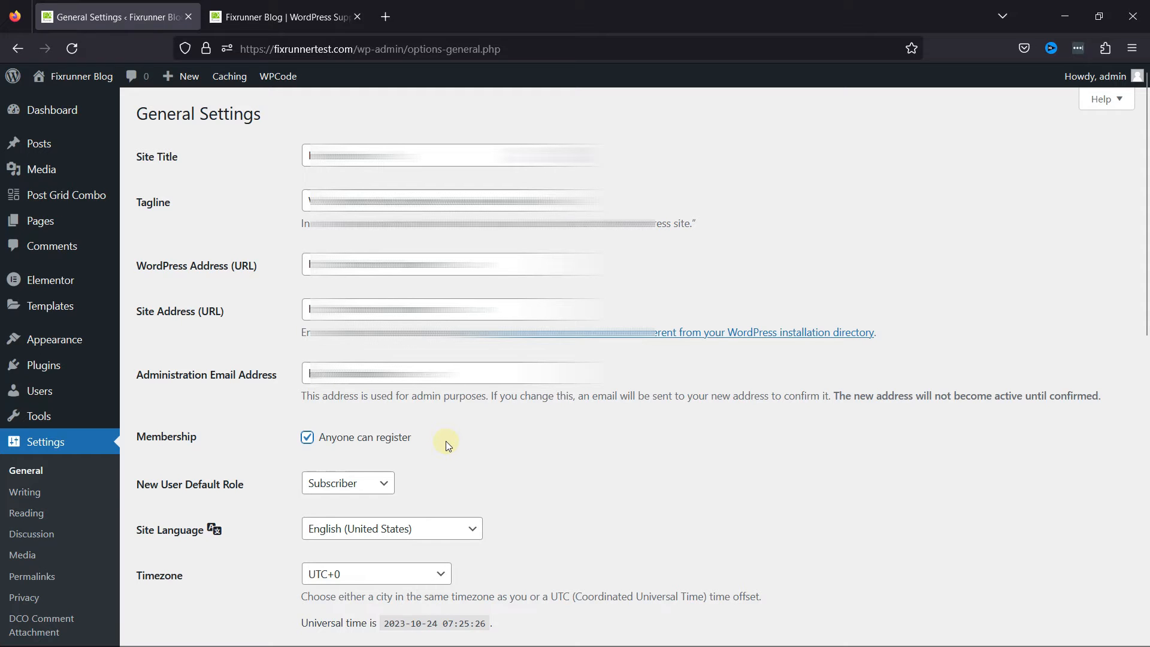
scroll(down, 3)
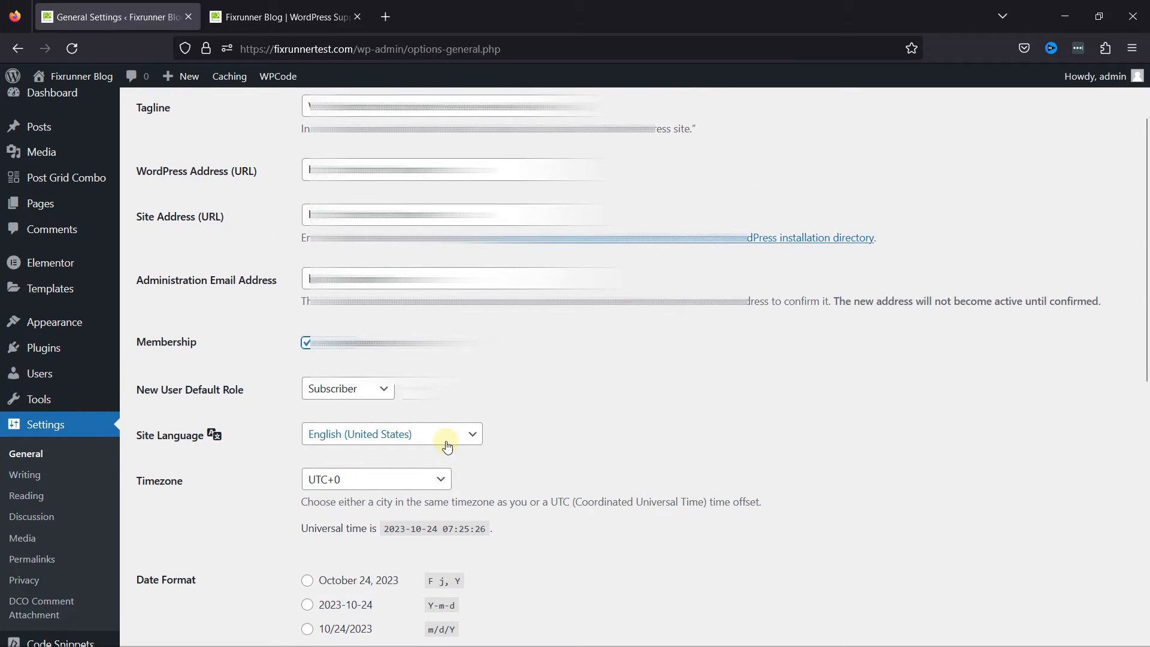
mouse_move(274, 394)
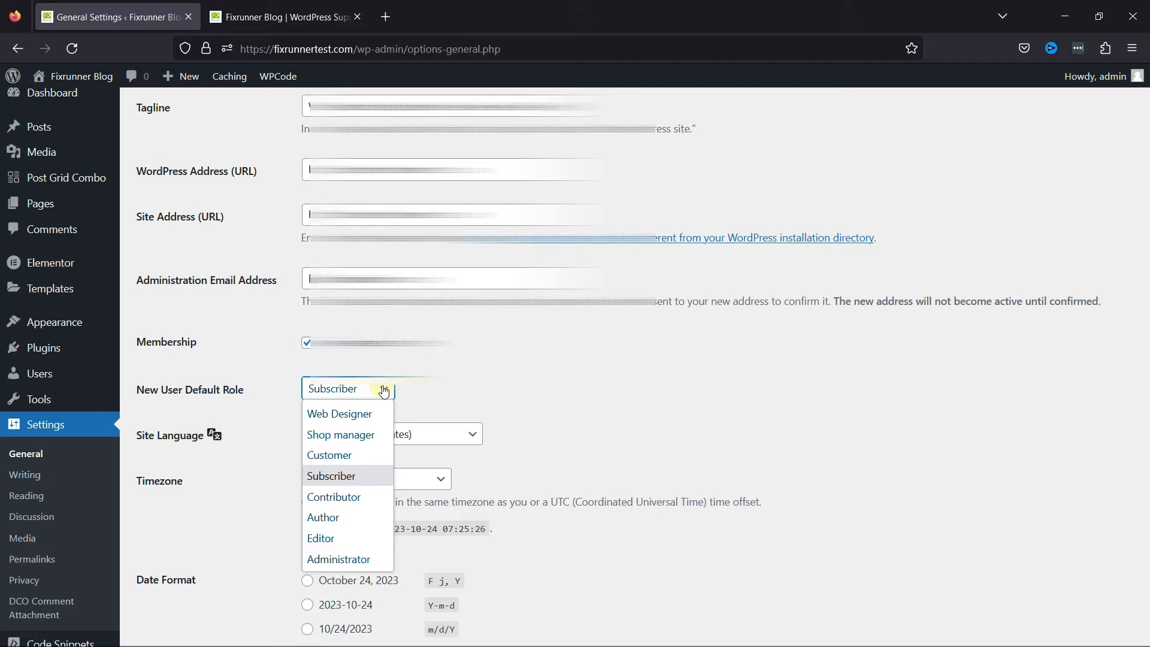
mouse_move(334, 497)
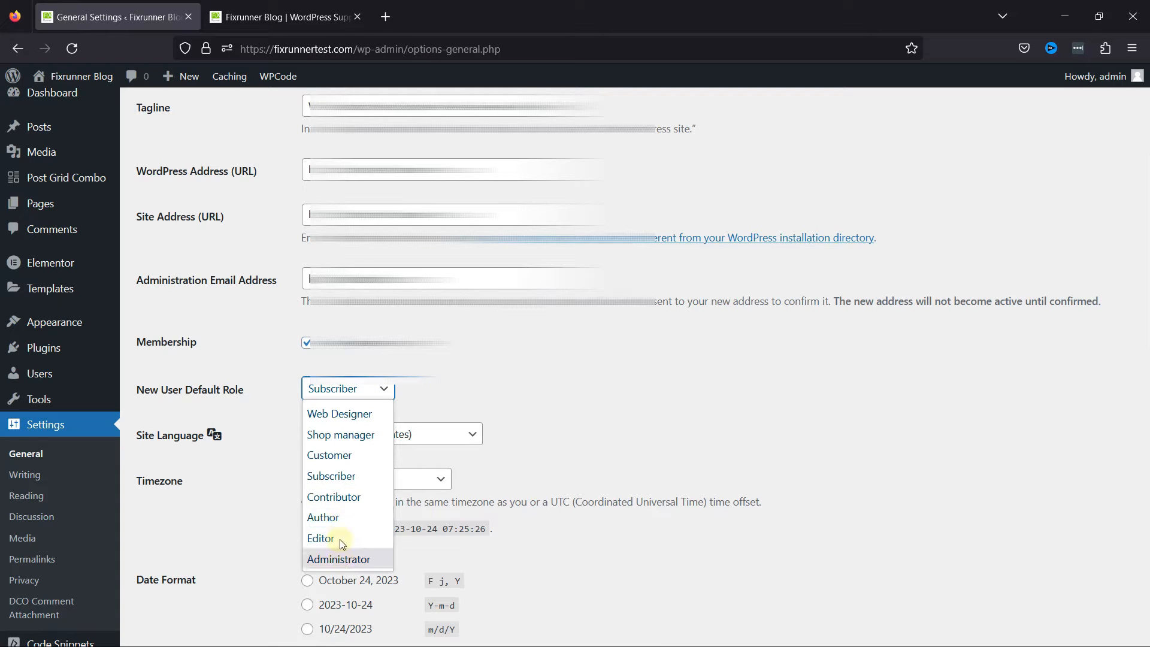
mouse_move(341, 538)
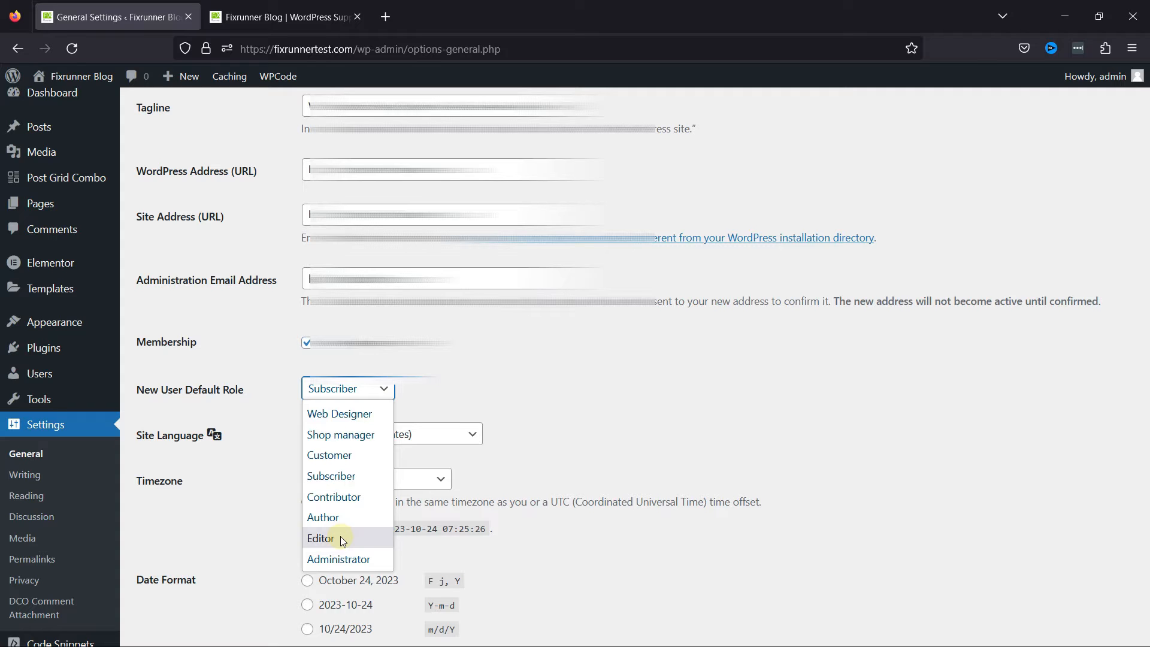
mouse_move(334, 496)
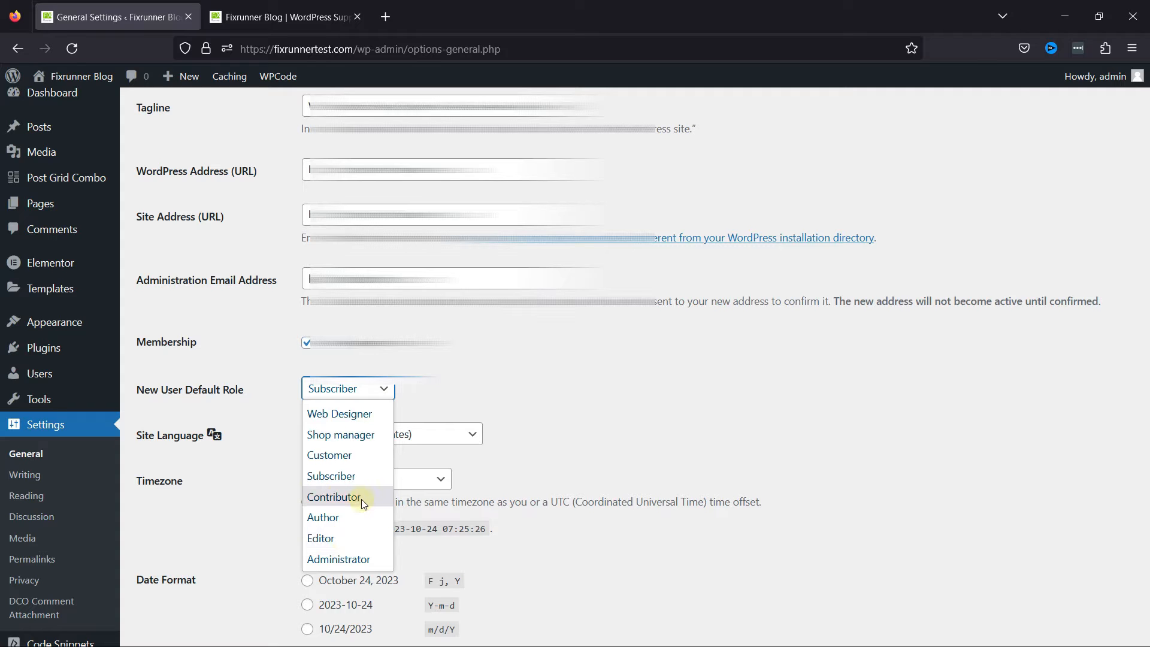
Set the New User Default Role to Contributor.
click(334, 496)
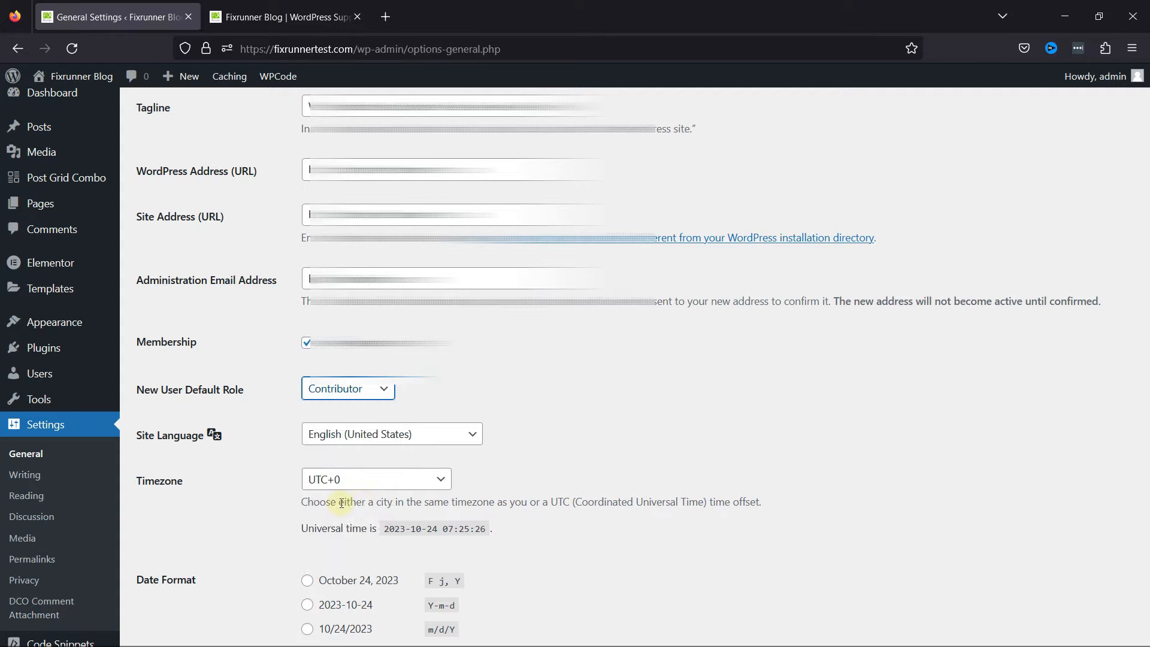
scroll(down, 3)
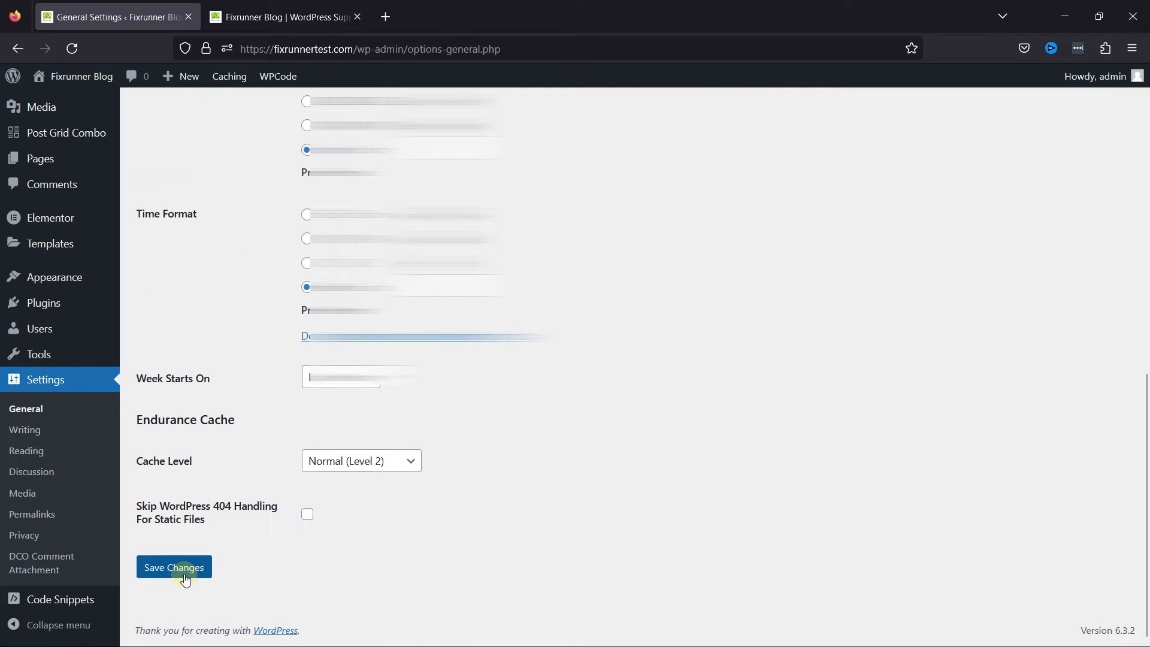
Save the General Settings changes and switch back to the live site.
click(174, 566)
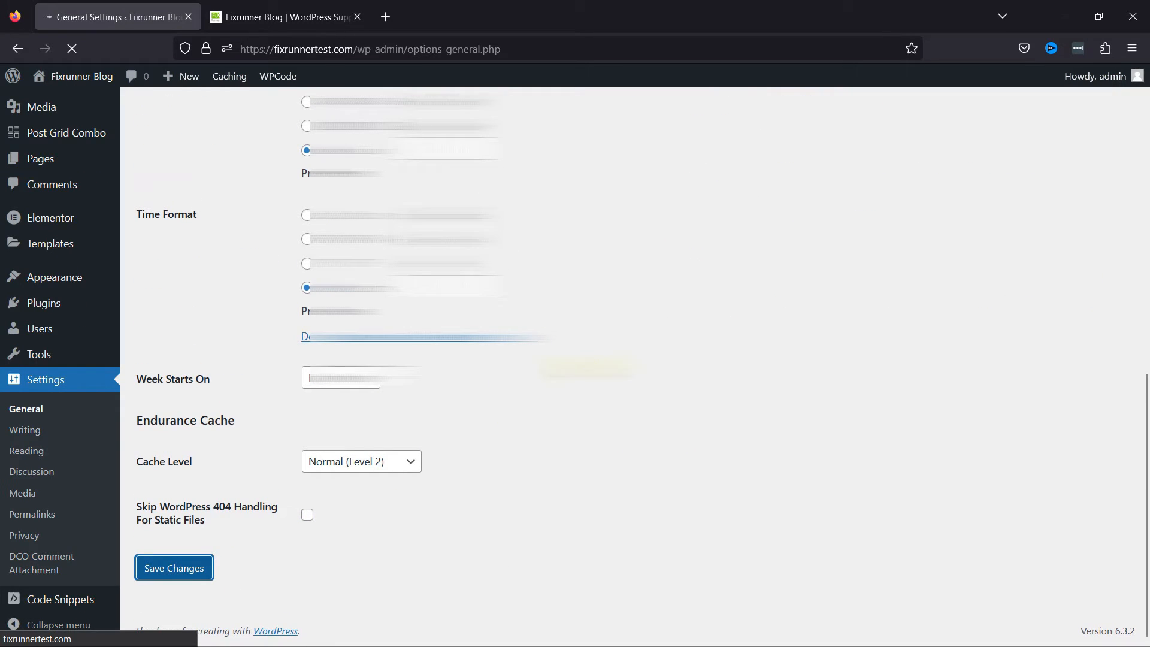
click(173, 566)
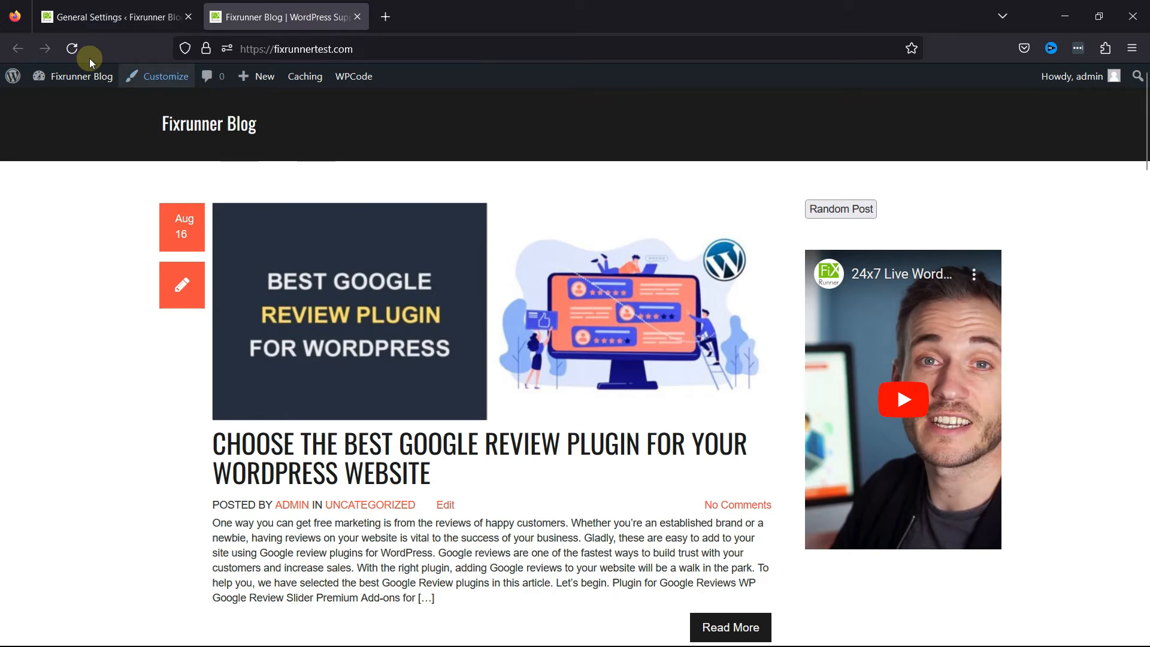
Reload the front page and start entering the site URL in a private window.
click(72, 48)
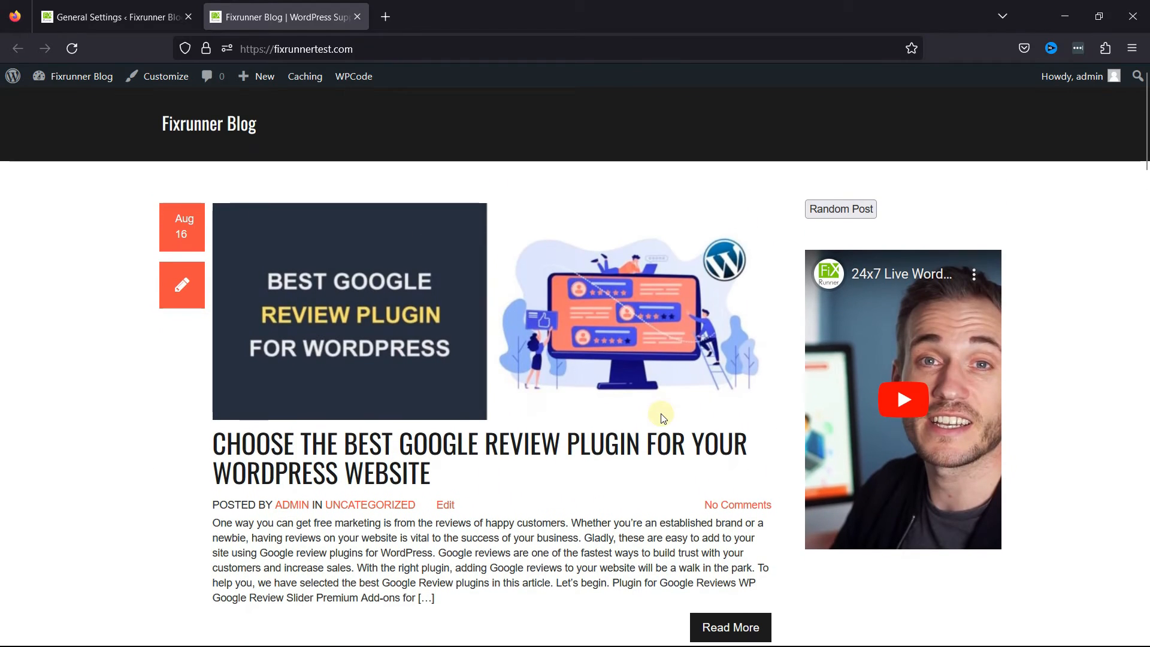
mouse_move(490, 321)
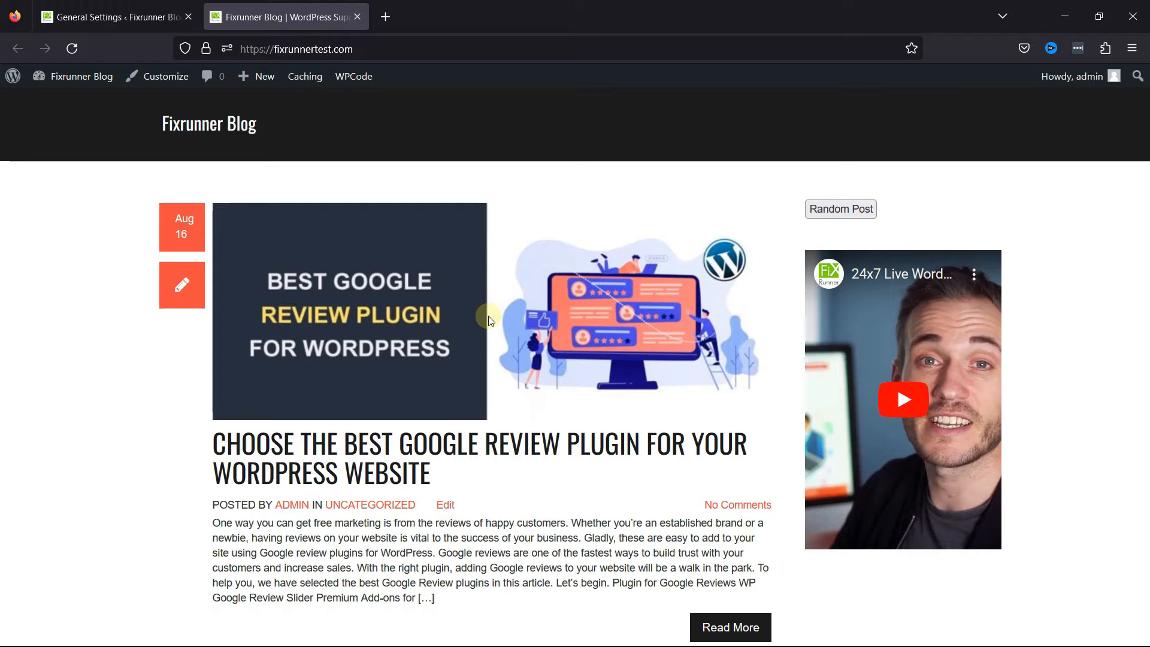
mouse_move(352, 77)
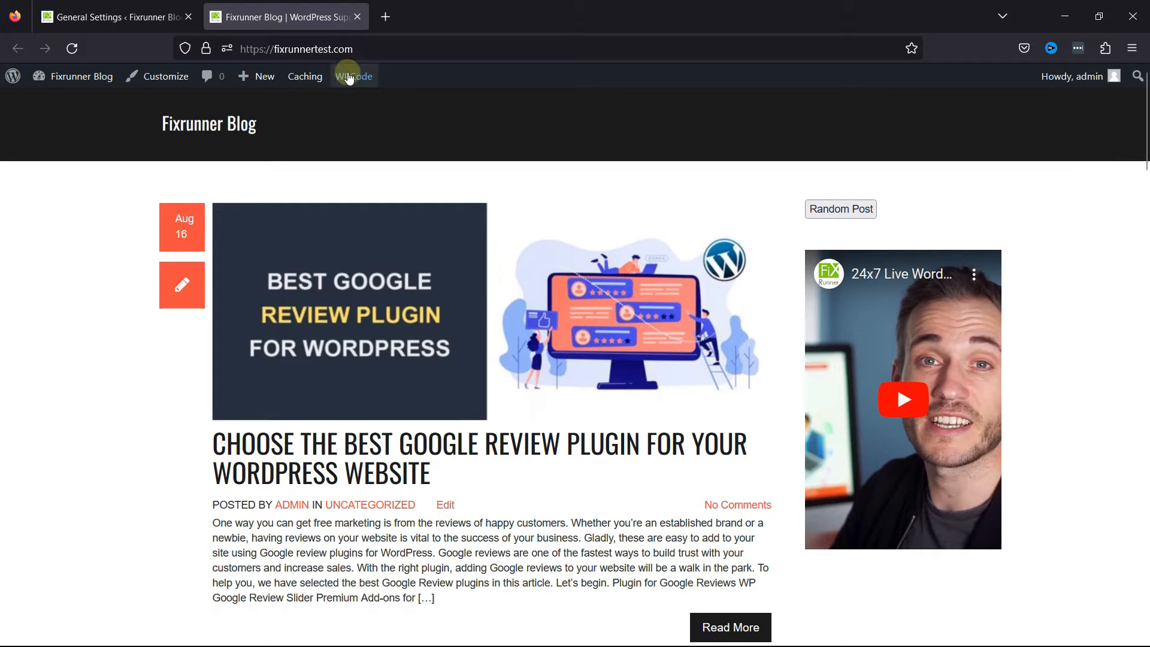
click(296, 48)
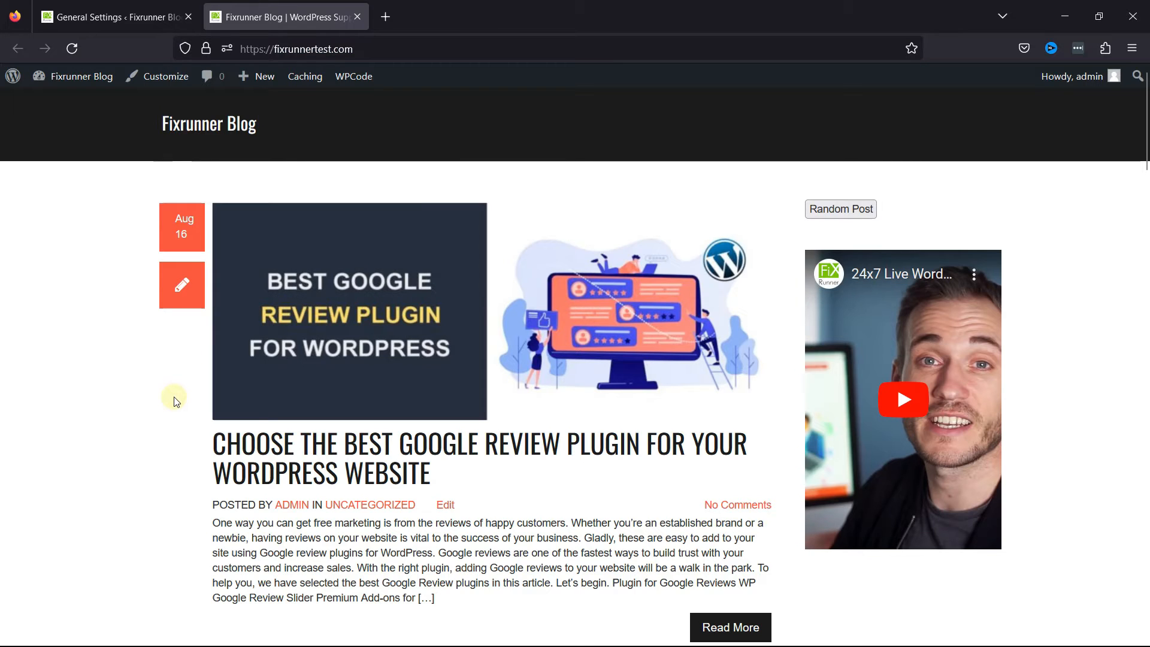
mouse_move(1132, 48)
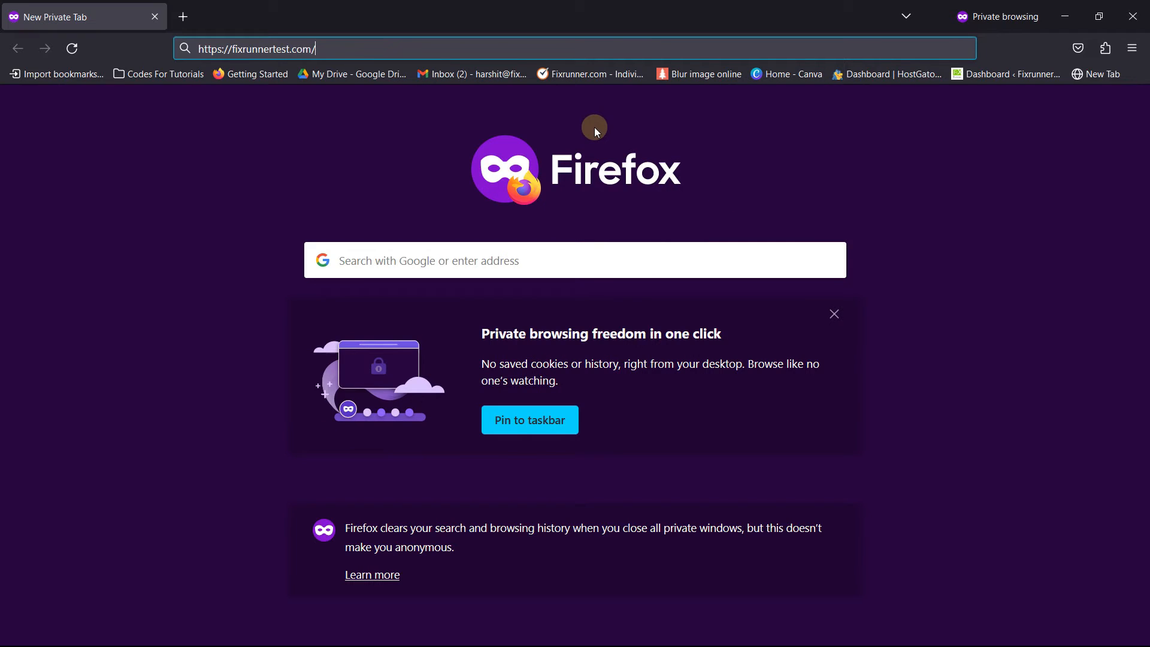
Open the wp-admin/ login page in the private window, showing the new Register link.
text(wp-admin/)
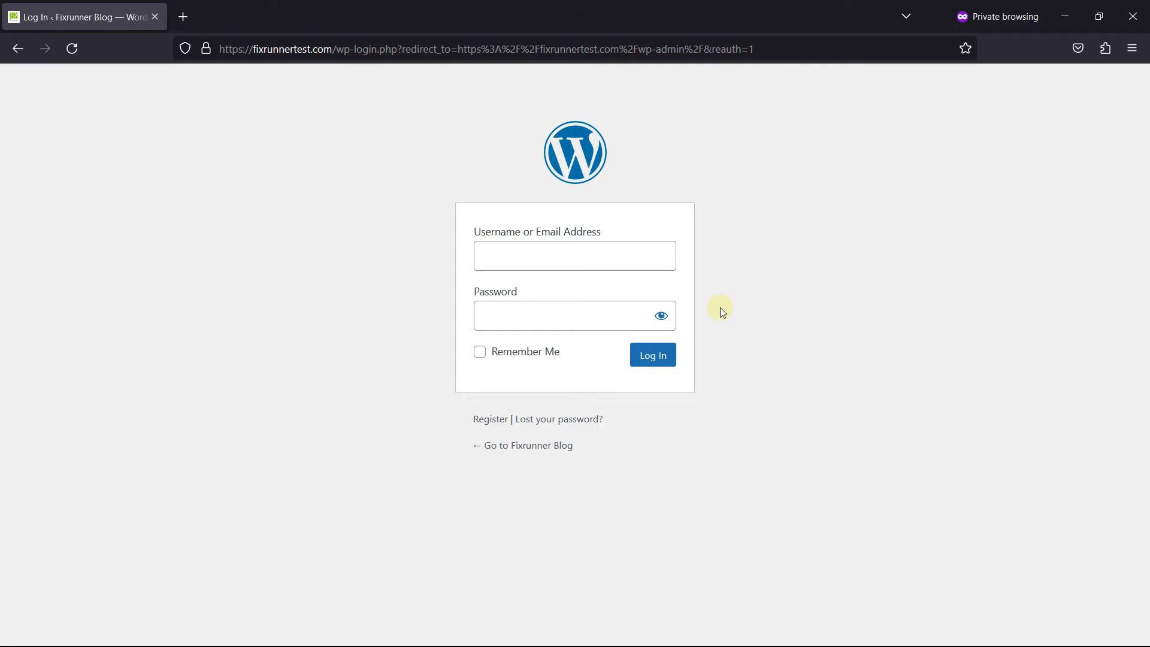
mouse_move(740, 380)
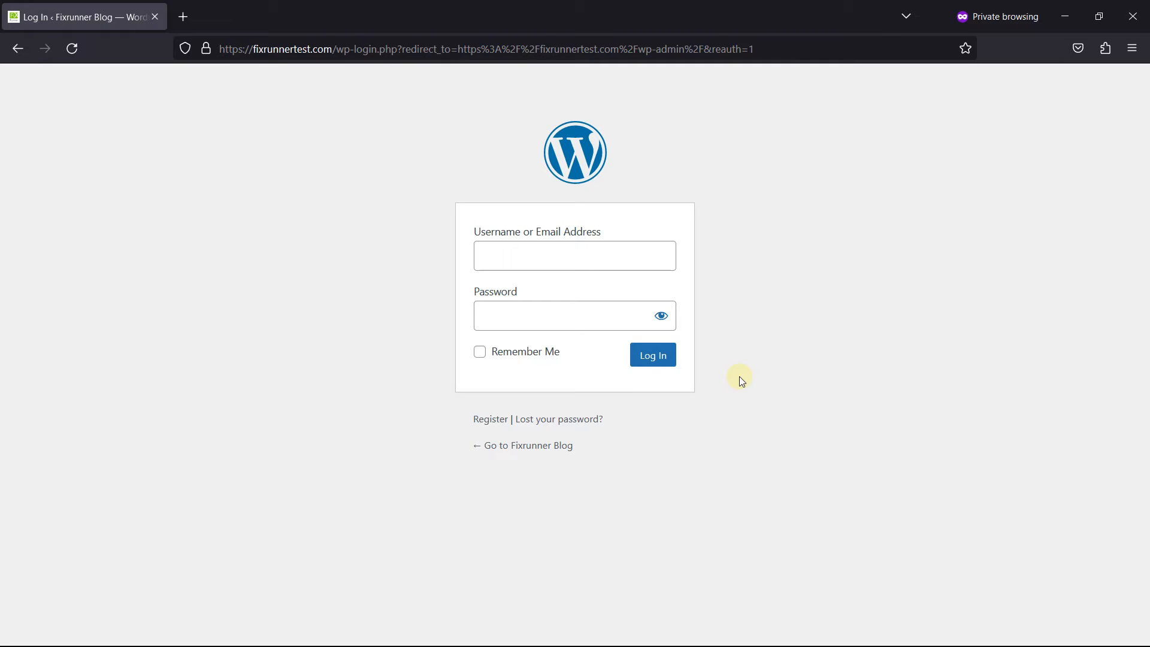
mouse_move(660, 451)
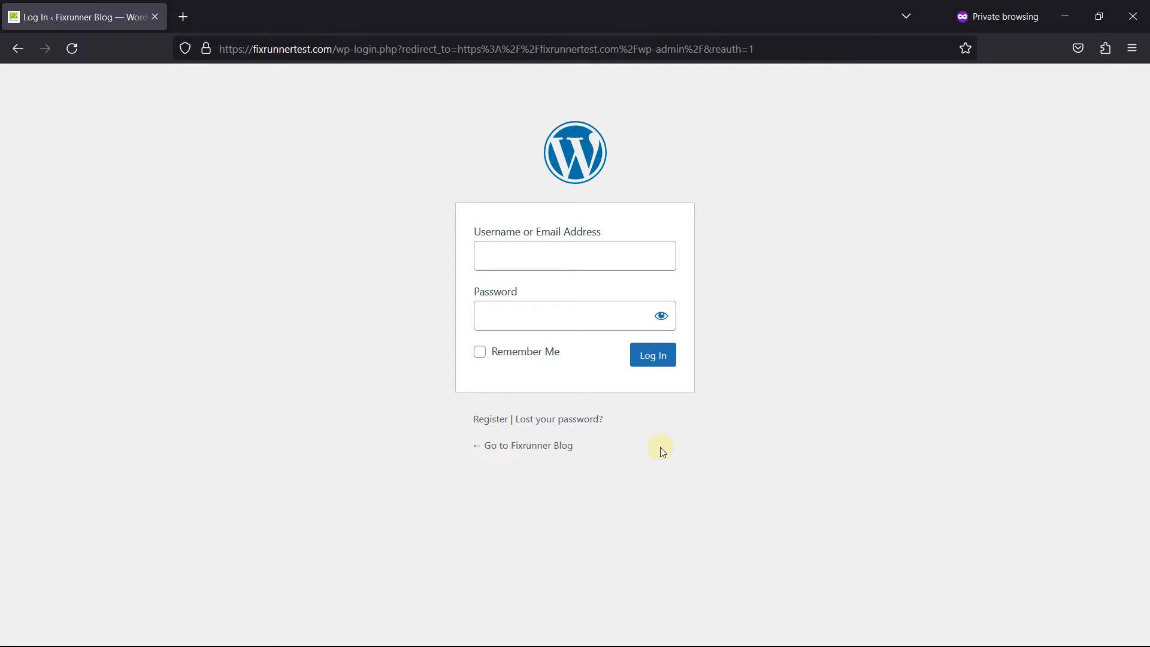
mouse_move(491, 420)
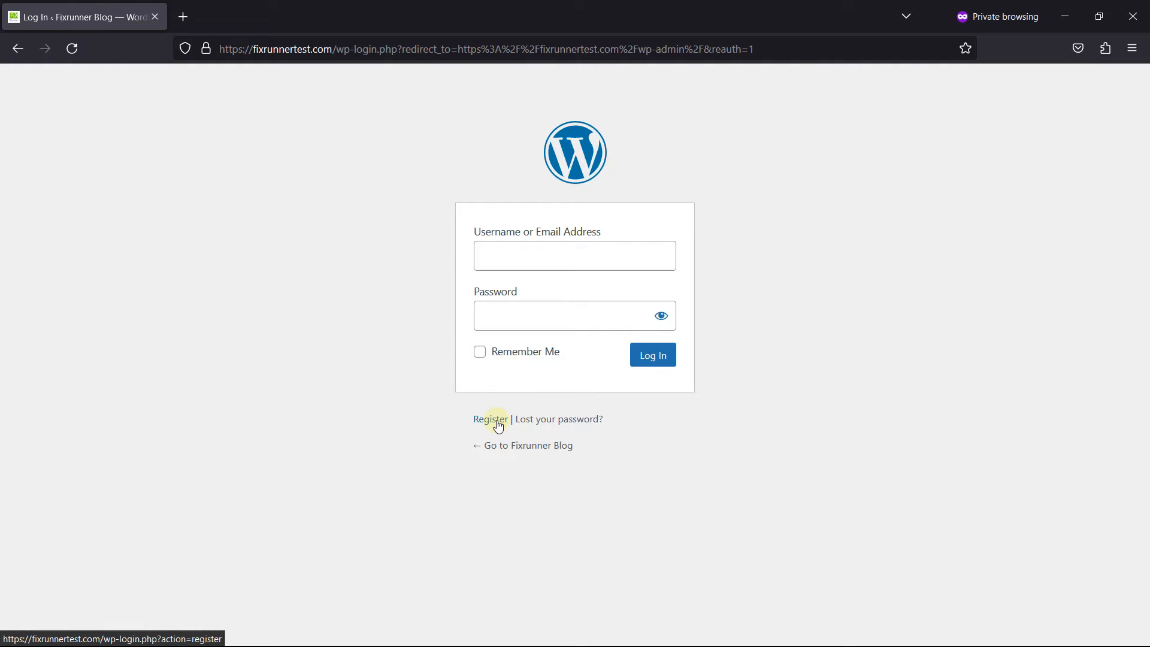
mouse_move(497, 434)
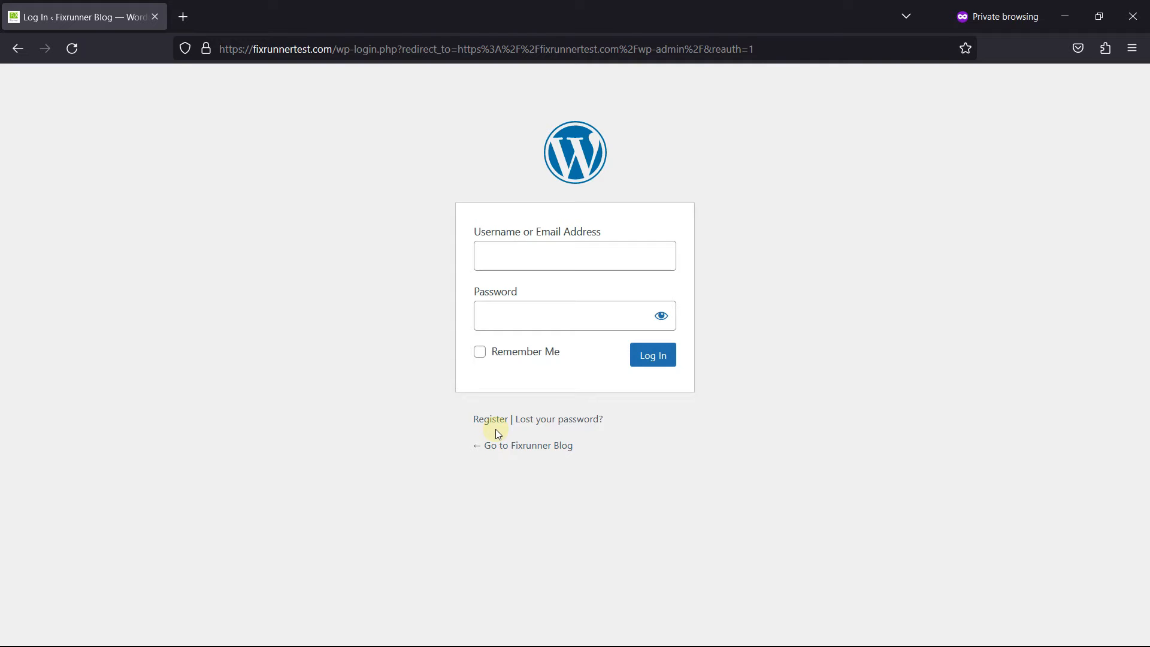
View the public registration form, then switch back to the logged-in browser window.
click(490, 419)
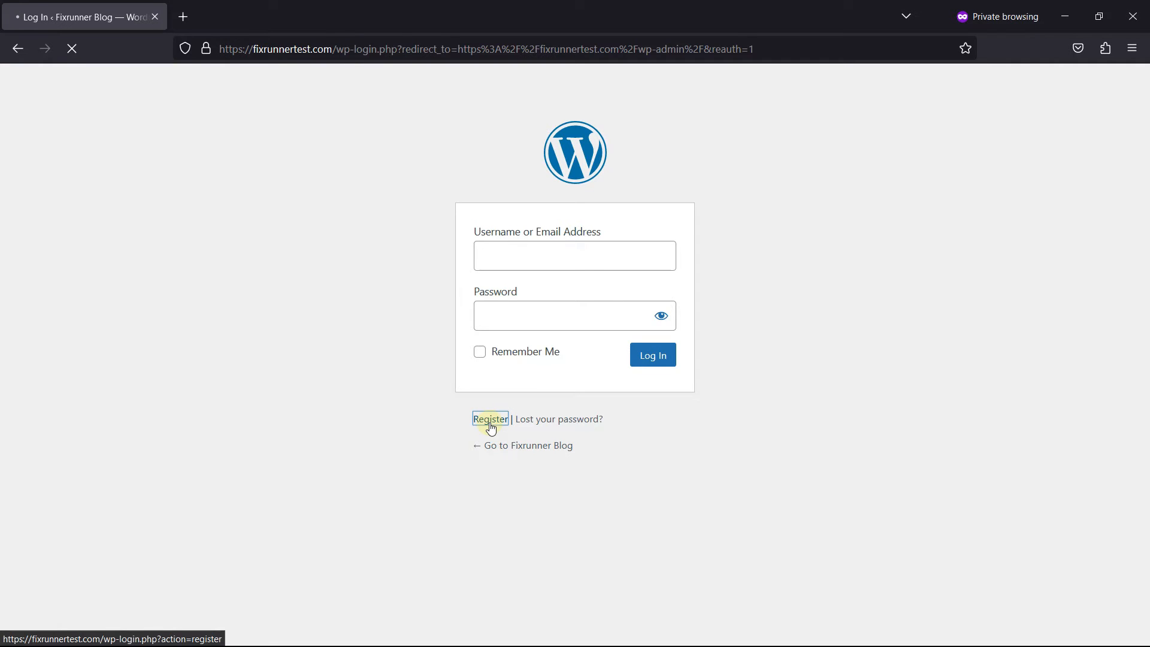
click(490, 419)
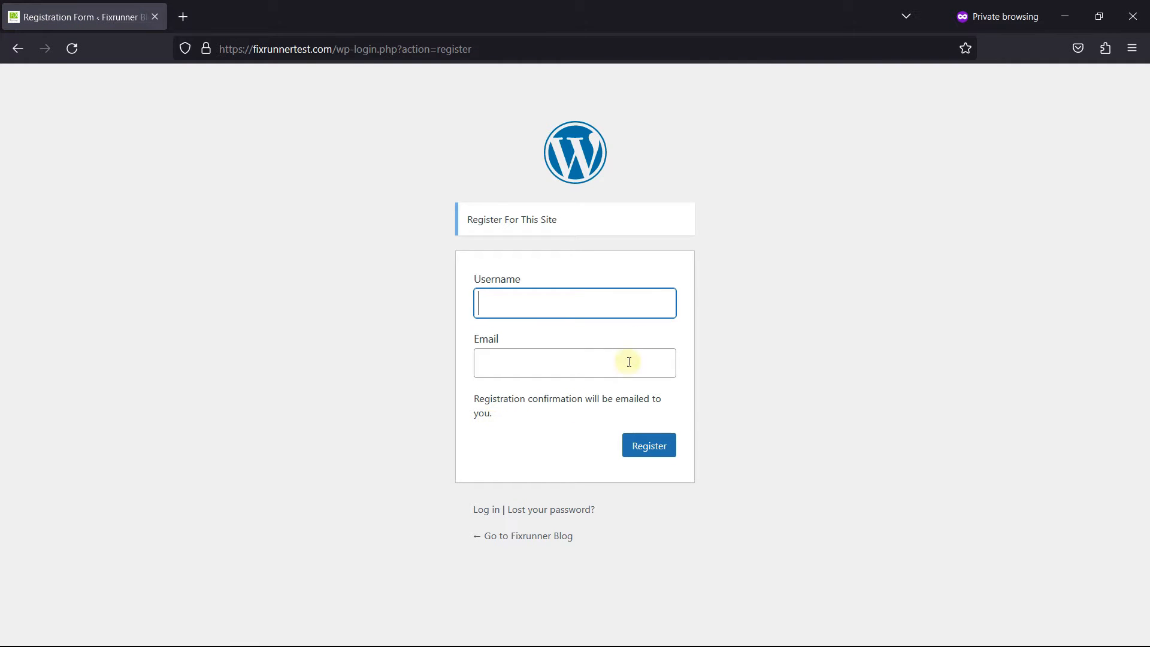
mouse_move(788, 408)
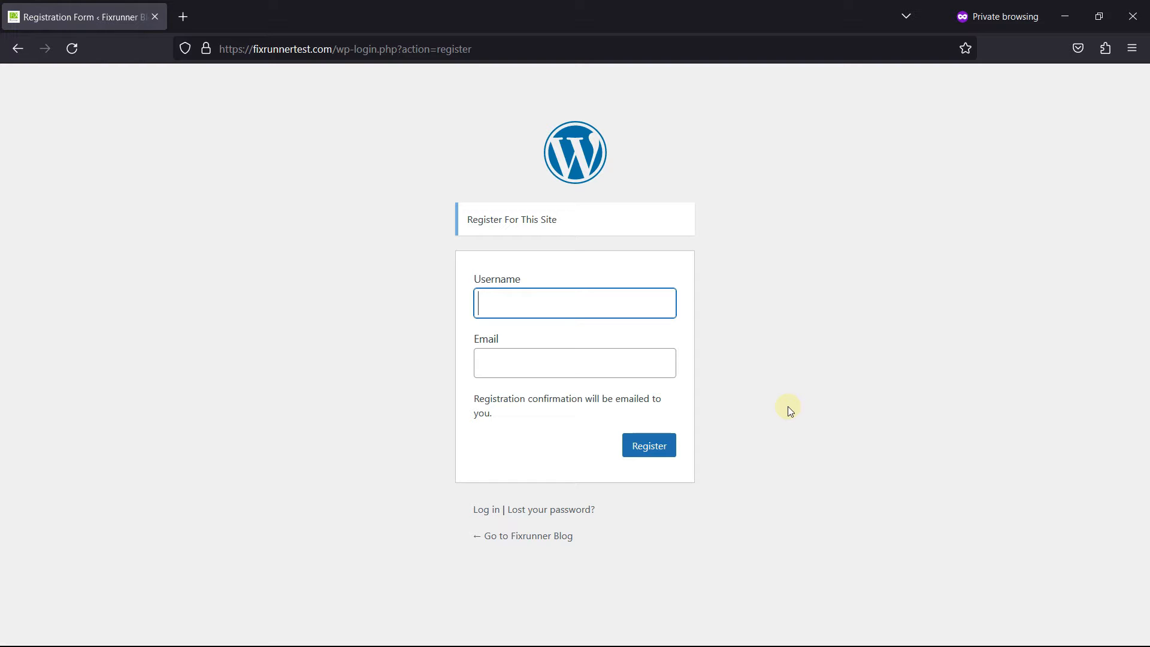
mouse_move(566, 57)
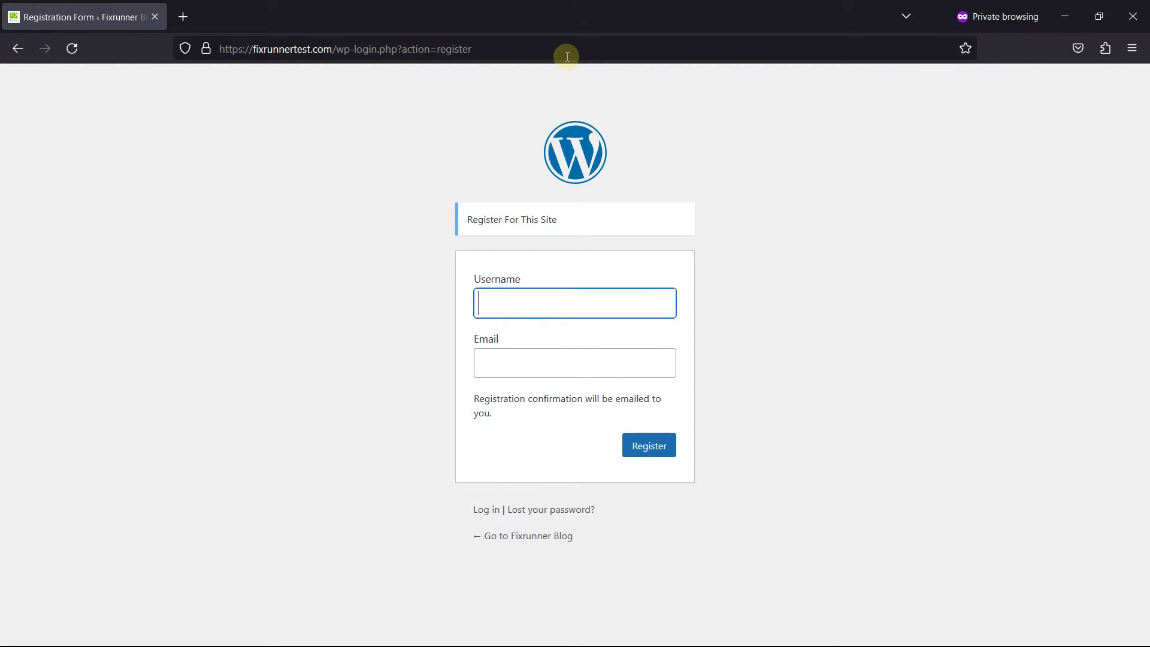
click(344, 48)
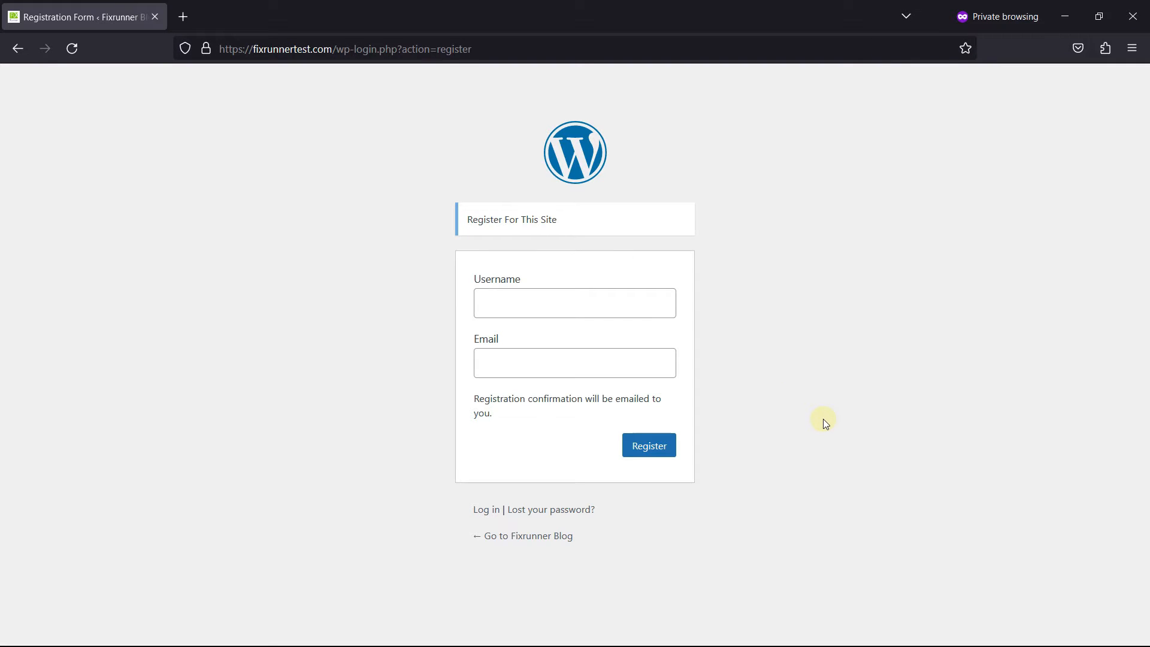
mouse_move(616, 115)
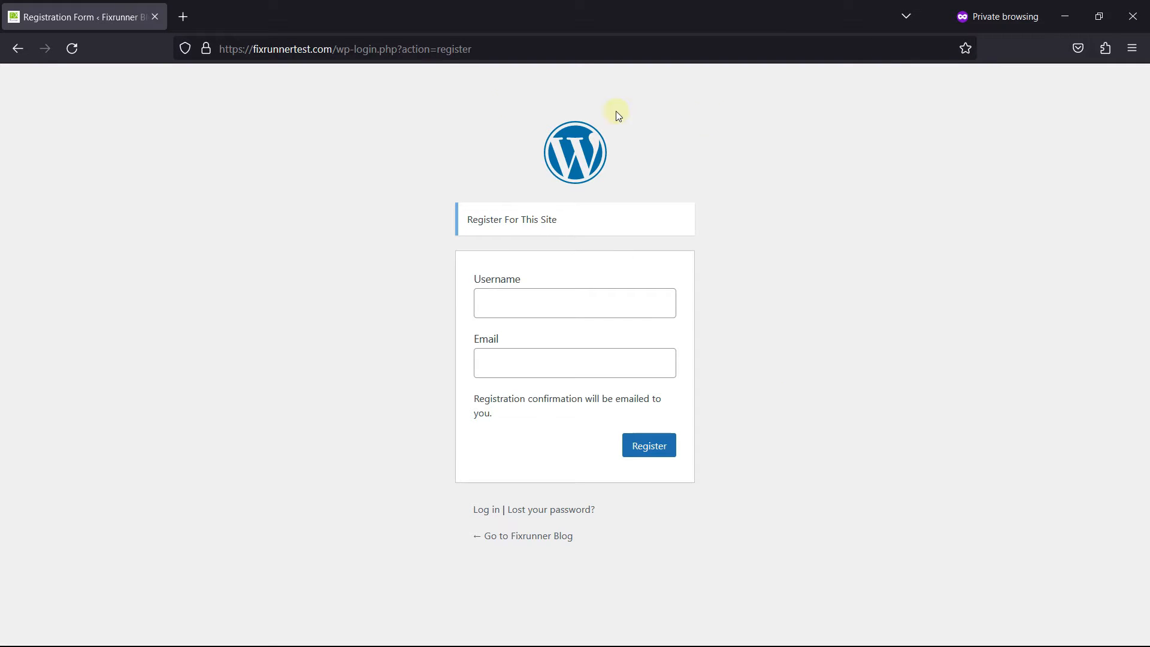
mouse_move(754, 207)
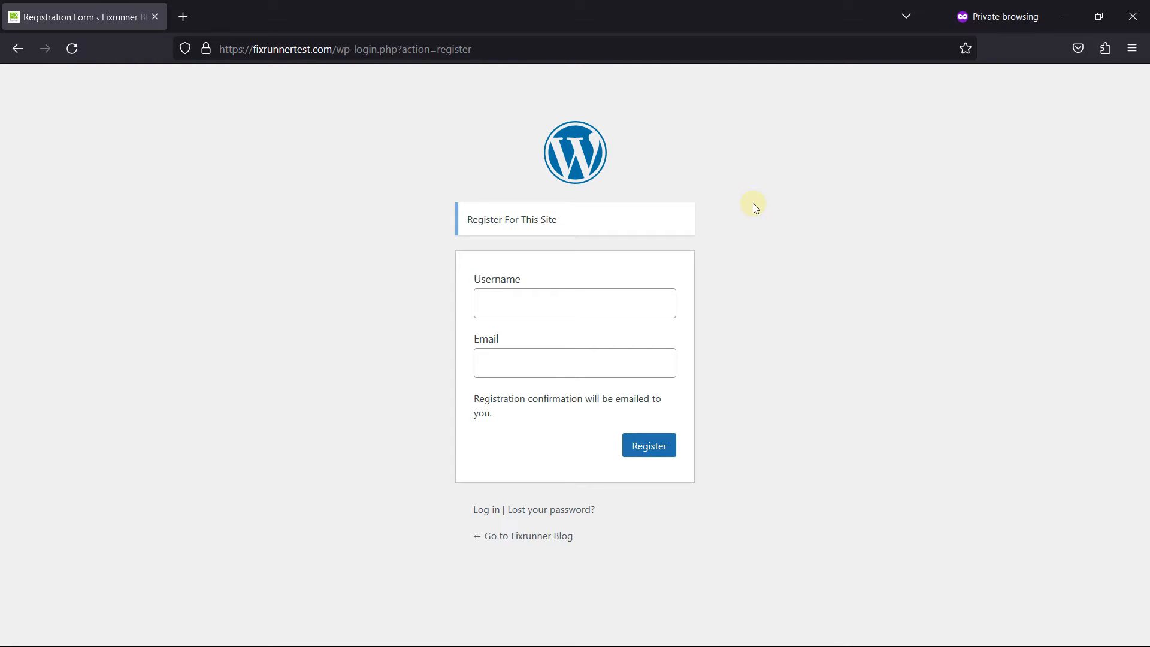
mouse_move(1033, 5)
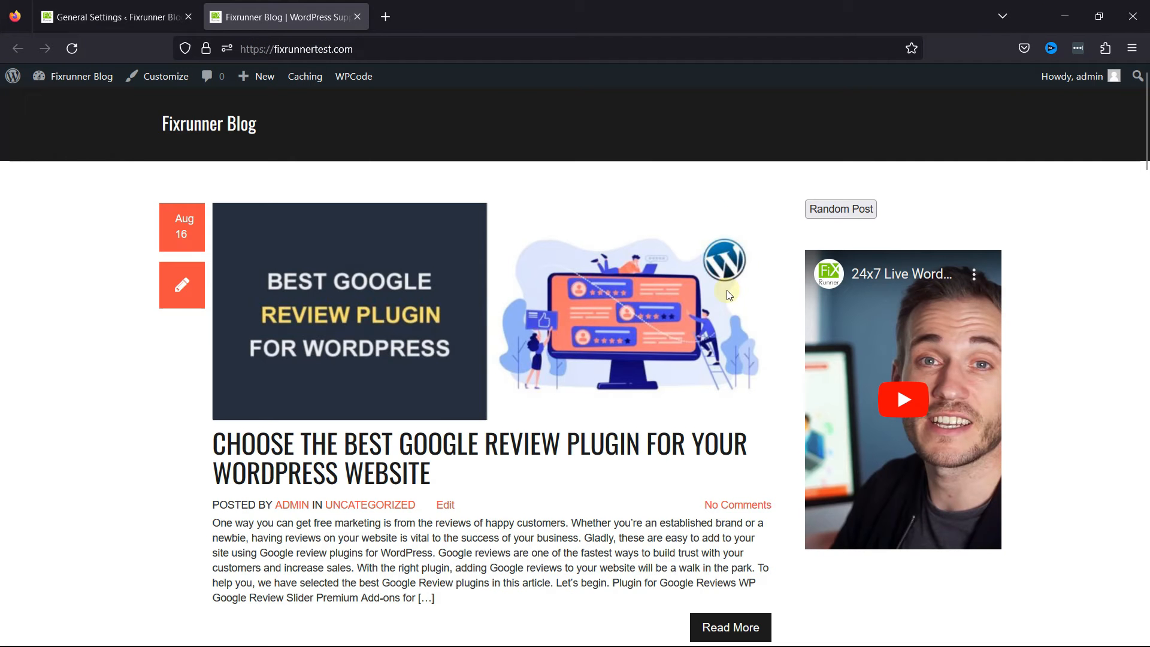
mouse_move(600, 302)
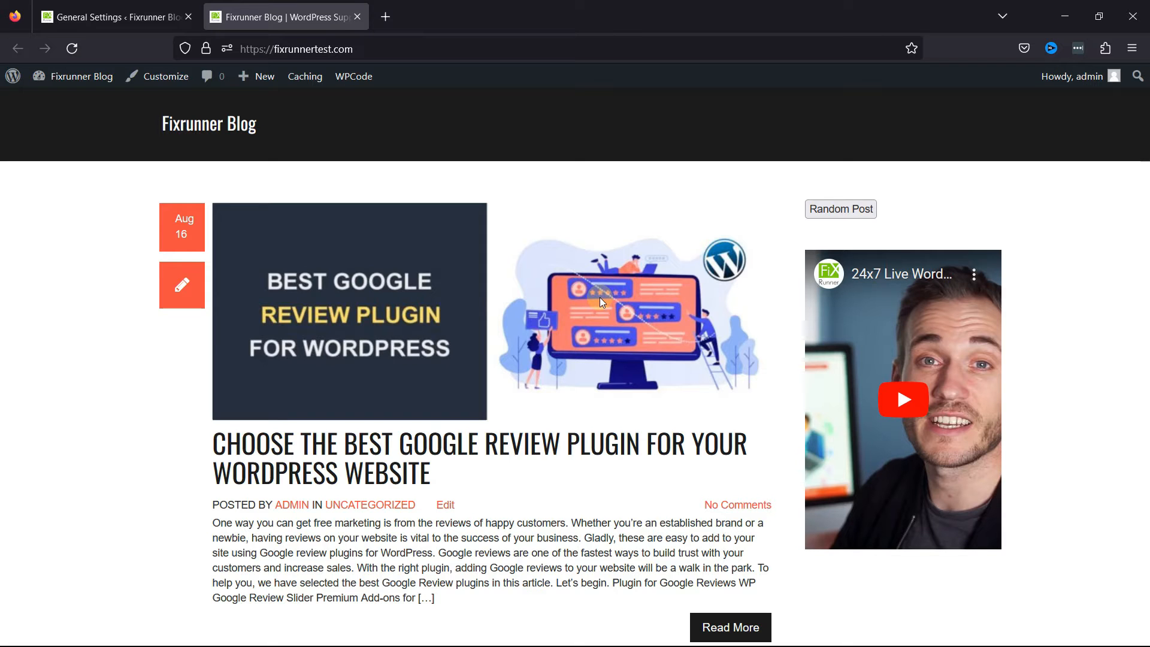
mouse_move(649, 224)
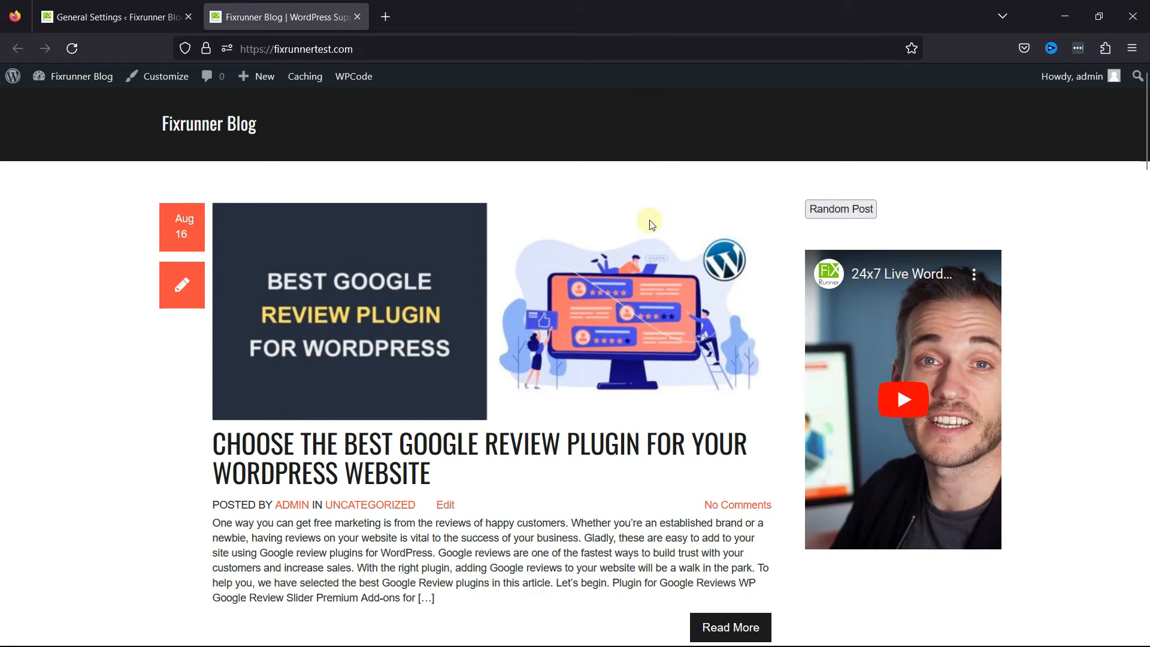
scroll(down, 3)
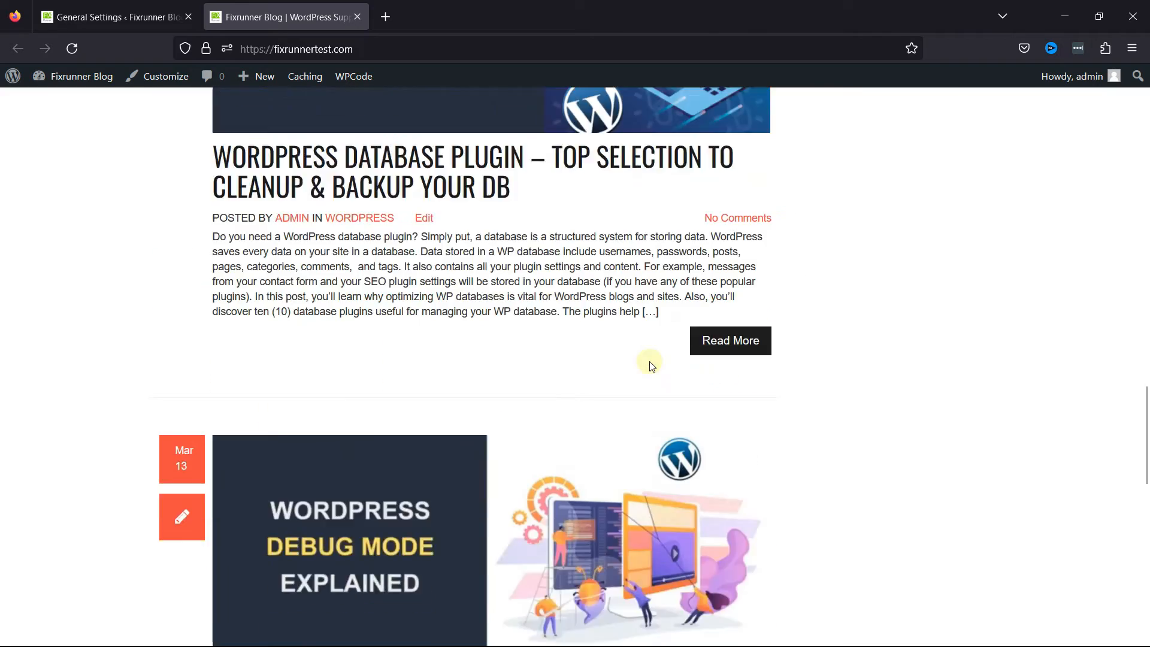
scroll(down, 3)
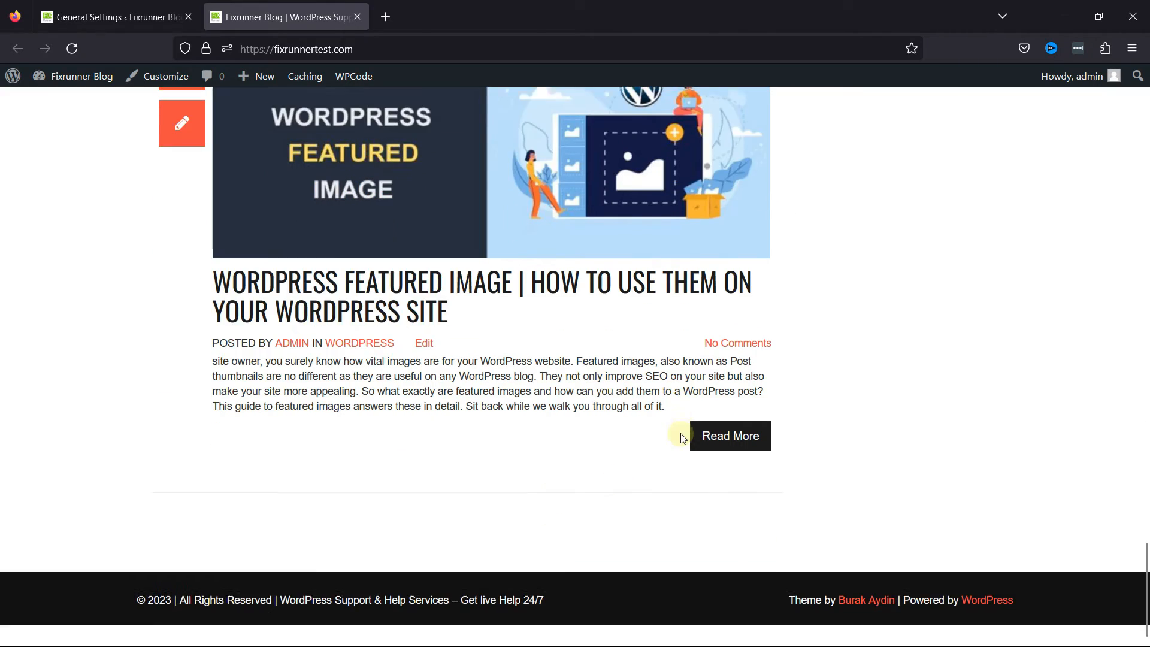
scroll(up, 3)
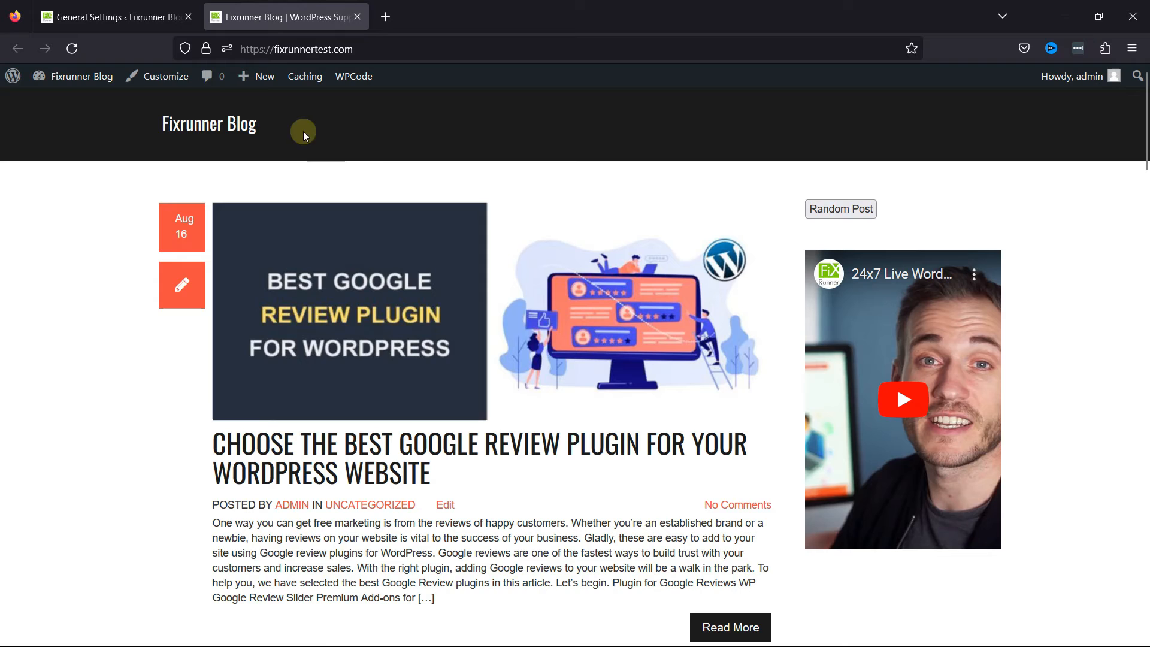
Enter the Customizer and open Menus > Main Menu for editing.
click(165, 77)
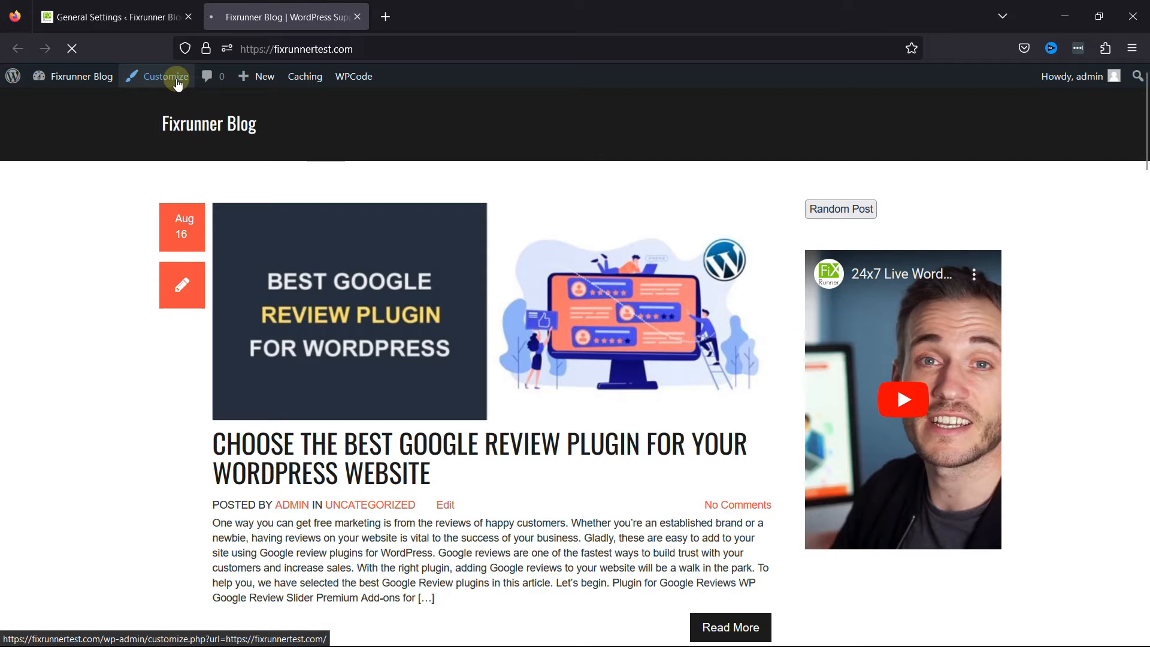
click(167, 77)
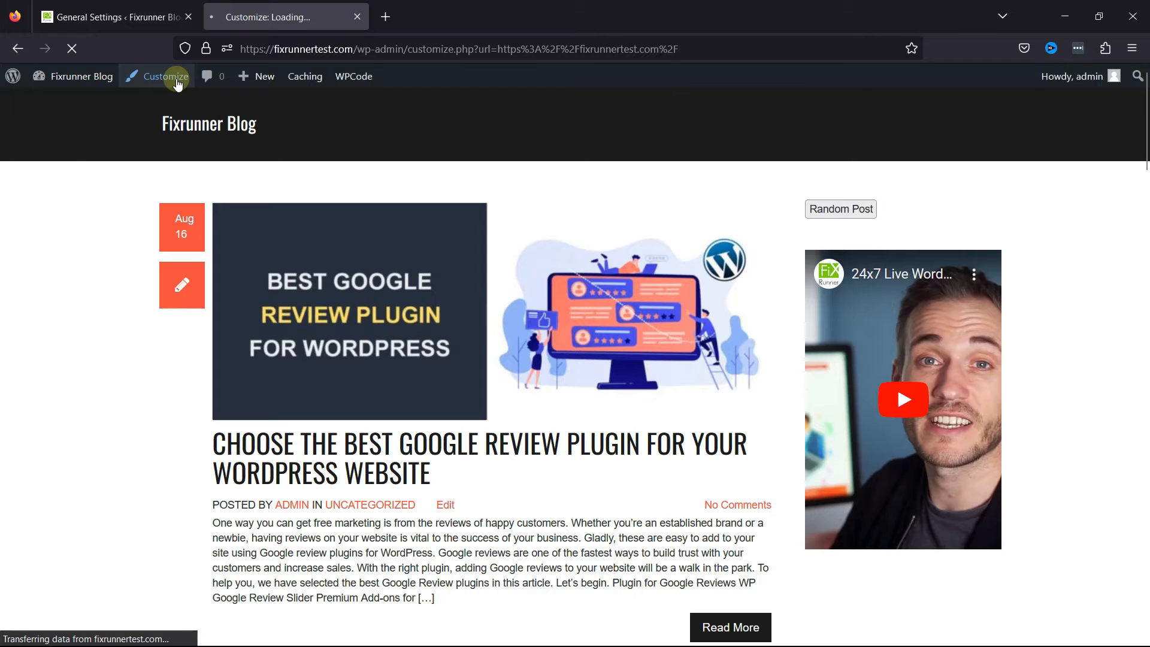
click(166, 75)
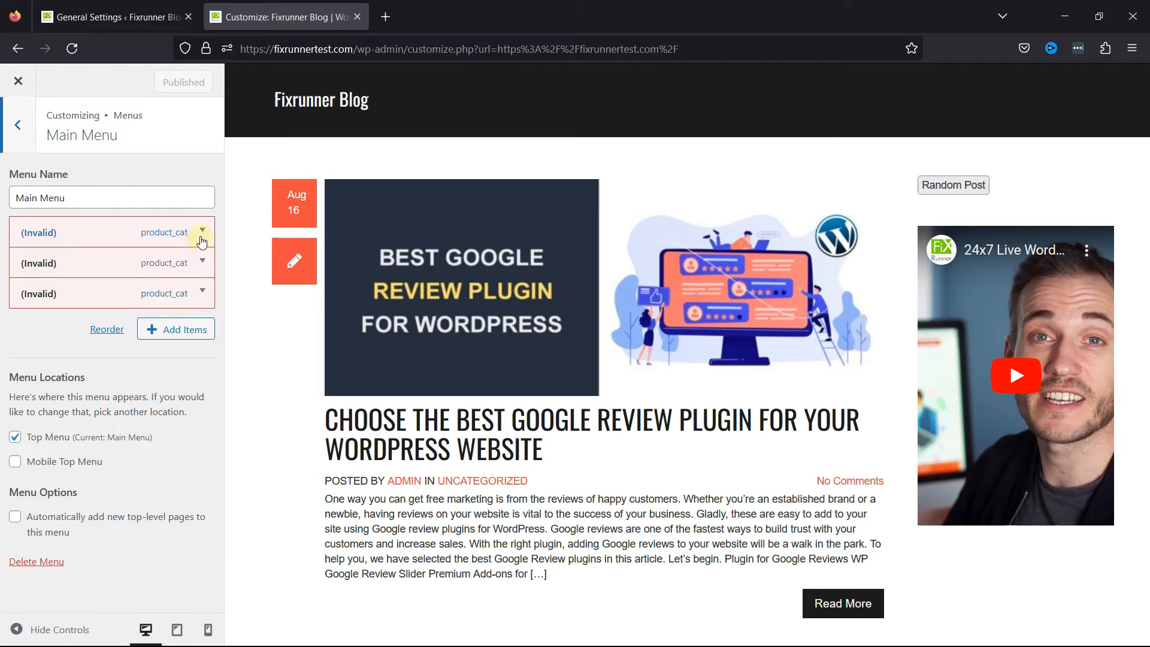
mouse_move(154, 394)
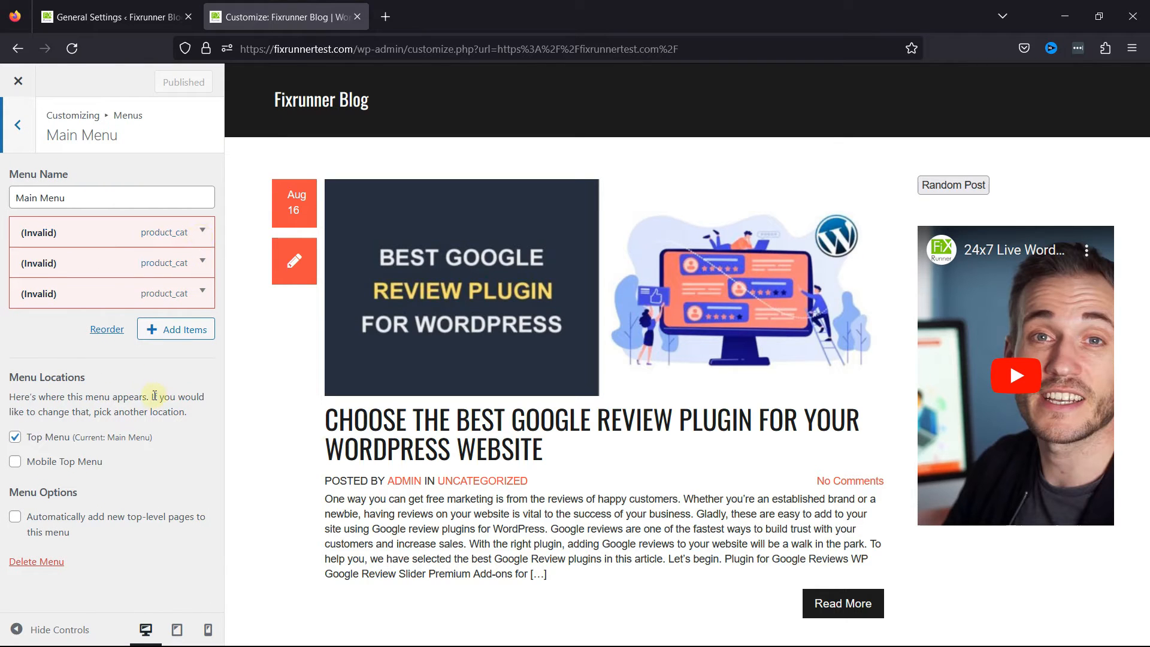
mouse_move(203, 262)
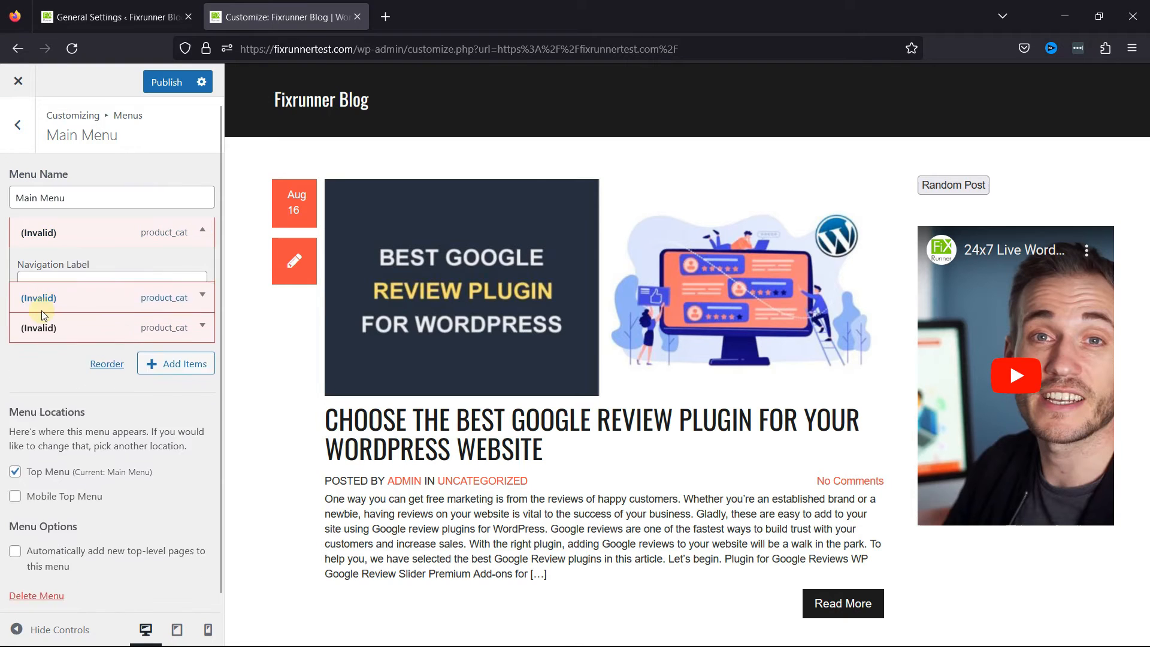
Remove the invalid product category items so the Main Menu is empty.
click(205, 232)
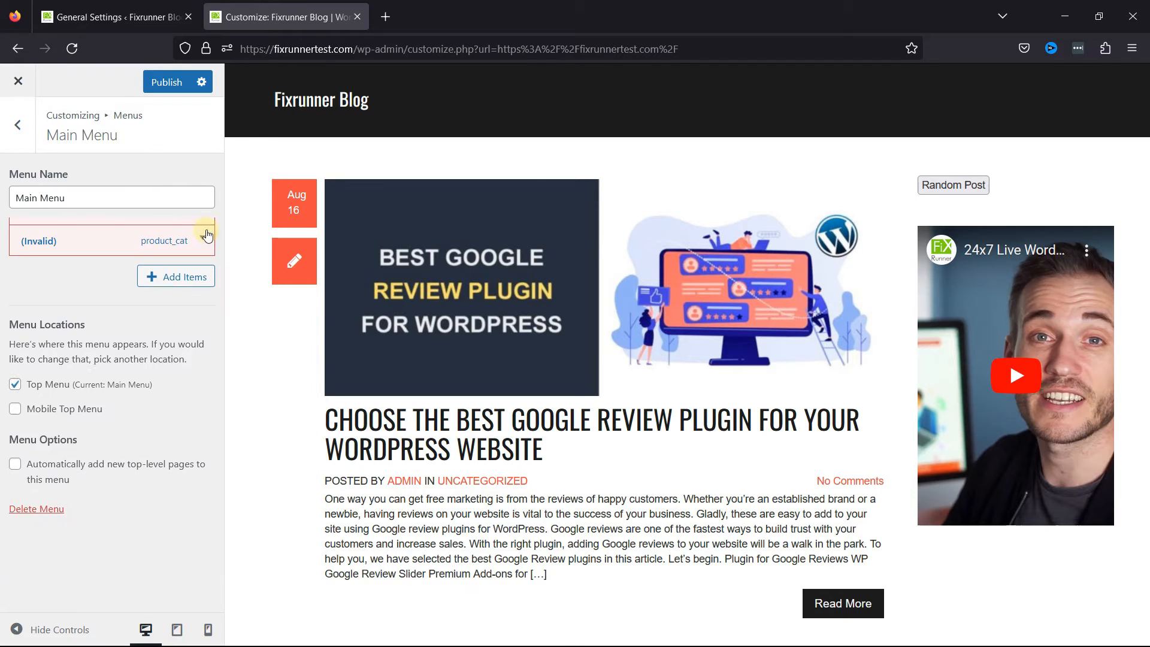
click(207, 235)
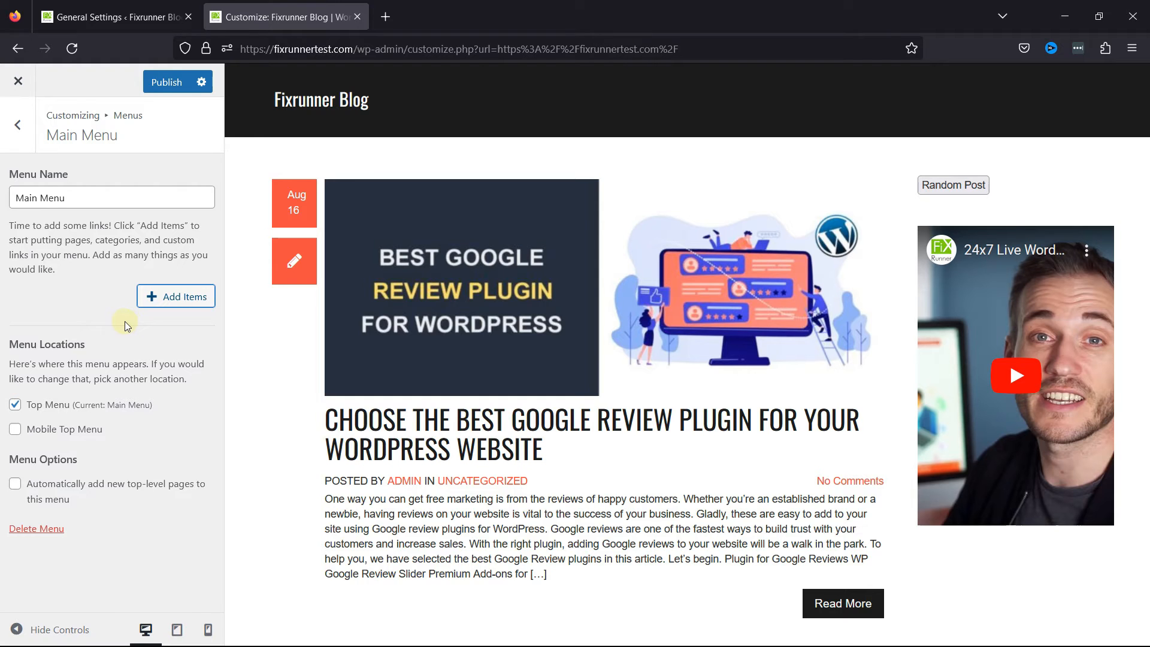
Add a 'Register Now!!' custom link to wp-login.php?action=register in the Main Menu.
click(175, 296)
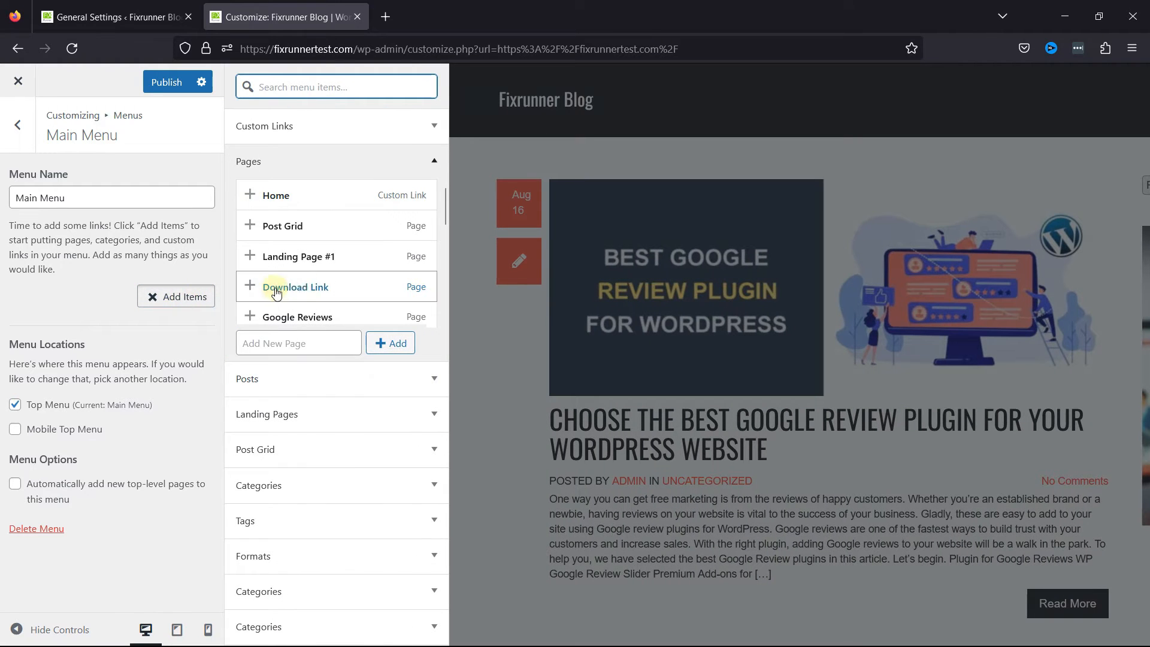
mouse_move(314, 500)
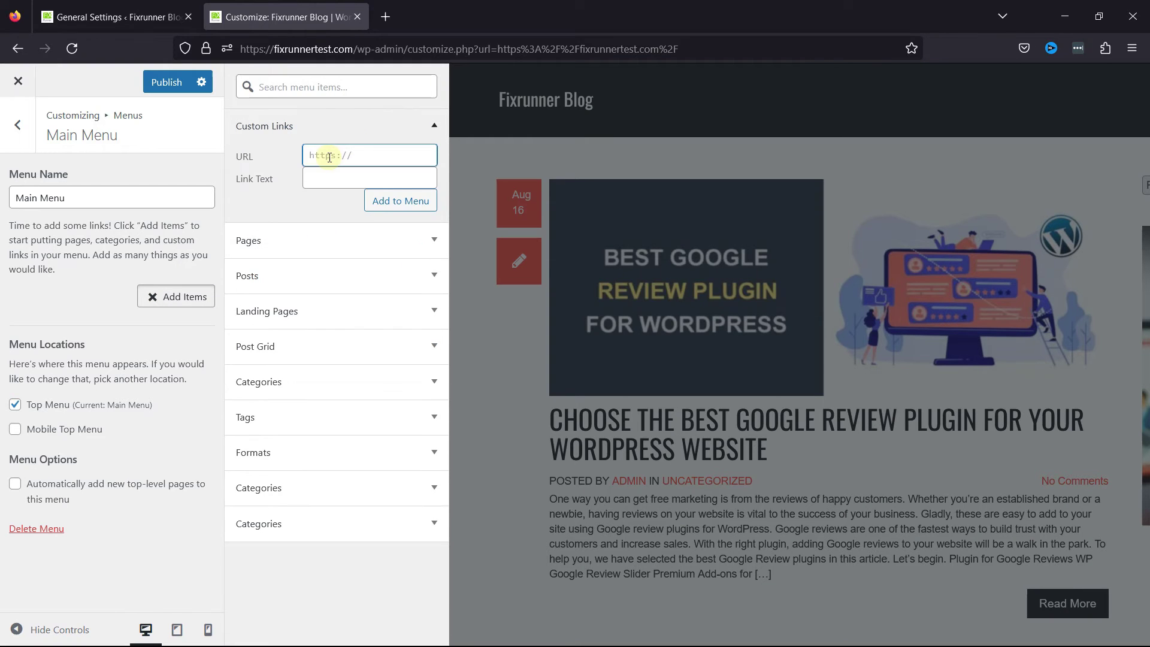
text(gin.php?action=register)
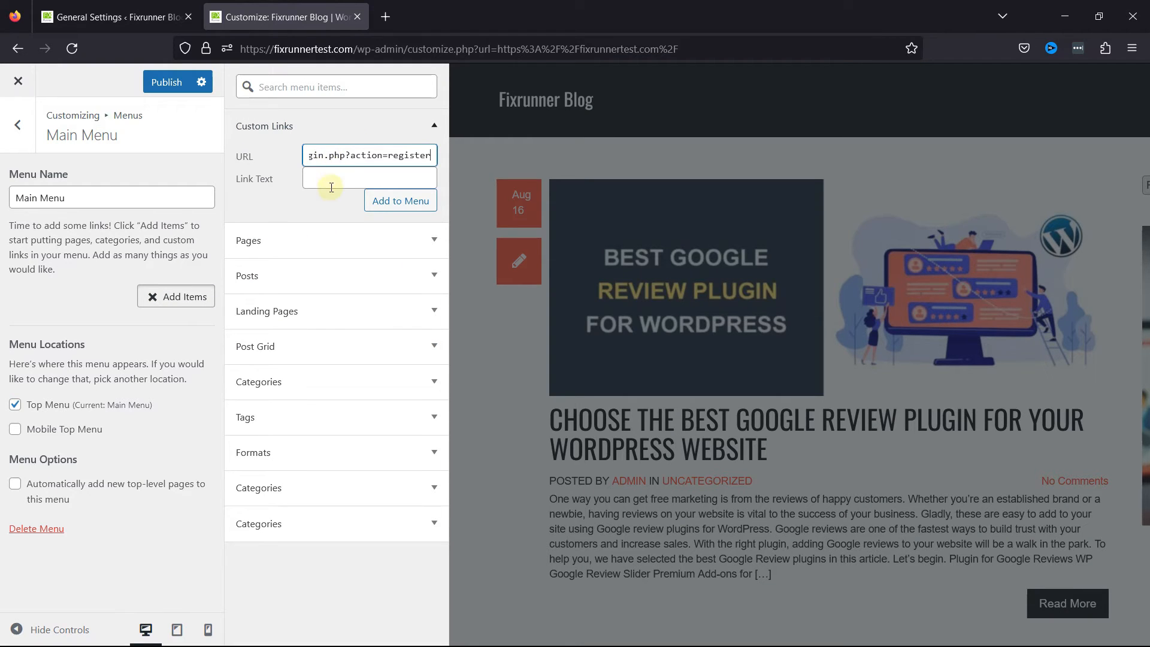
text(Register Now!)
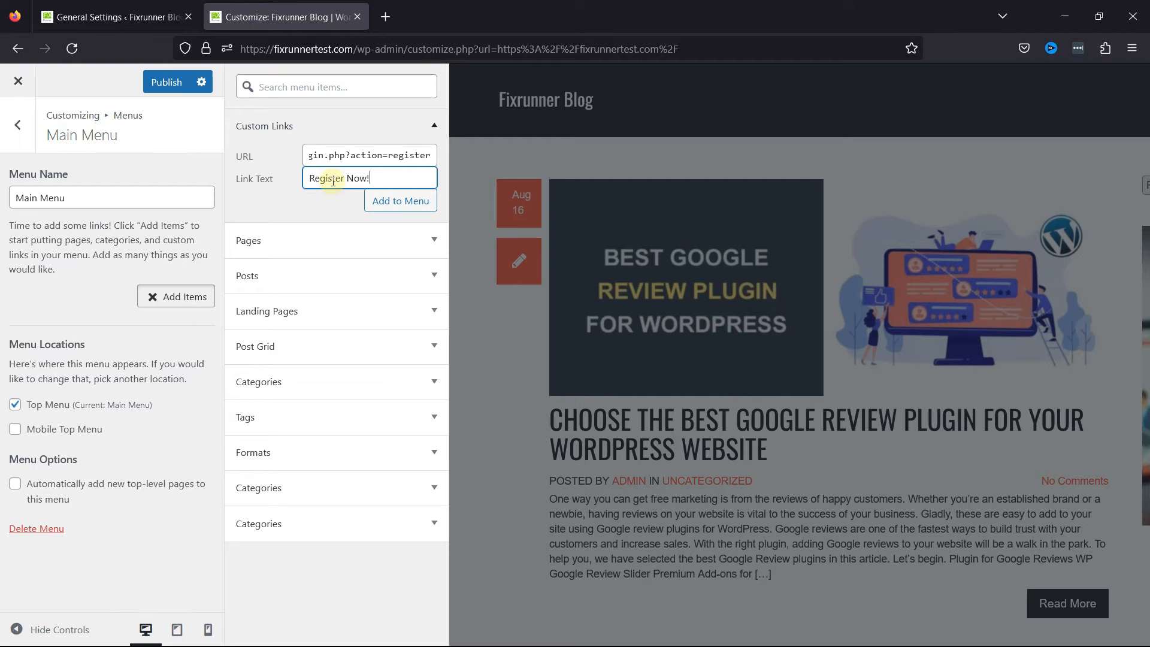
click(400, 200)
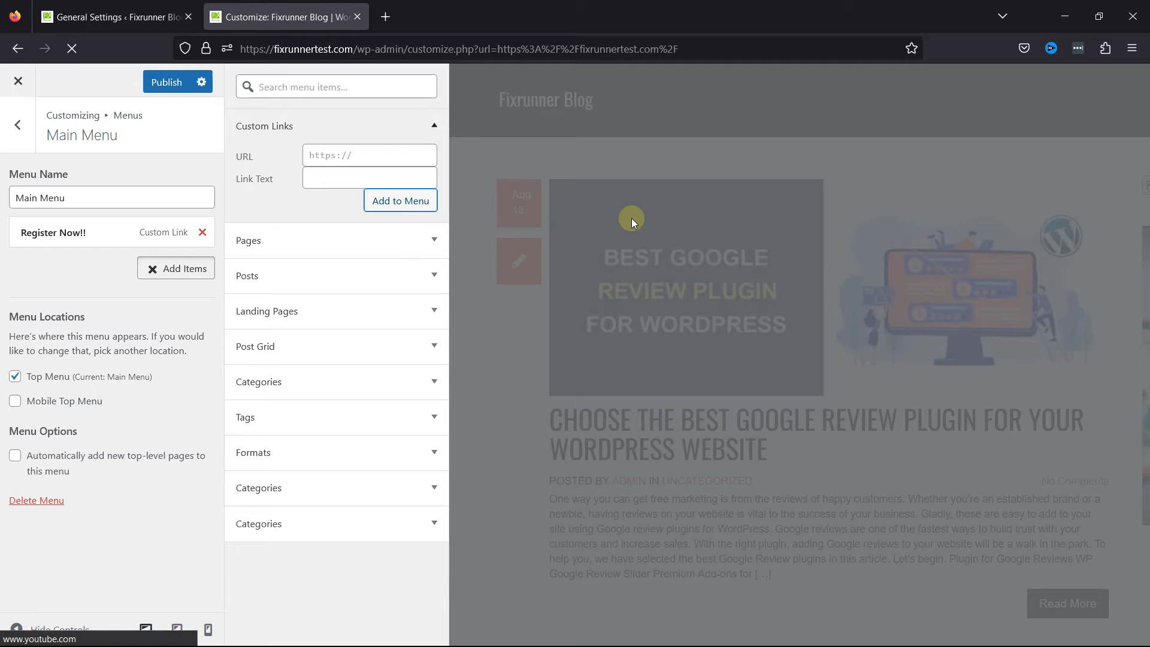
Publish the Main Menu so the Register Now!! link shows in the header.
click(400, 199)
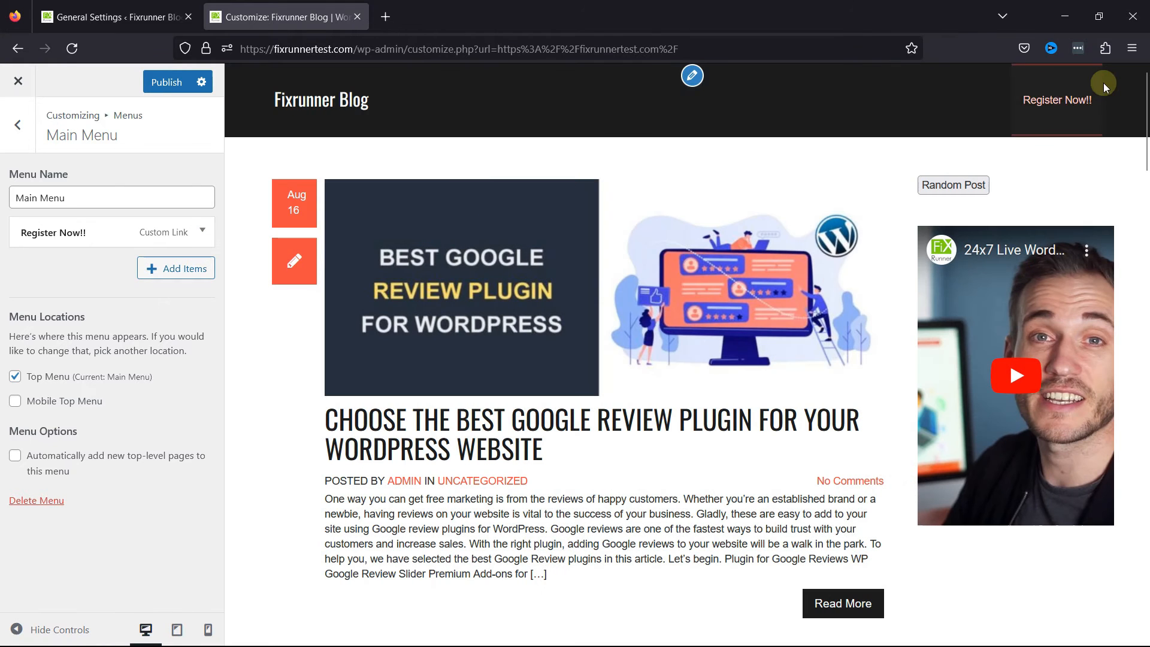
mouse_move(1049, 213)
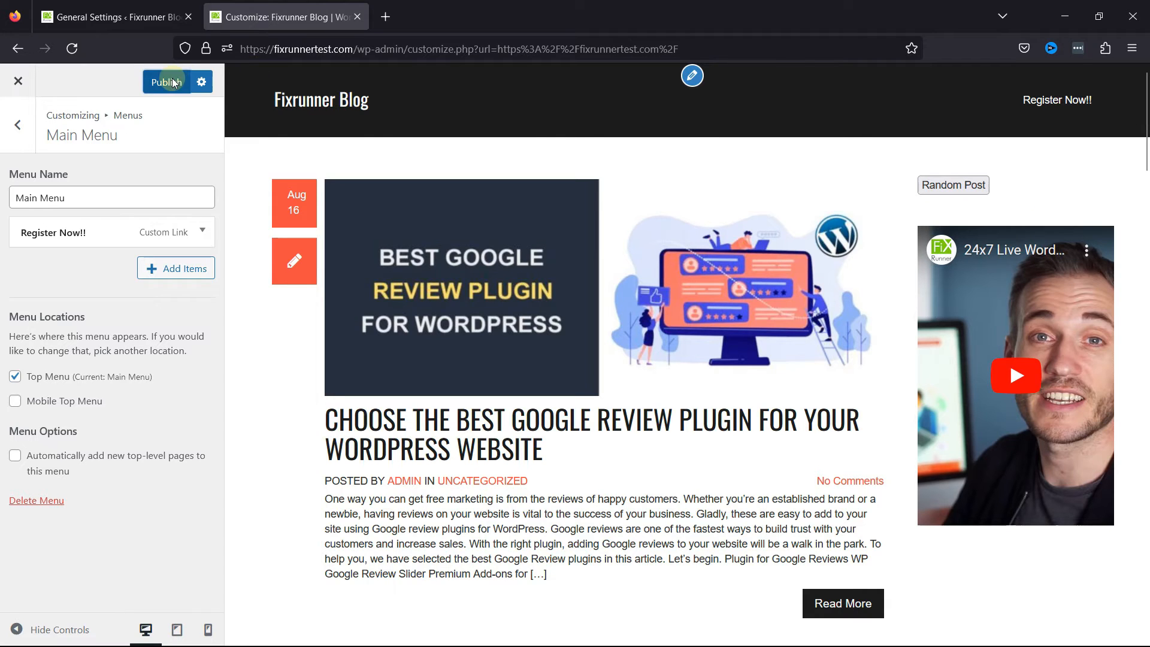
click(166, 81)
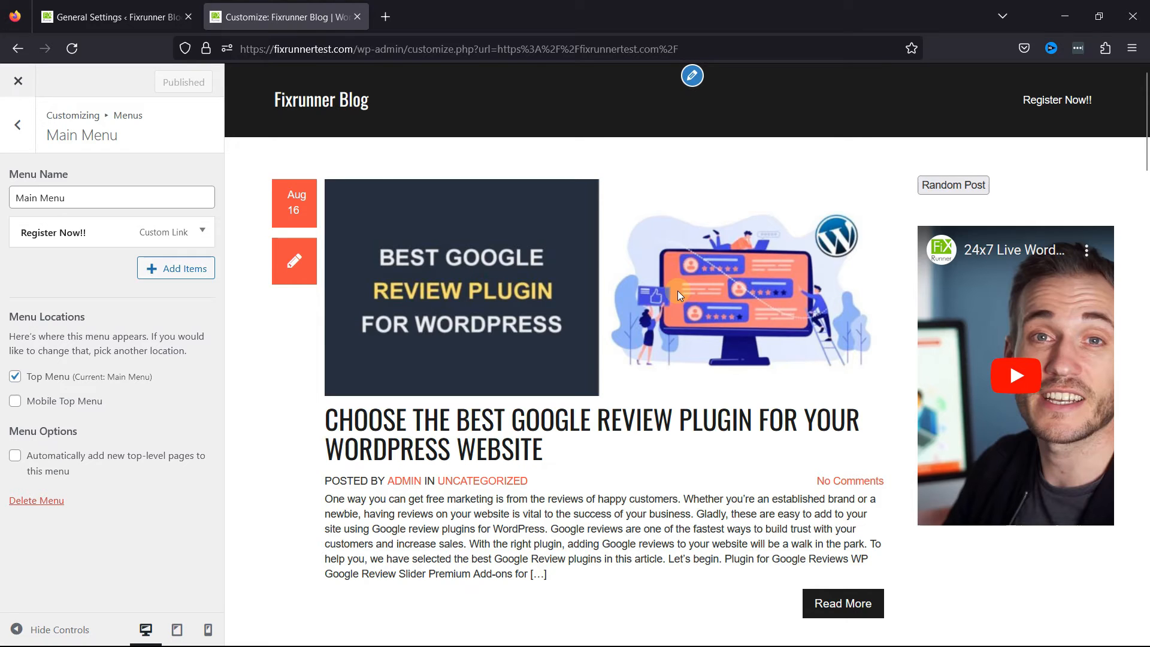
mouse_move(477, 267)
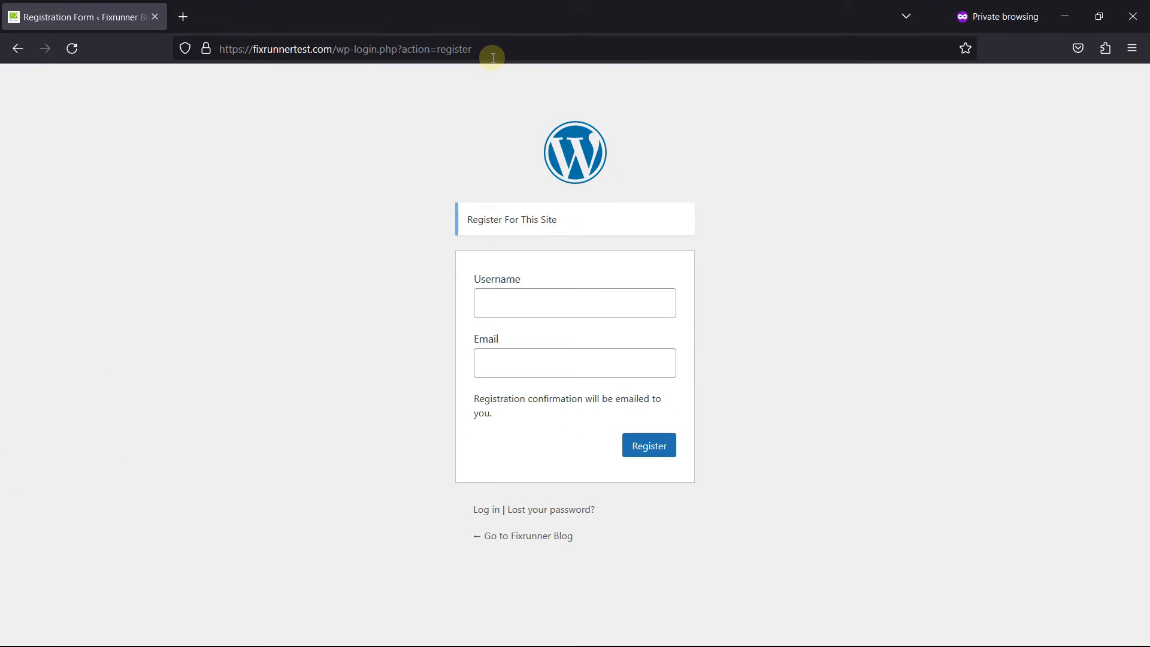
click(345, 47)
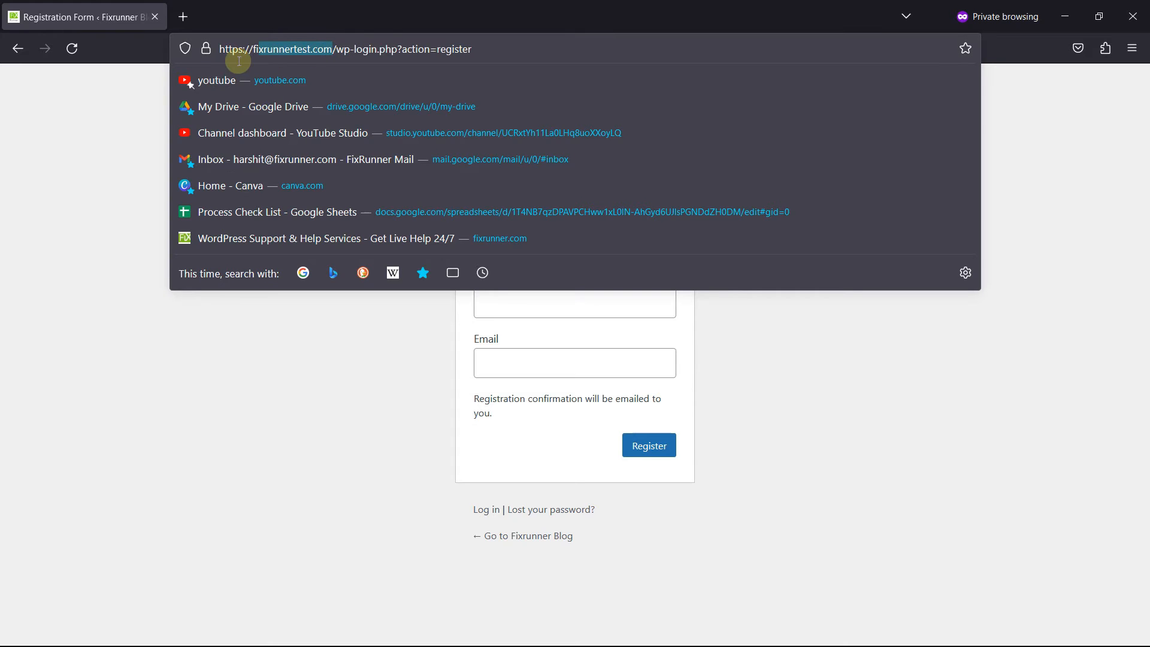
click(182, 15)
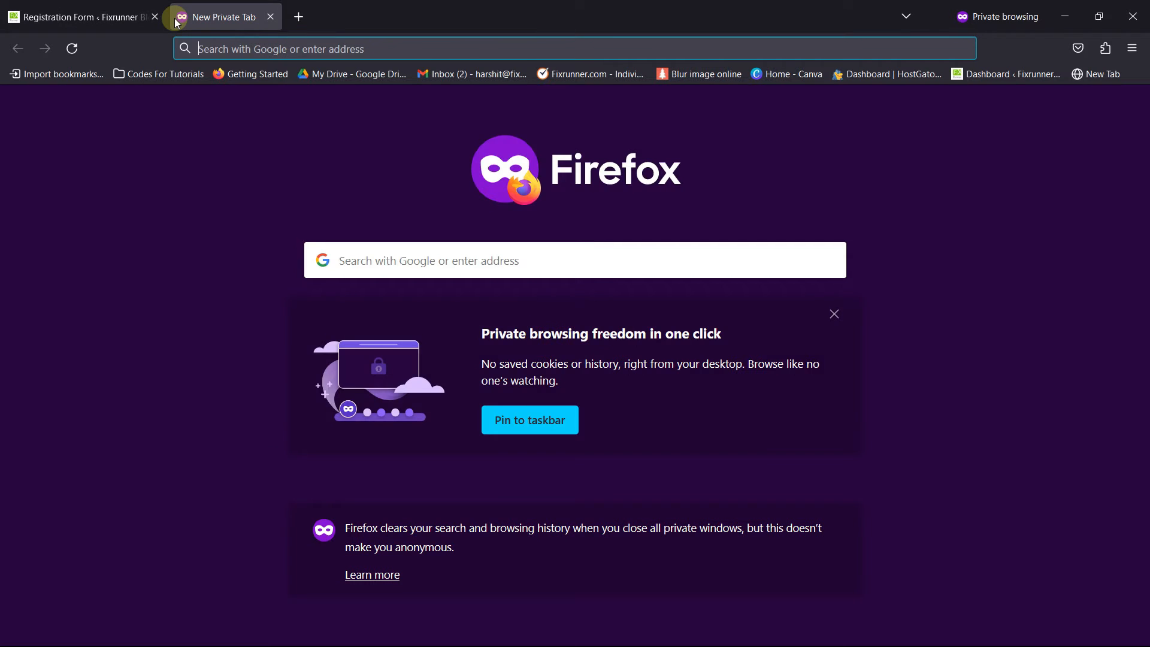
text(https://fixrunnertest.com)
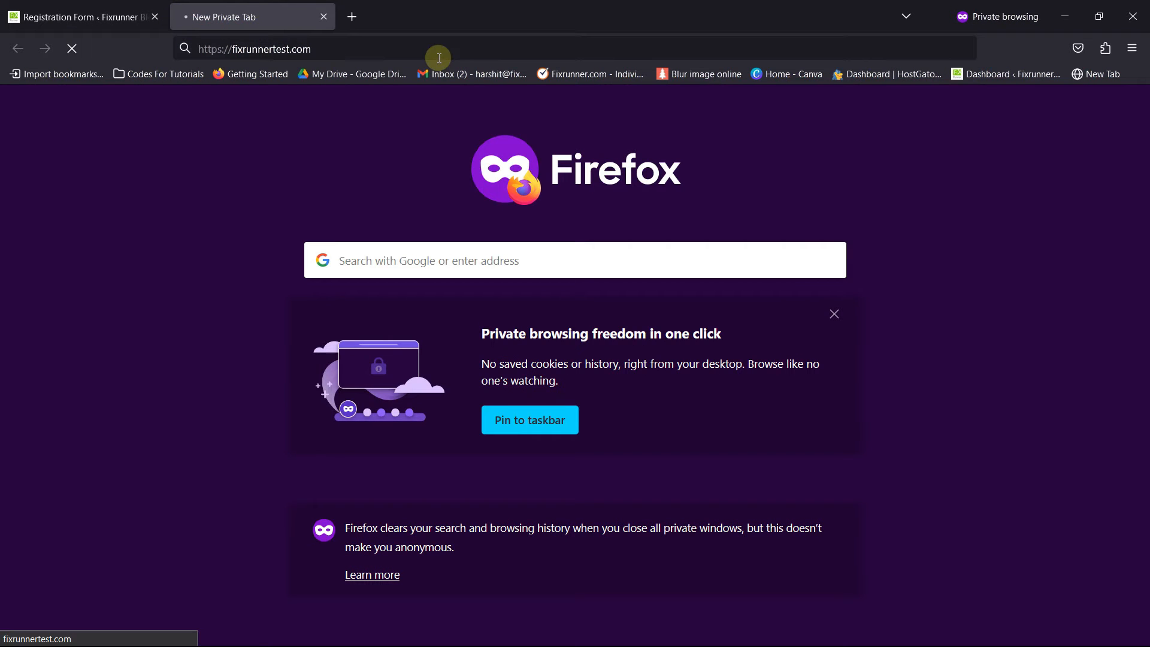
key(Return)
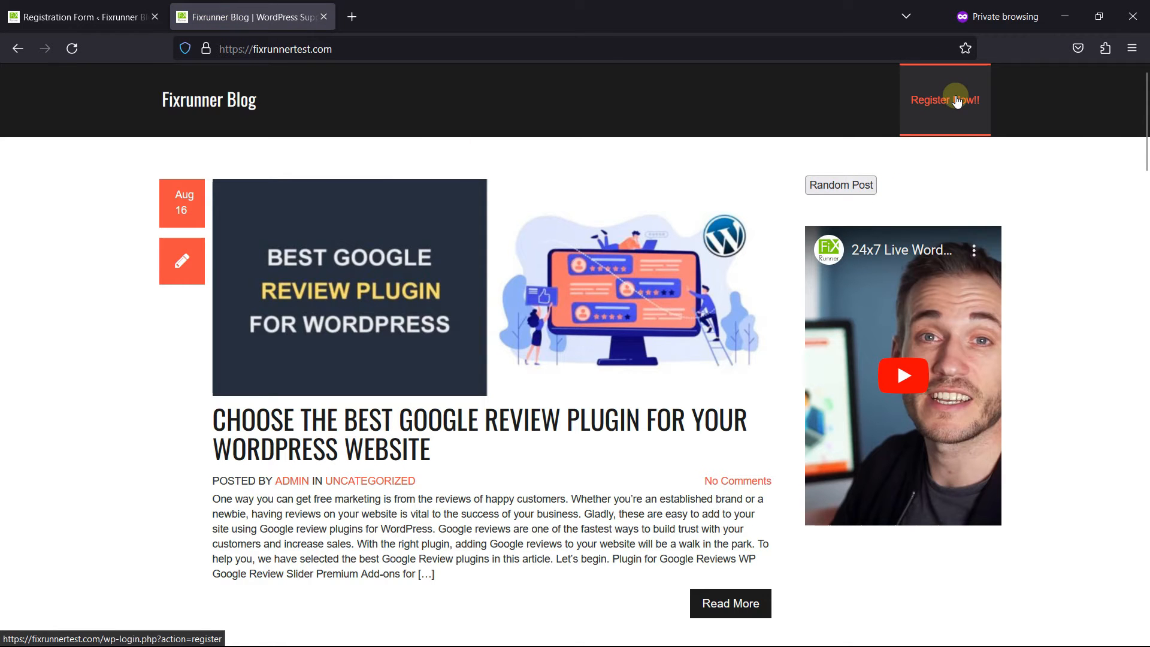
Follow the header's Register Now!! link to the Register For This Site form.
click(944, 100)
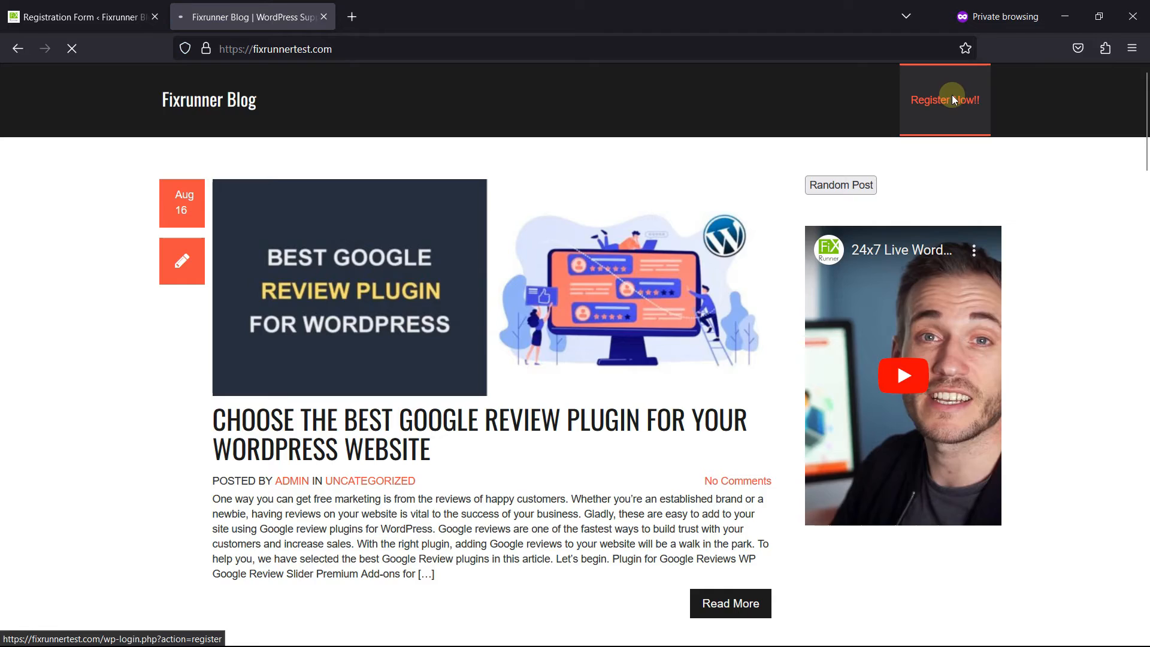
click(945, 100)
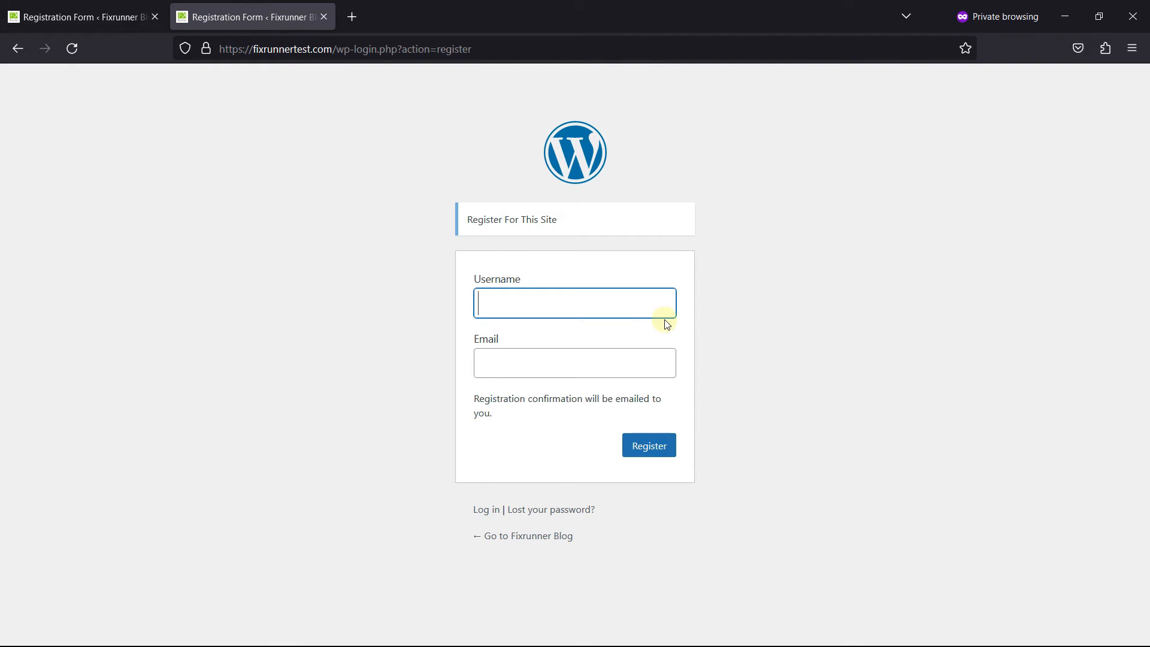
mouse_move(222, 65)
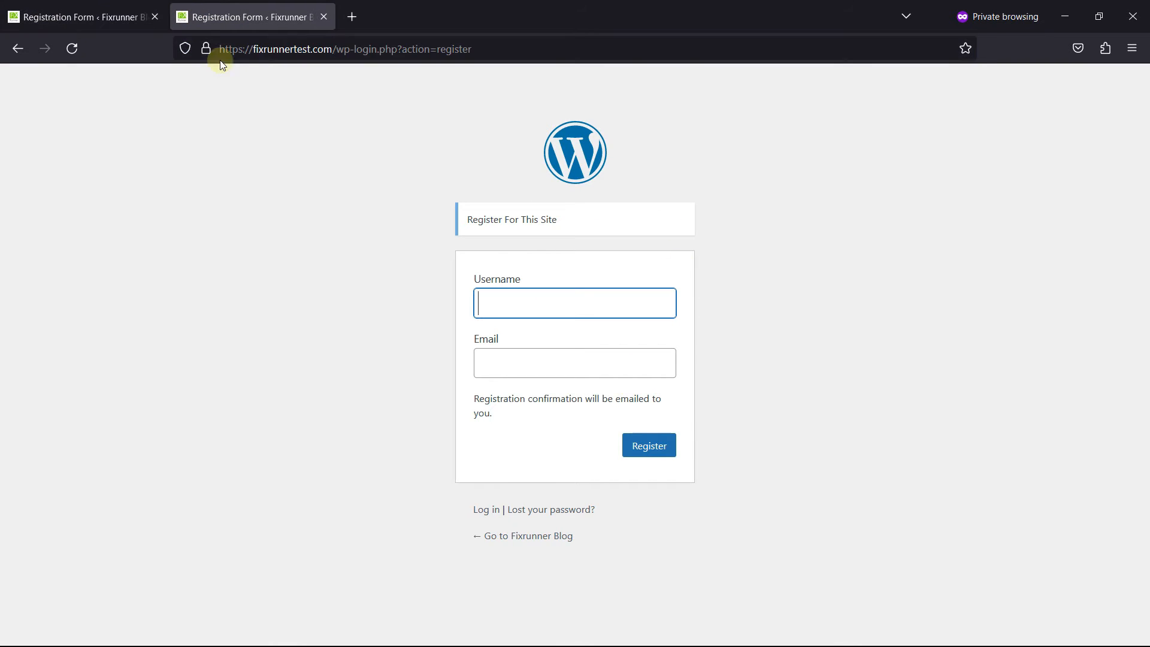
mouse_move(237, 270)
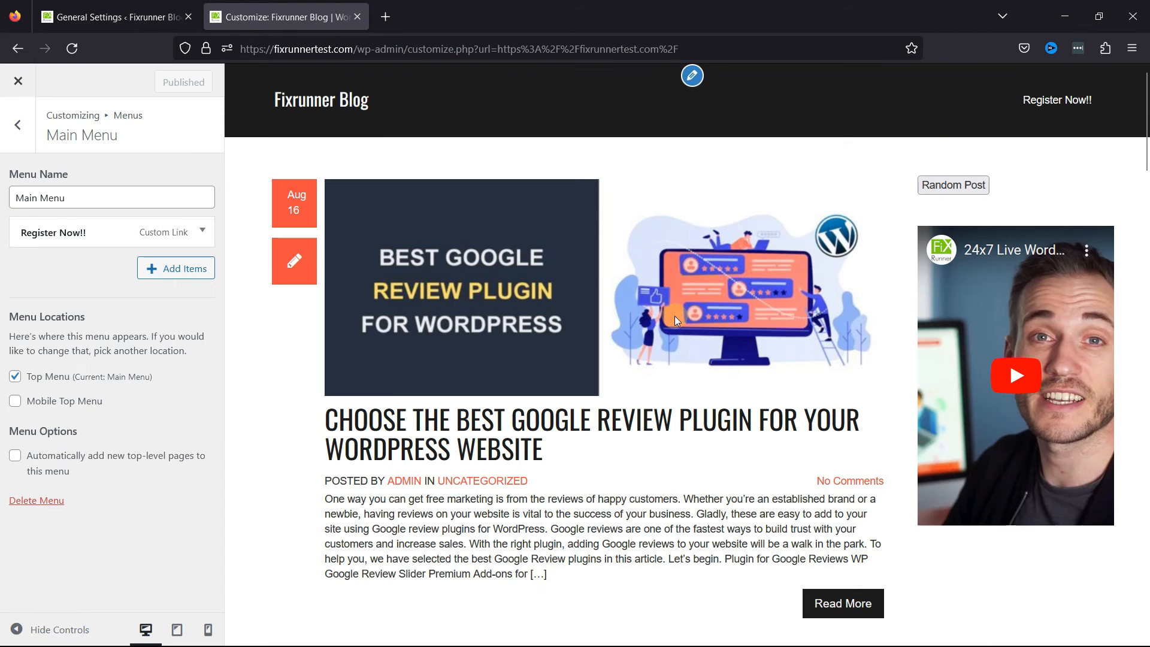
mouse_move(656, 336)
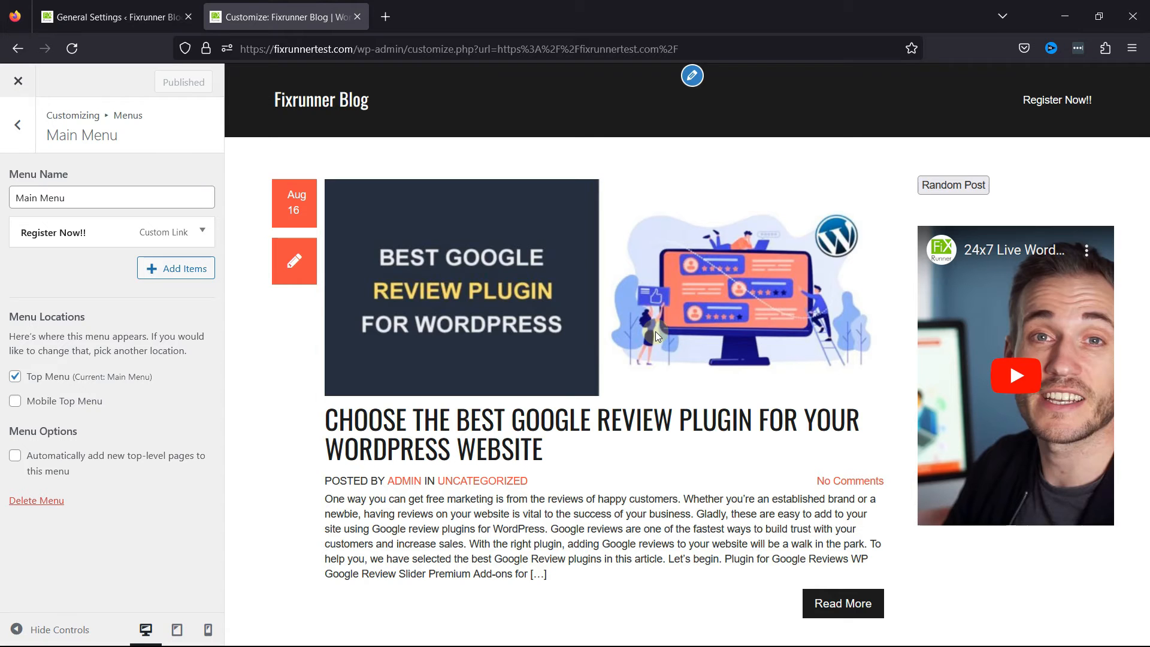
Scroll the preview to the footer and return to the main Customizer panel.
scroll(down, 3)
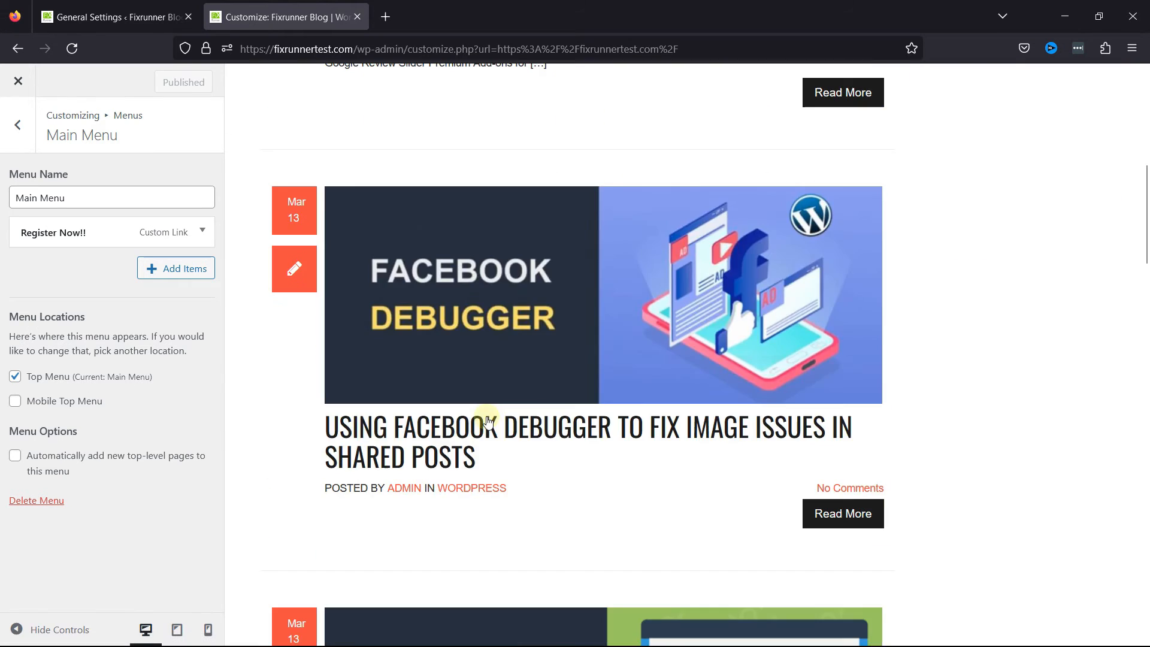
scroll(down, 3)
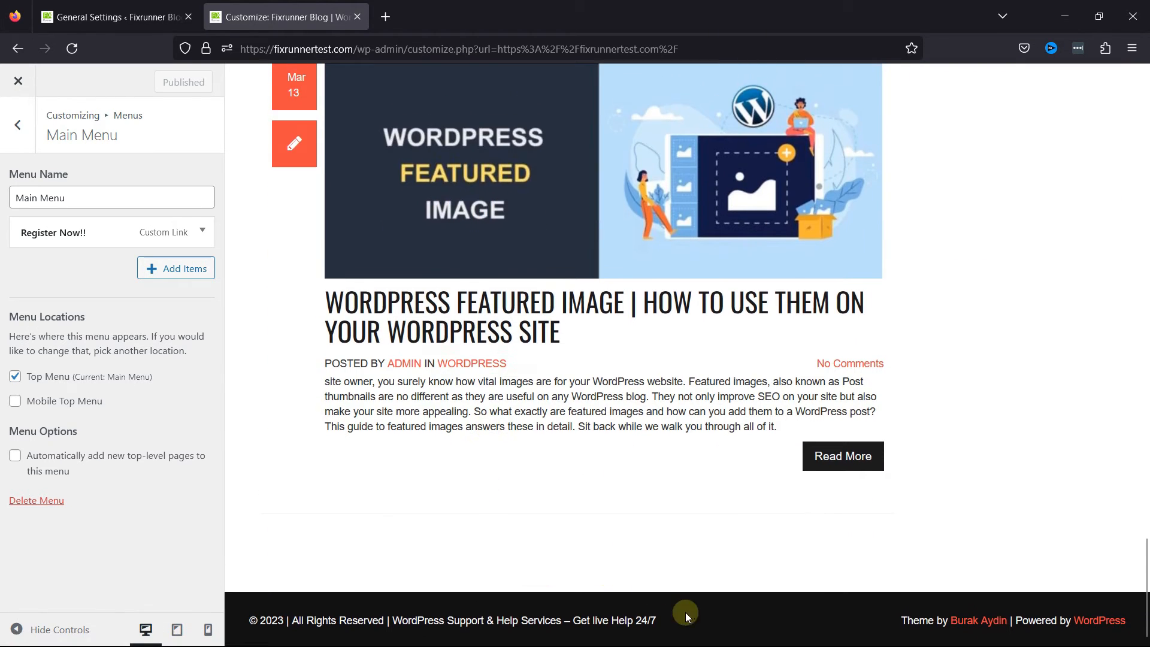
click(17, 125)
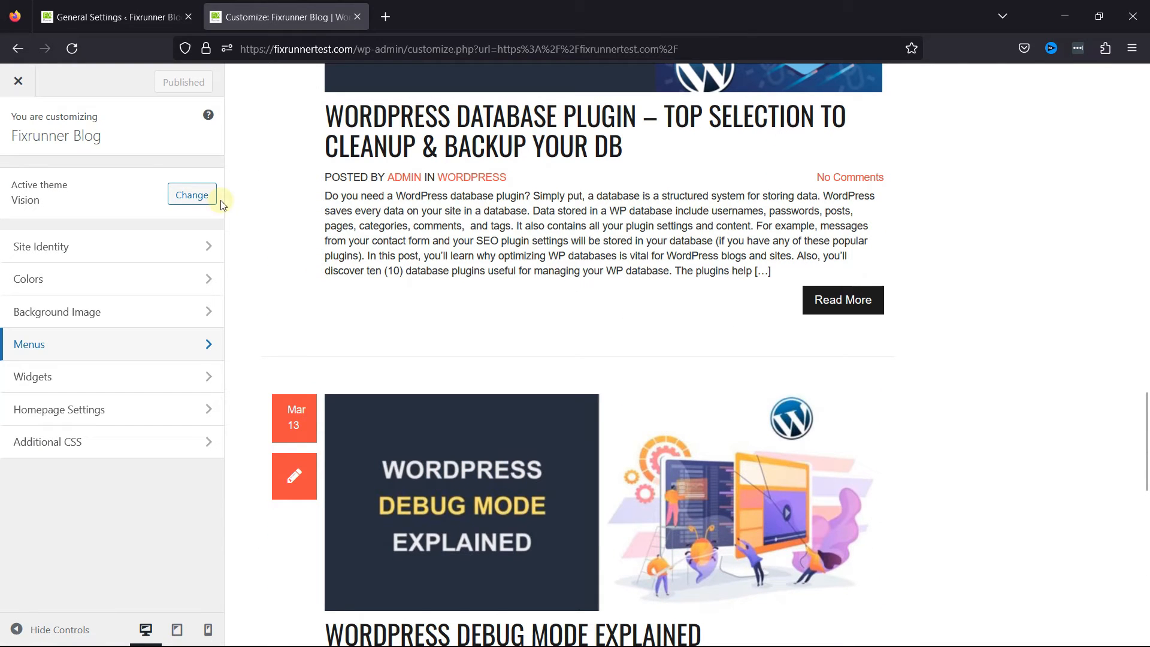
Change the theme and load a live preview of Astra from Installed themes.
click(191, 194)
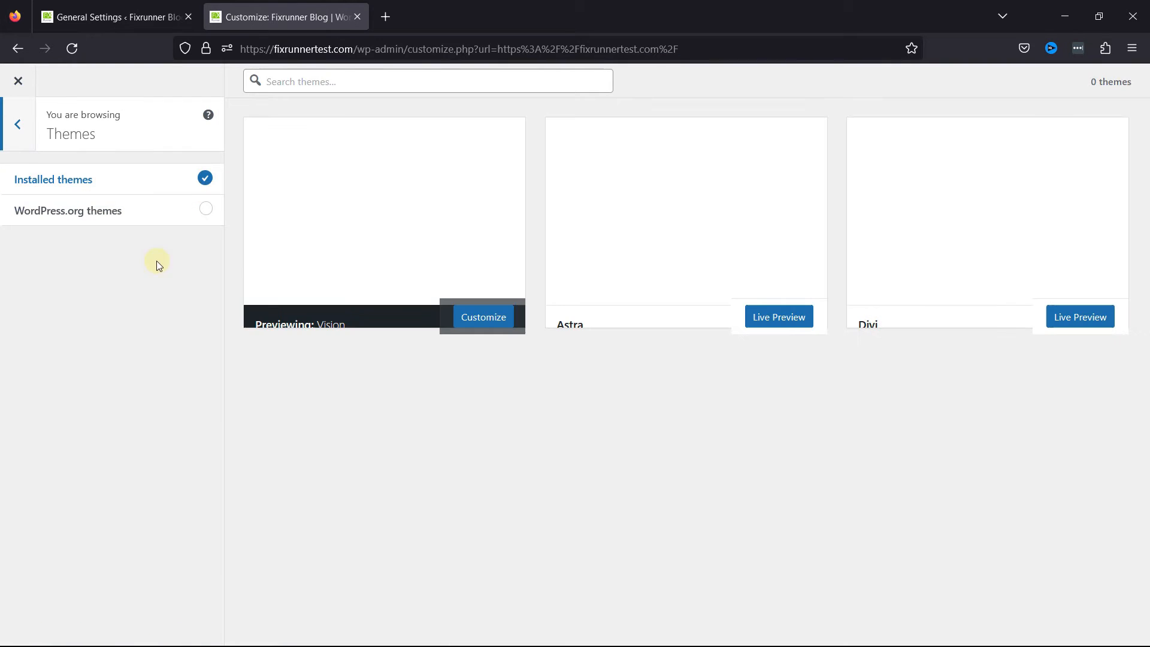
mouse_move(759, 352)
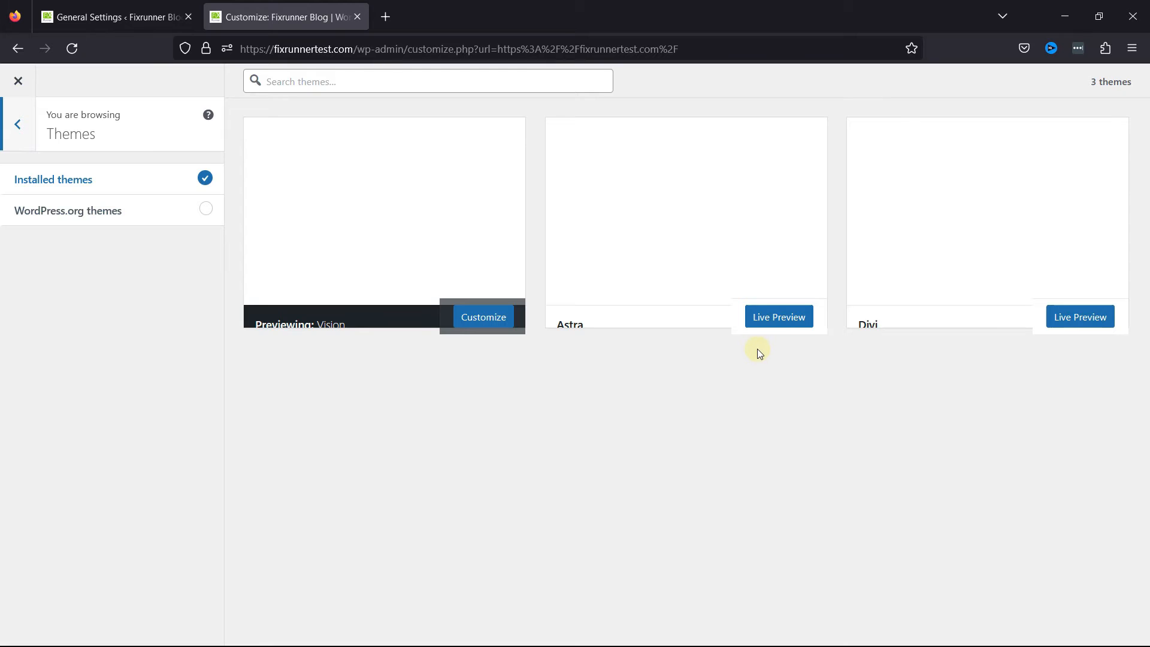
mouse_move(337, 227)
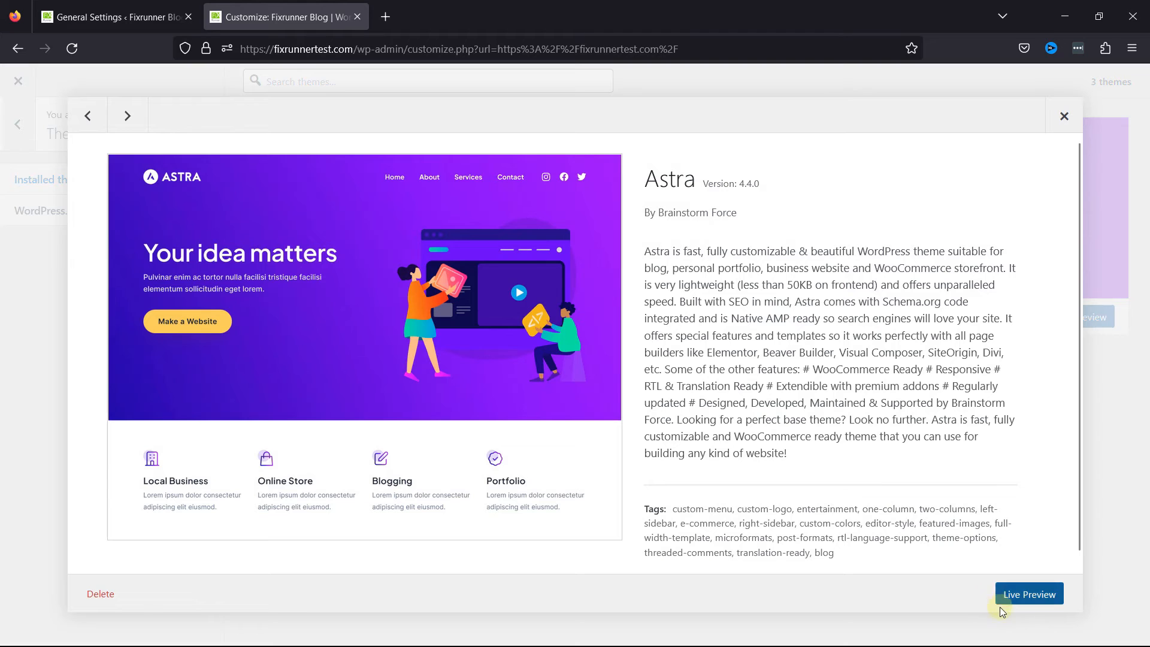
click(1027, 594)
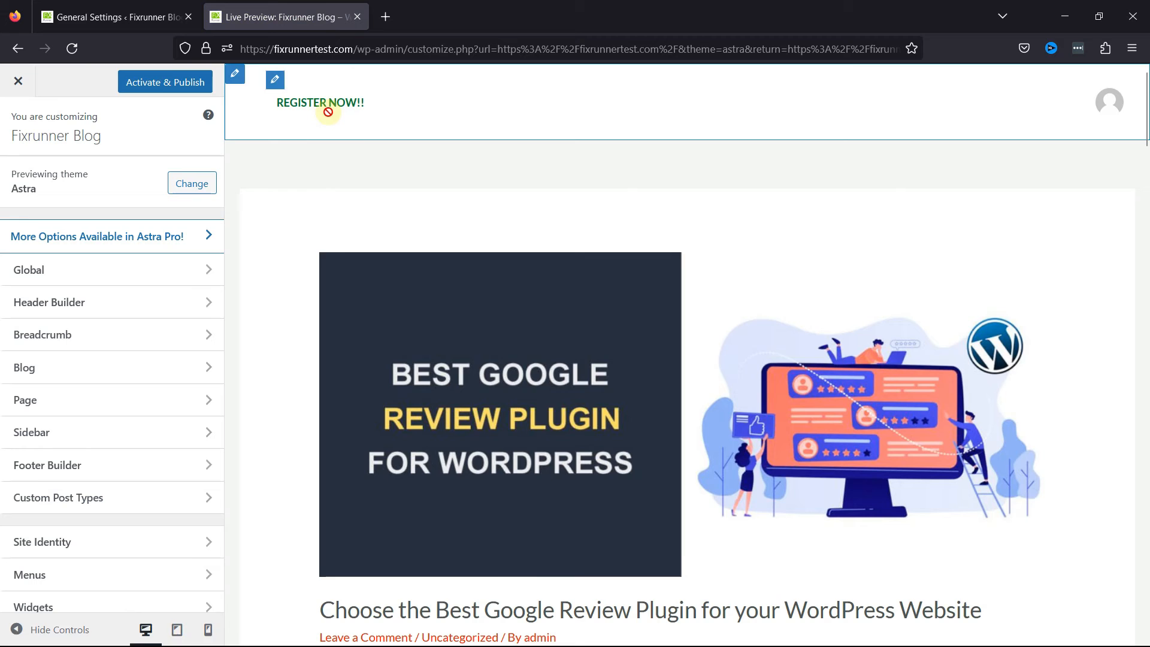
Add a Paragraph block reading Register Now! to Footer Builder Widget 4.
scroll(down, 3)
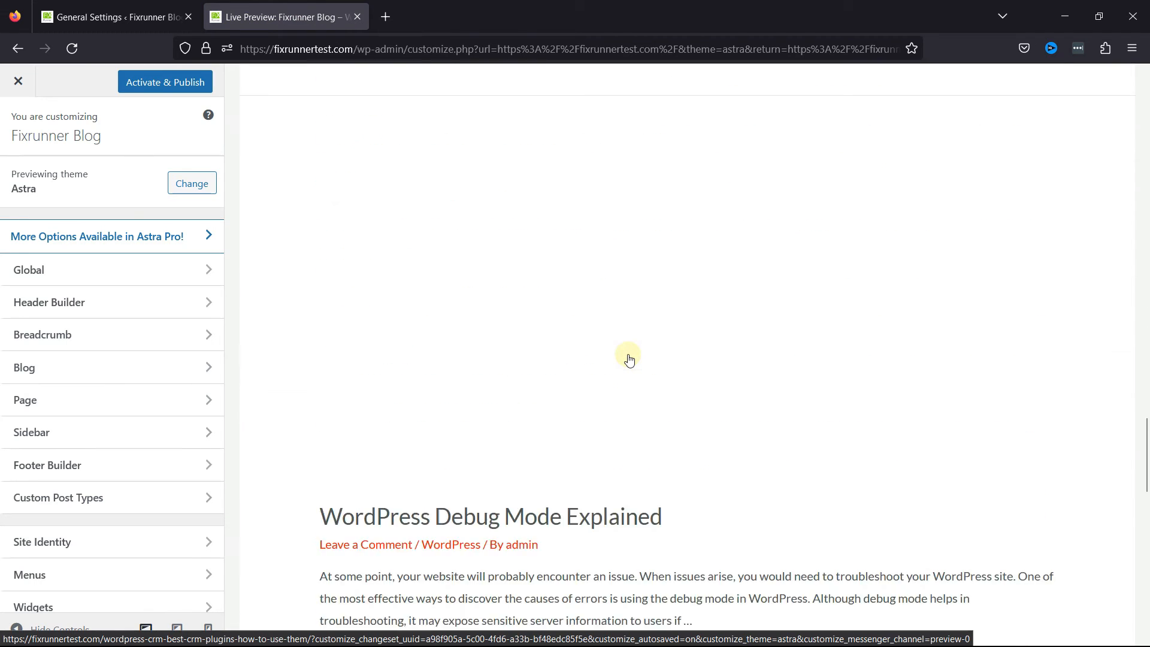
scroll(down, 3)
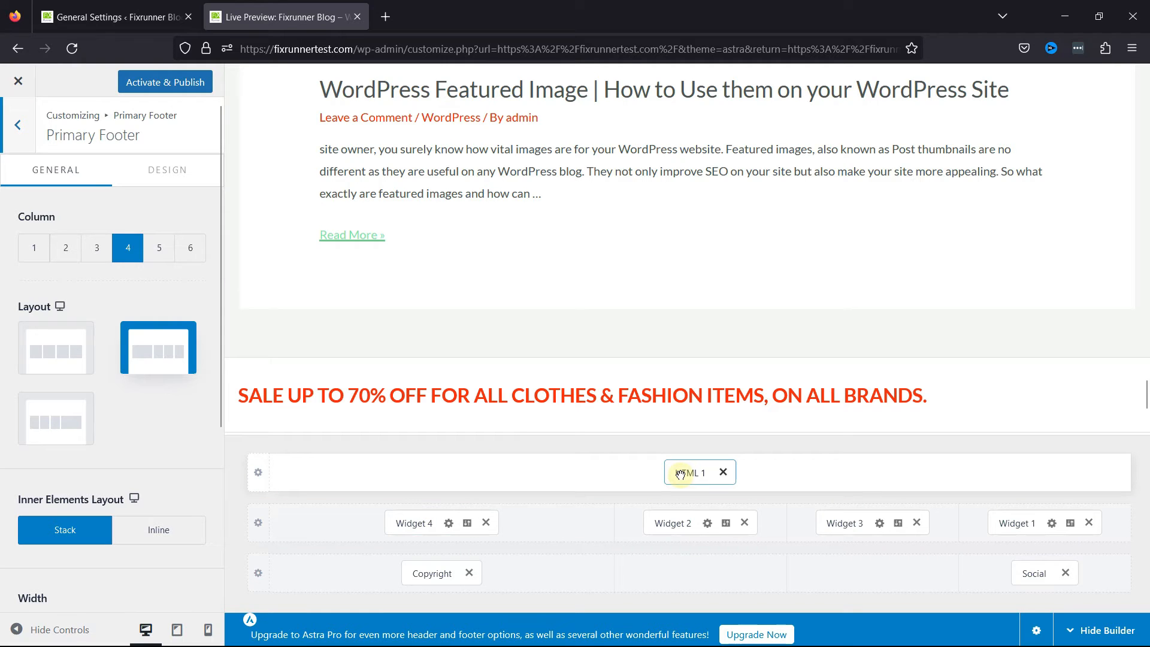
click(690, 472)
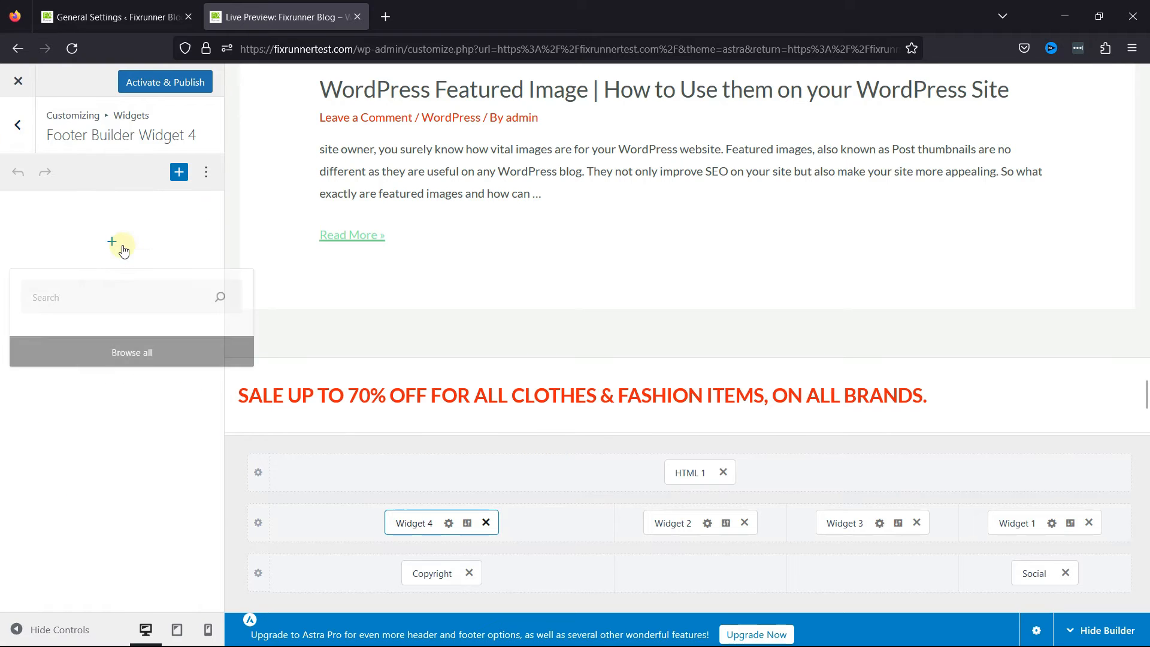
click(111, 242)
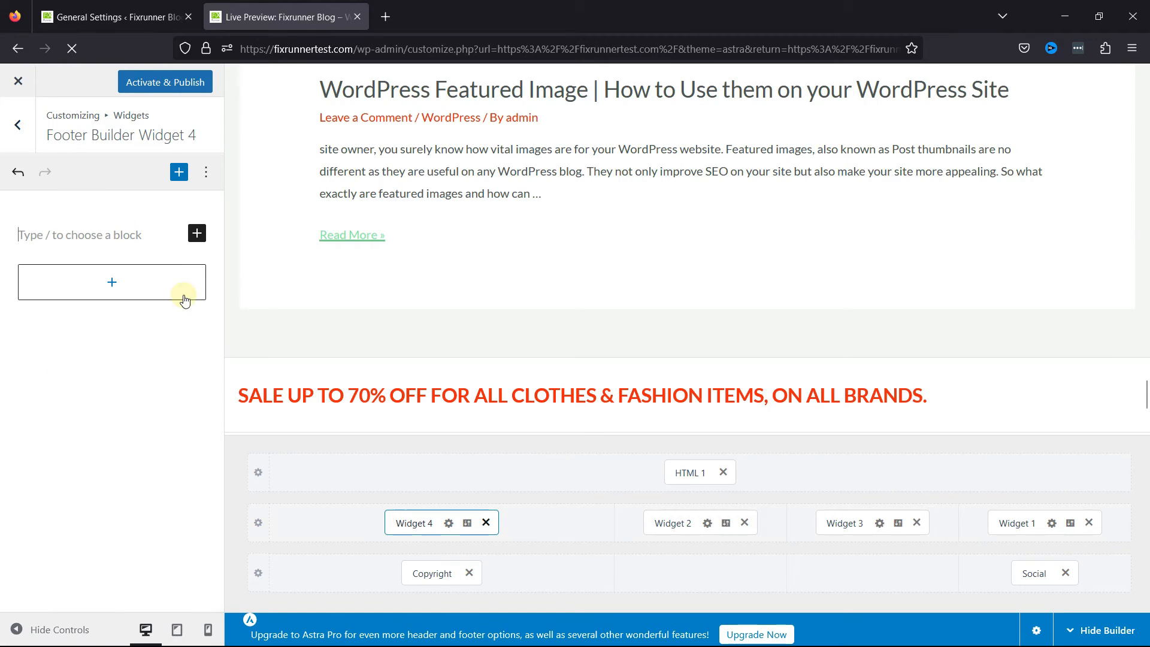
mouse_move(231, 366)
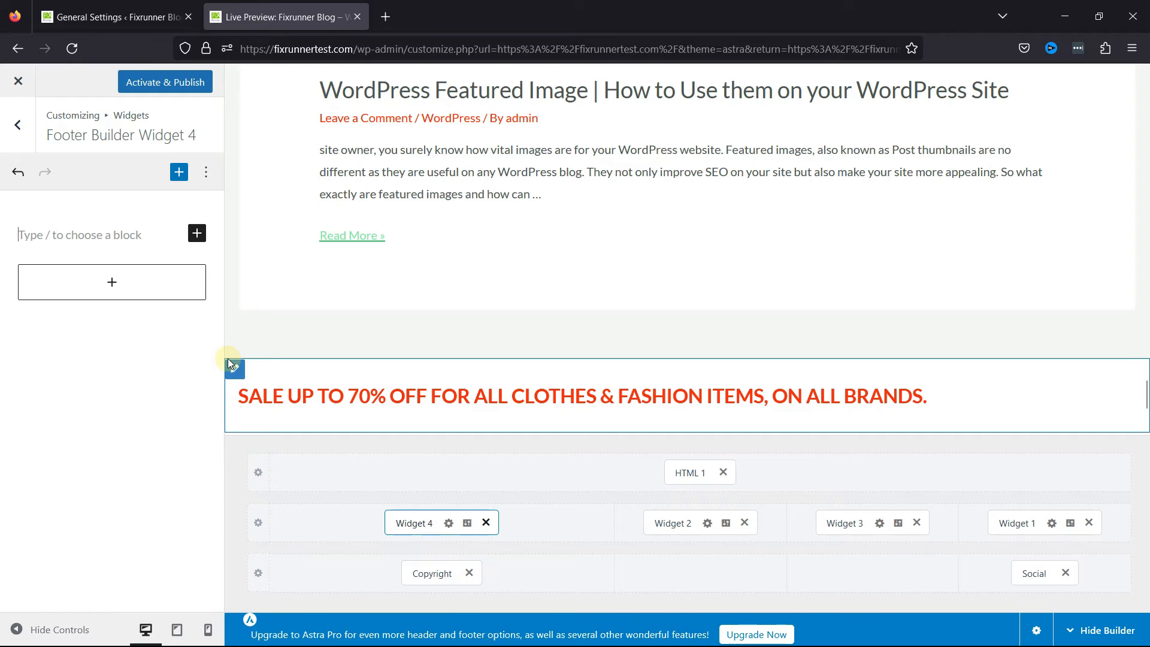
mouse_move(189, 304)
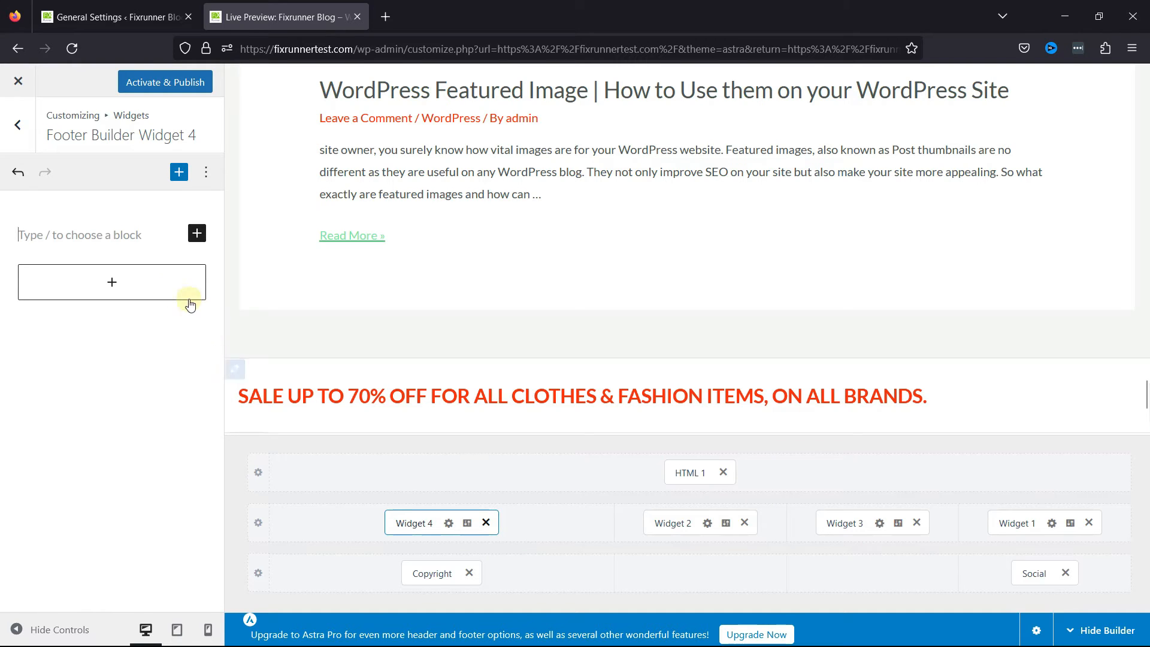
text(Register Now)
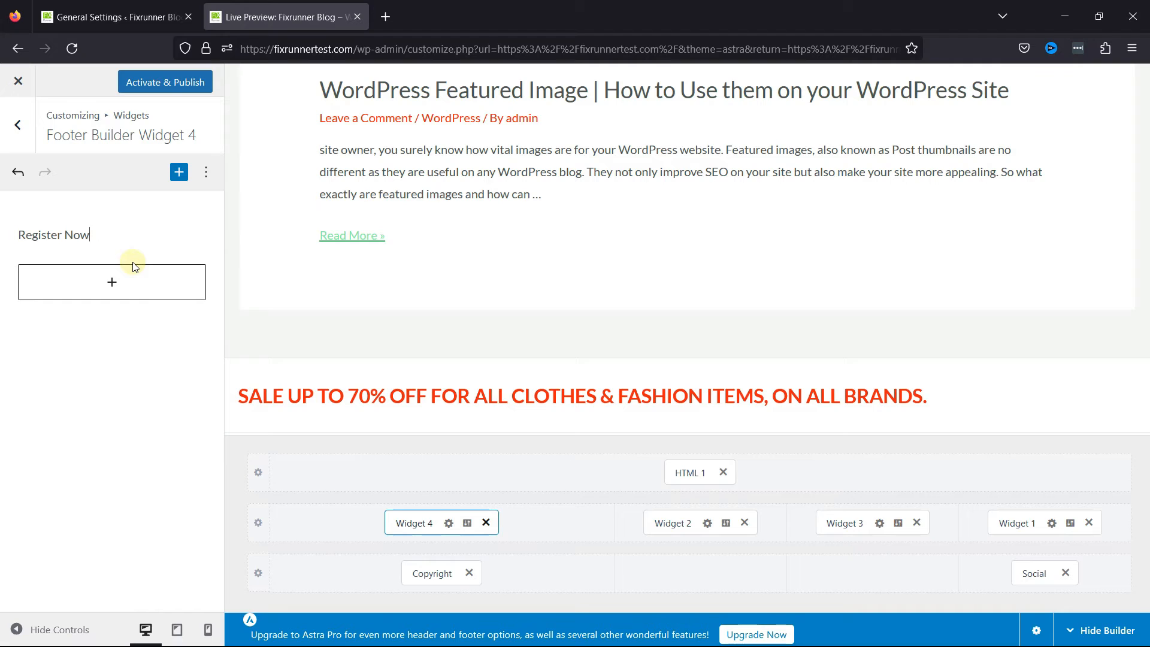
text(!)
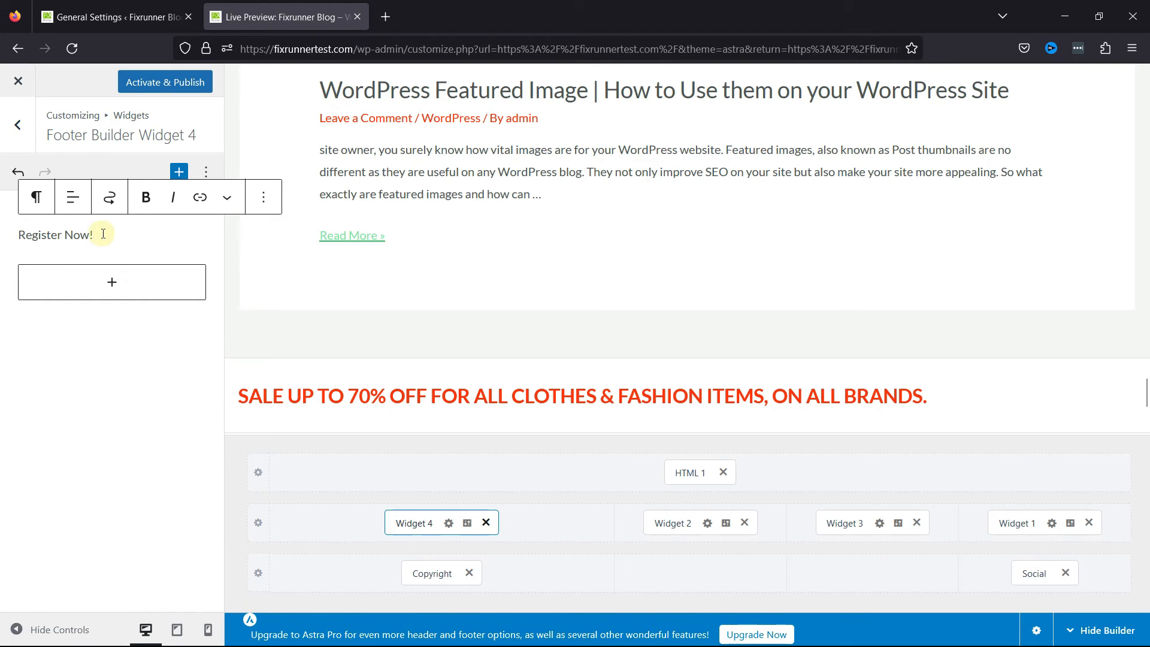
Link the Register Now! text to the site's registration URL.
triple_click(55, 235)
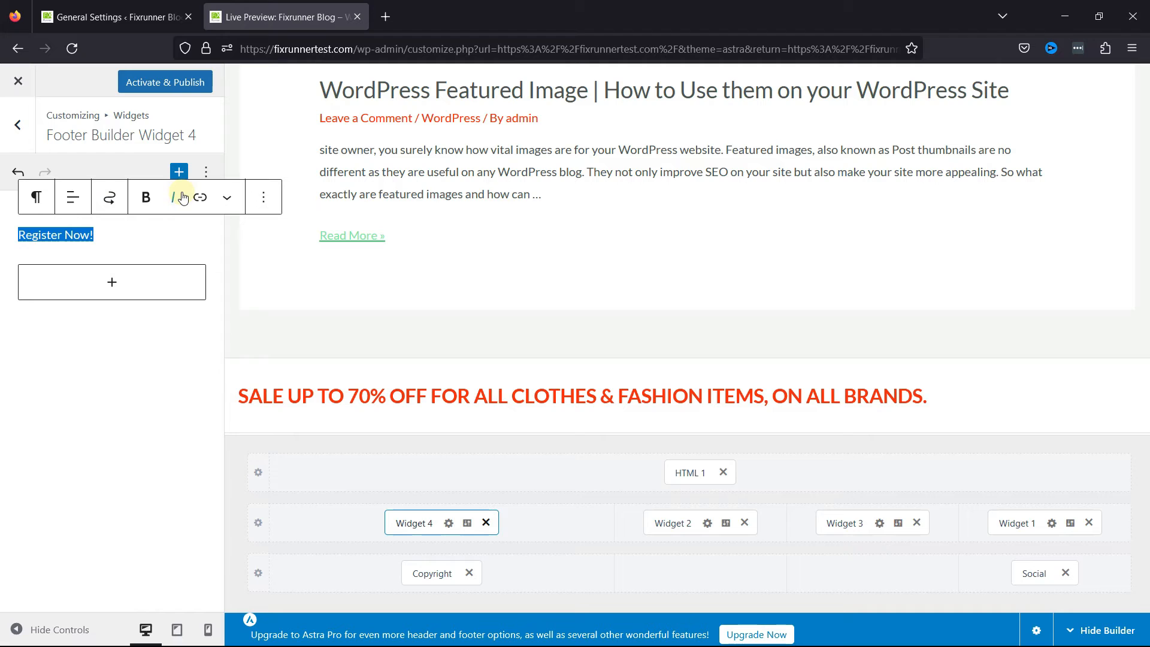
click(199, 196)
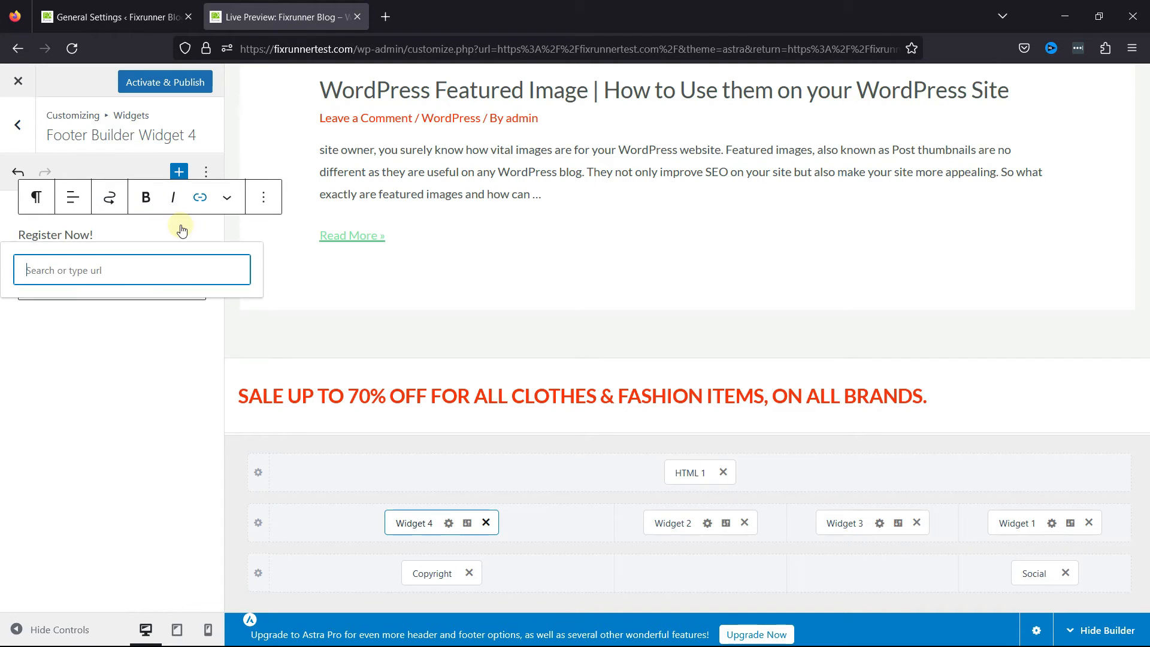
text(https://fixrunnertest.com)
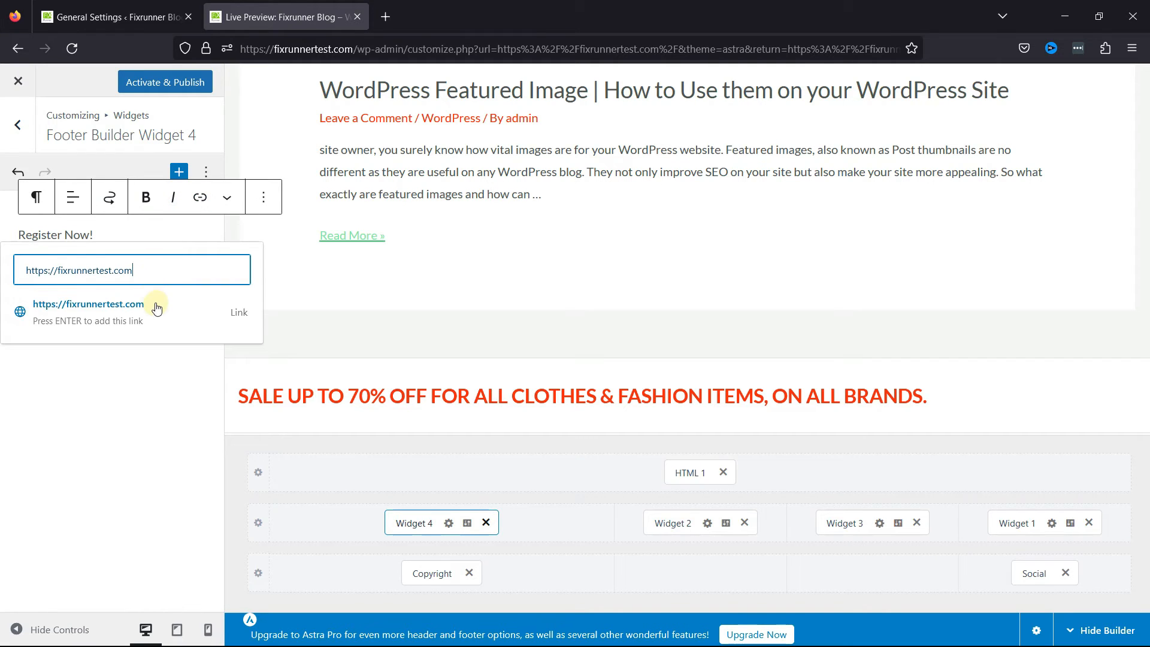
mouse_move(185, 256)
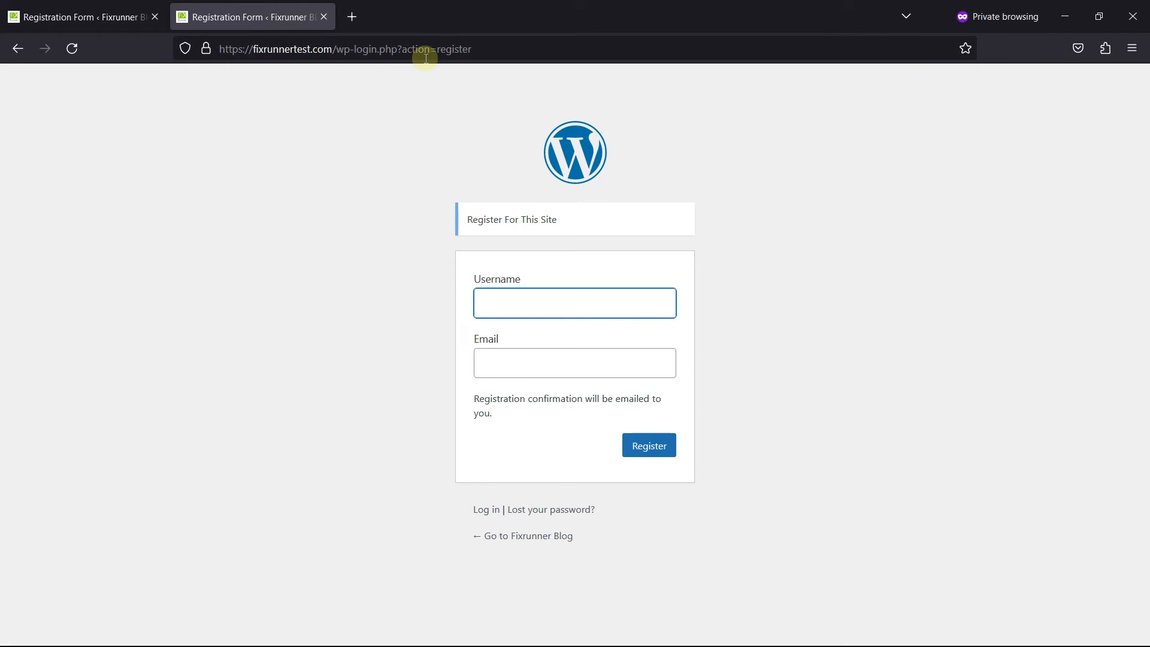
click(345, 48)
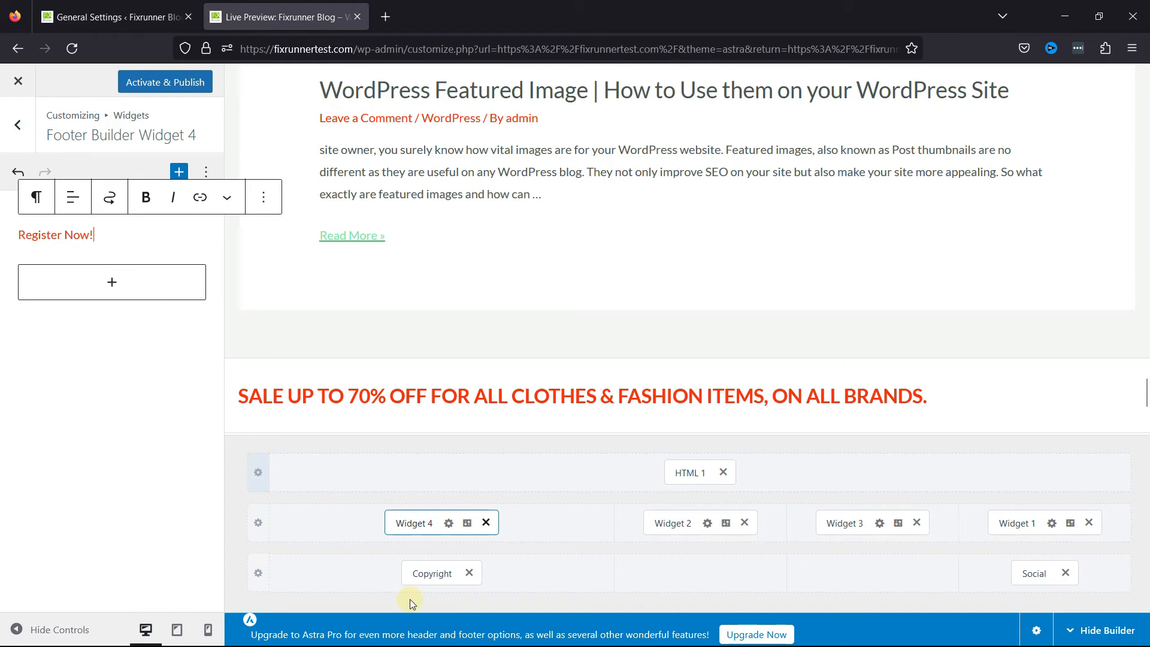
click(277, 321)
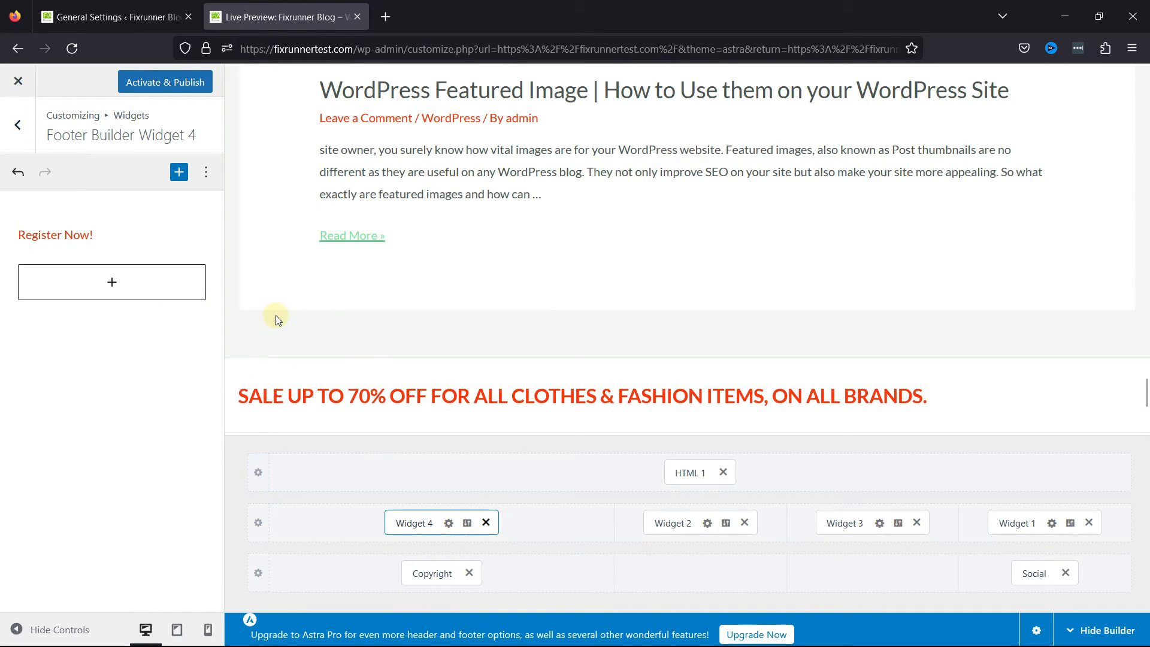
mouse_move(668, 511)
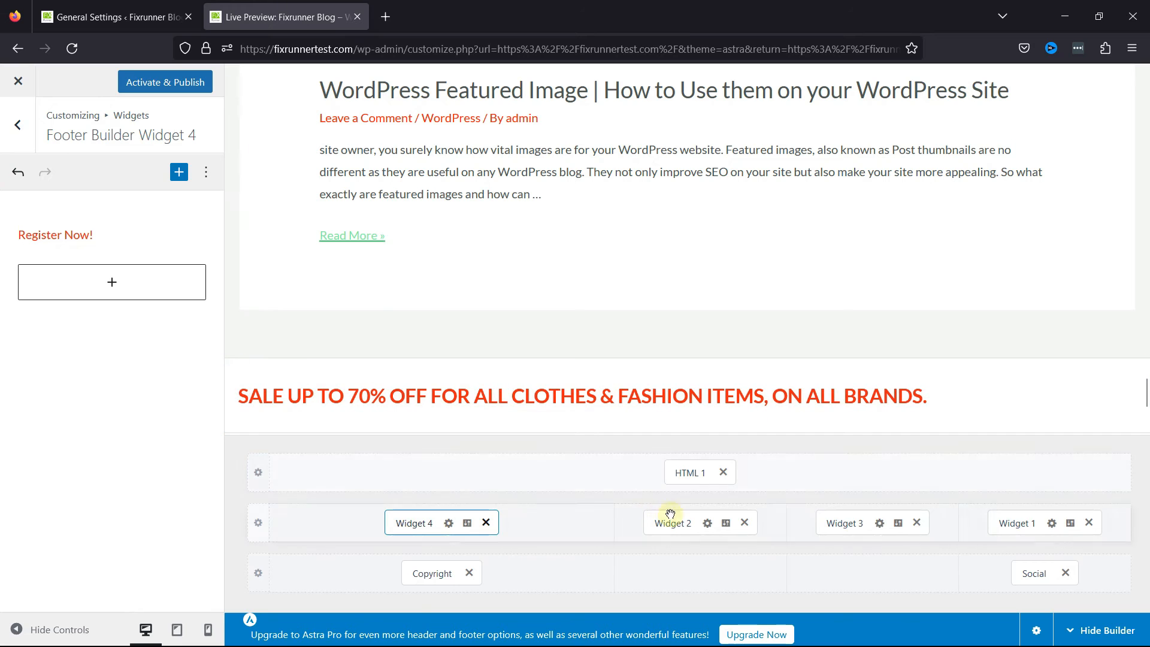
Insert a Button block into Footer Builder Widget 2.
click(671, 522)
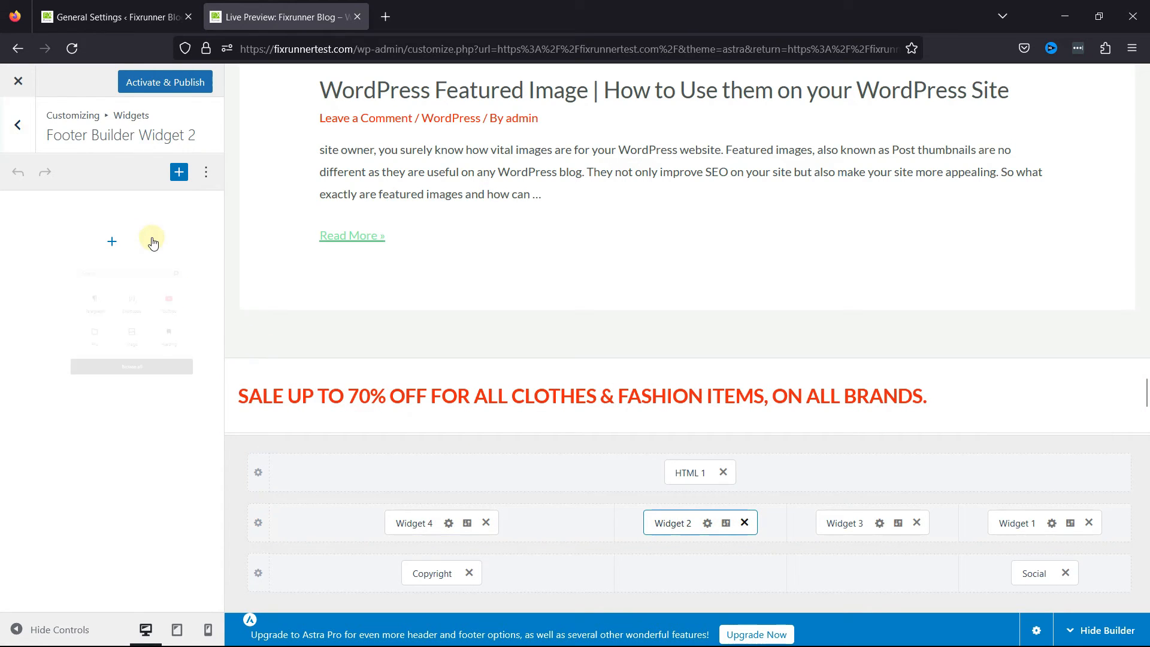
click(111, 241)
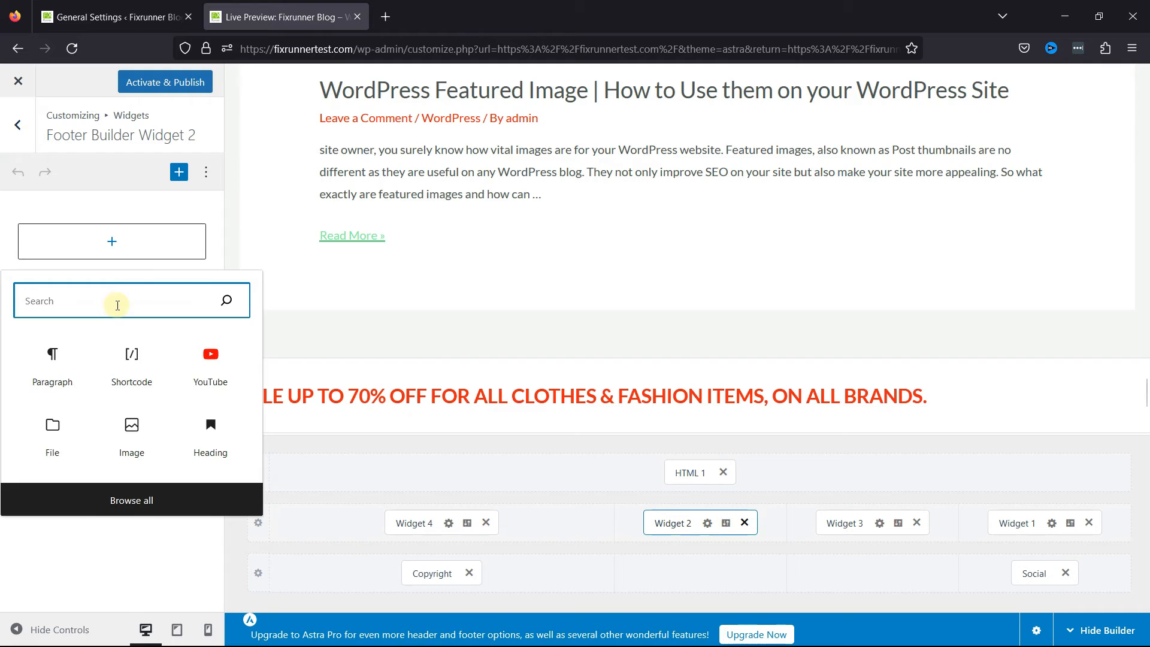
text(but)
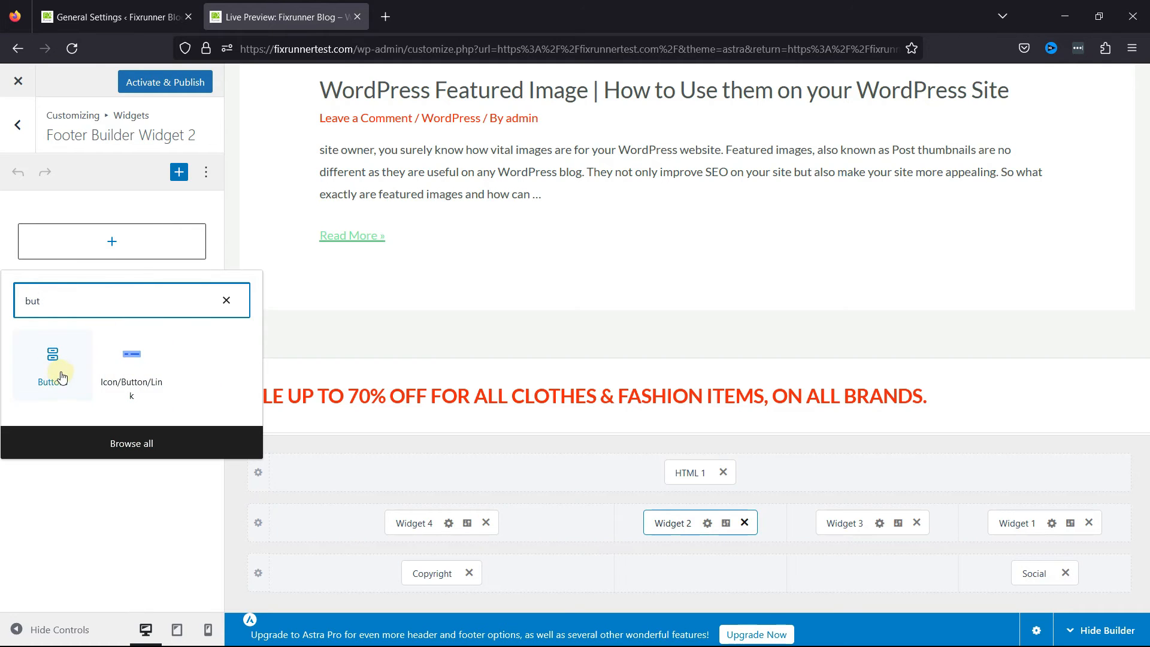
click(49, 364)
text(REGISTER)
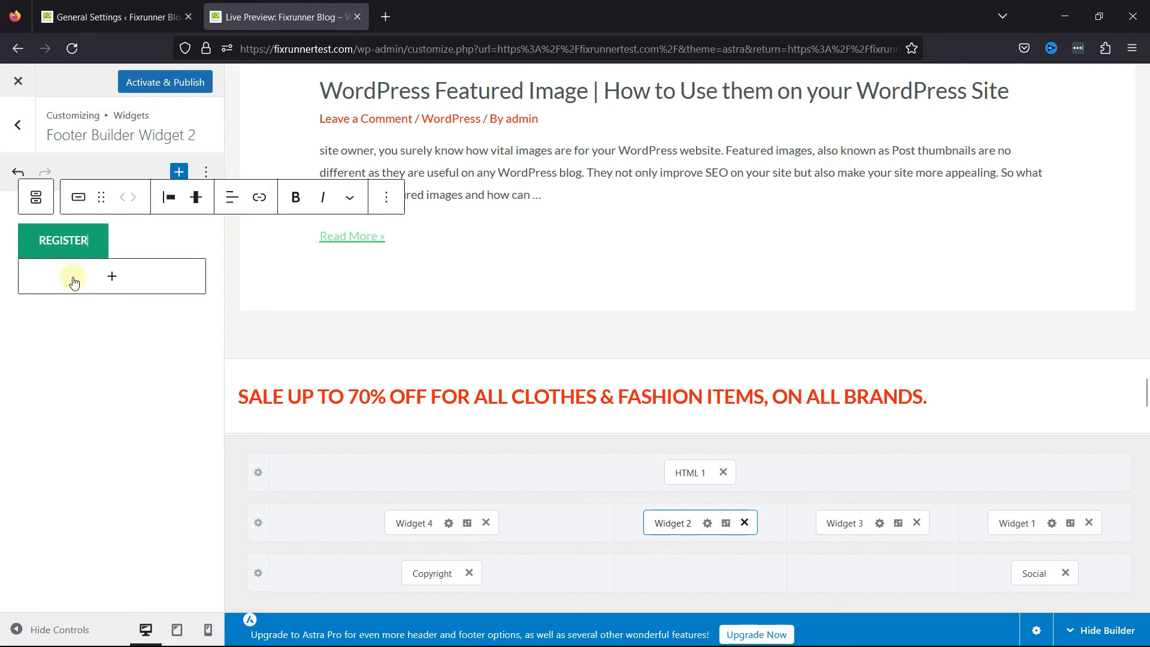
mouse_move(258, 197)
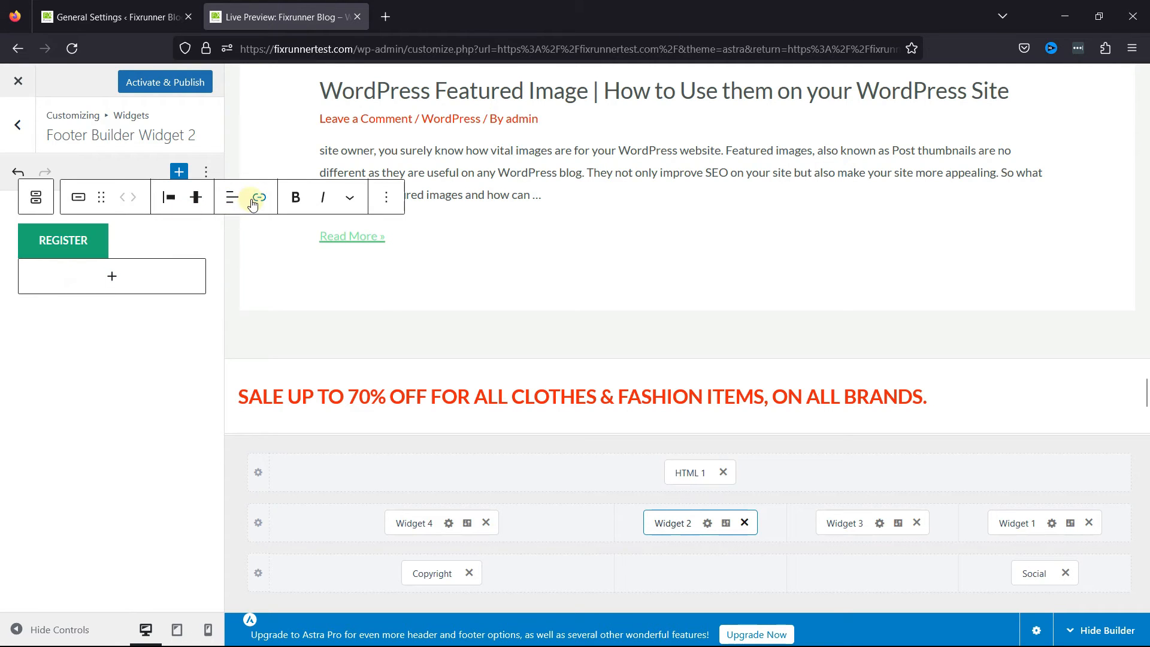
Confirm the registration link on the REGISTER button and return to Footer Builder.
click(259, 197)
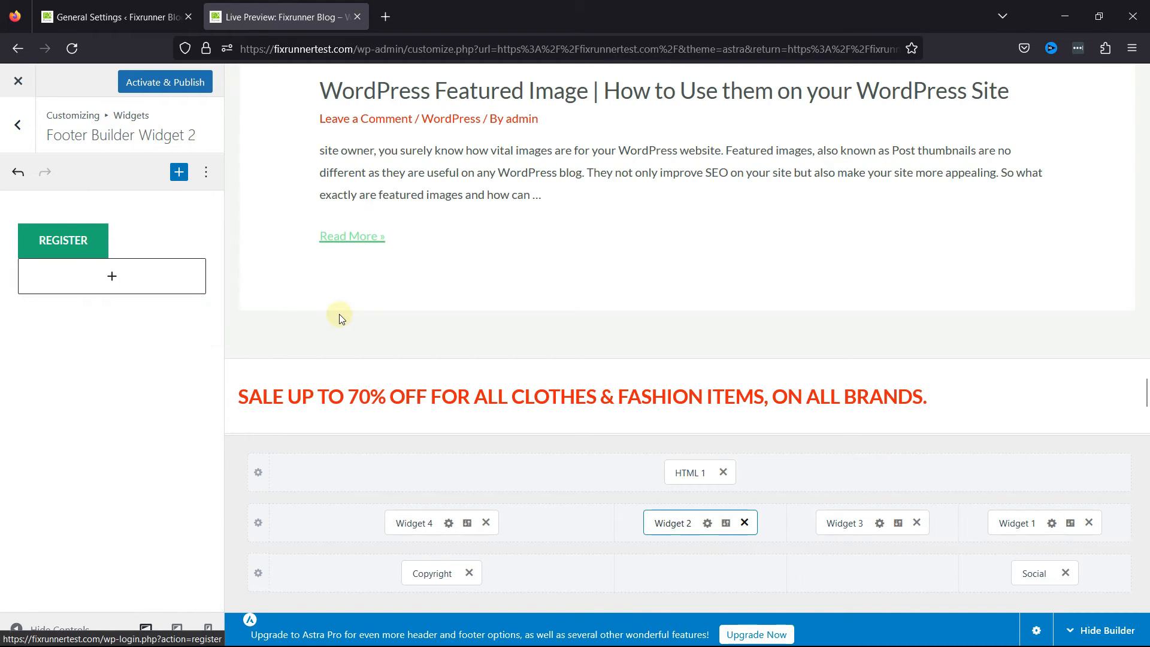
click(18, 125)
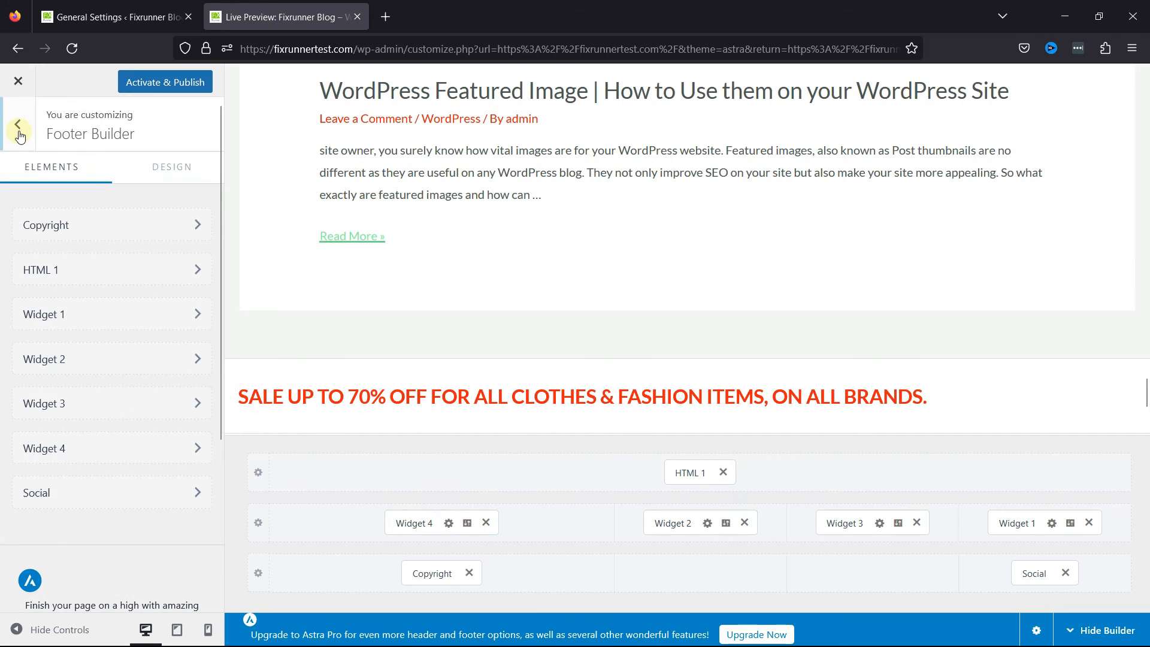
Switch the Customizer live preview back to the Vision theme.
click(21, 126)
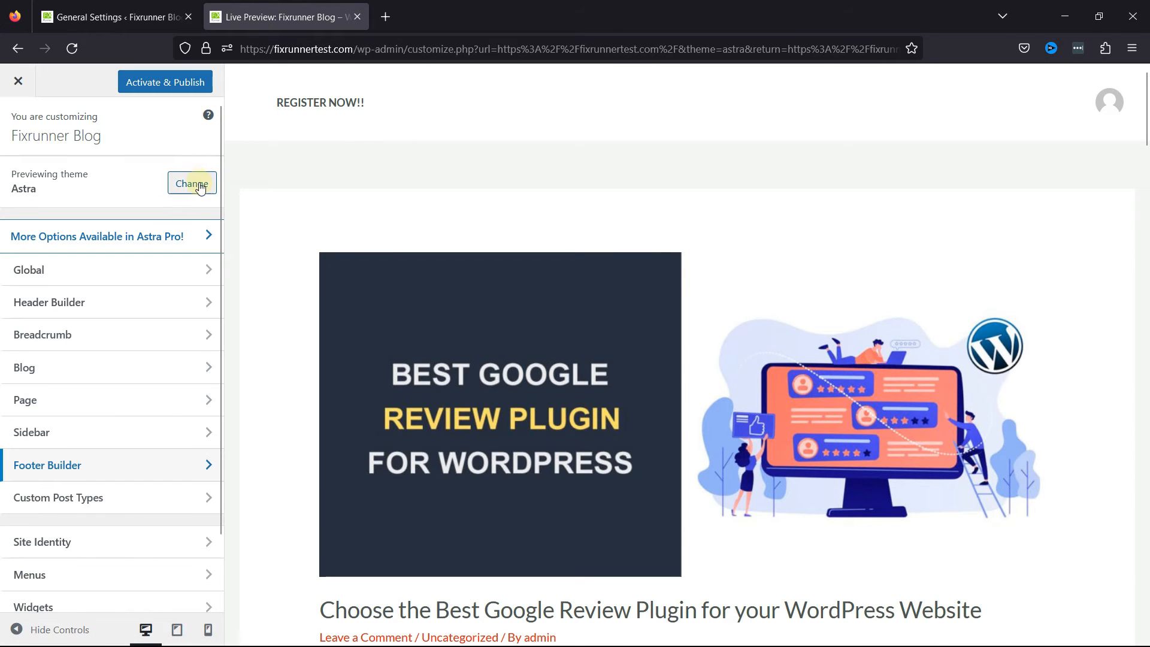
click(192, 183)
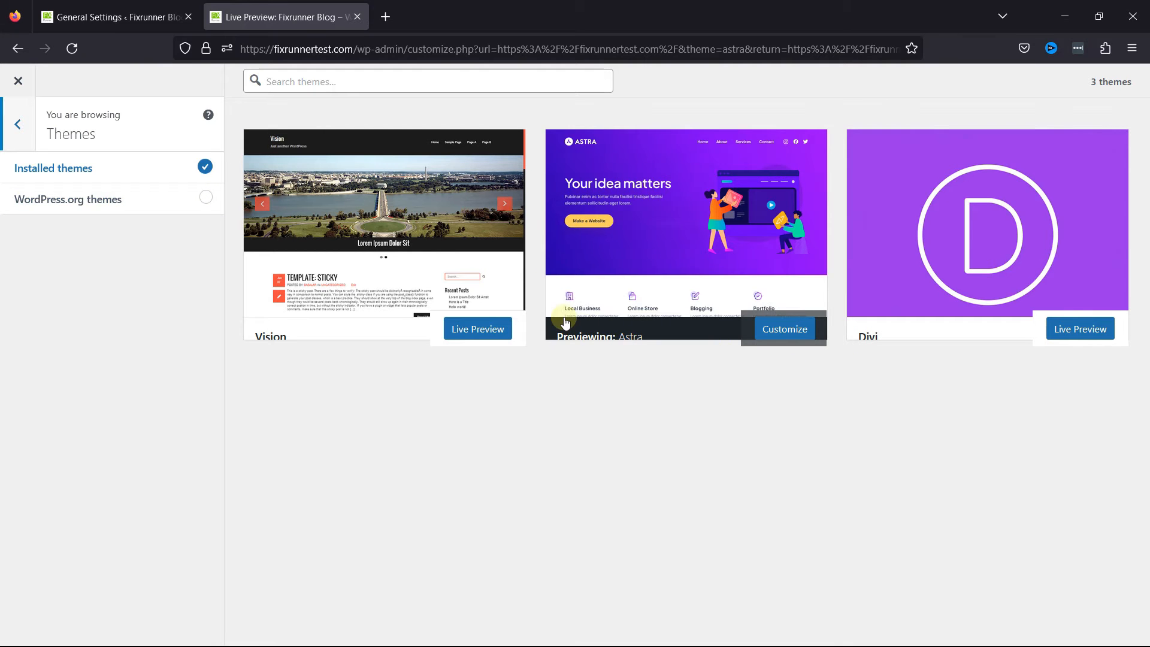
click(477, 328)
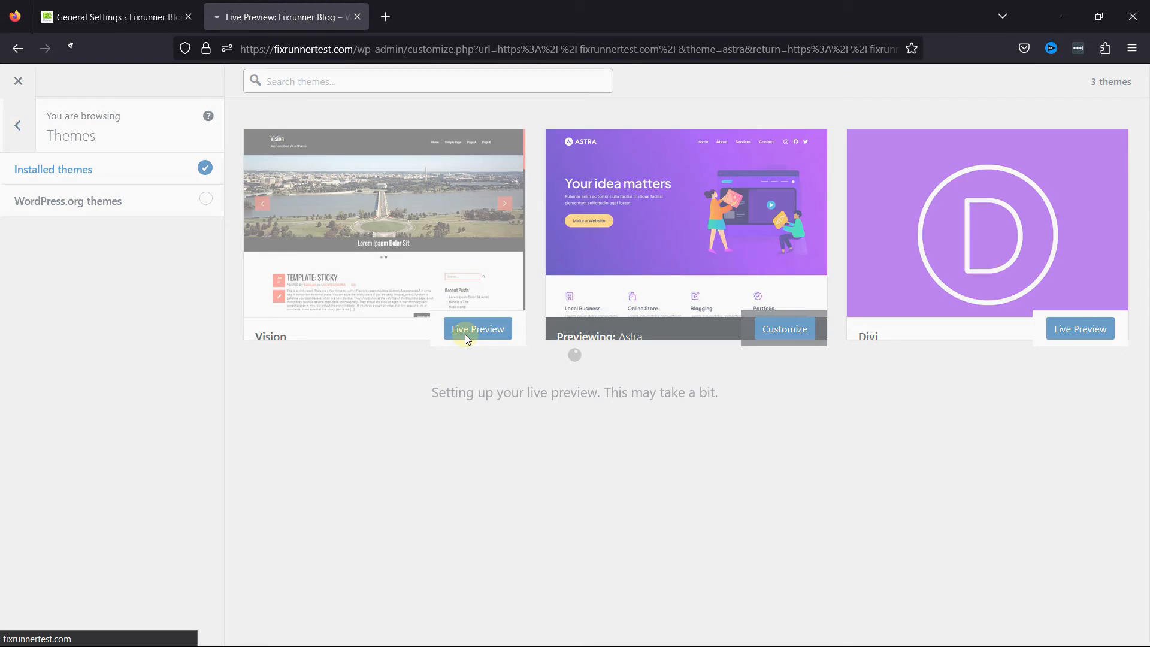
click(476, 328)
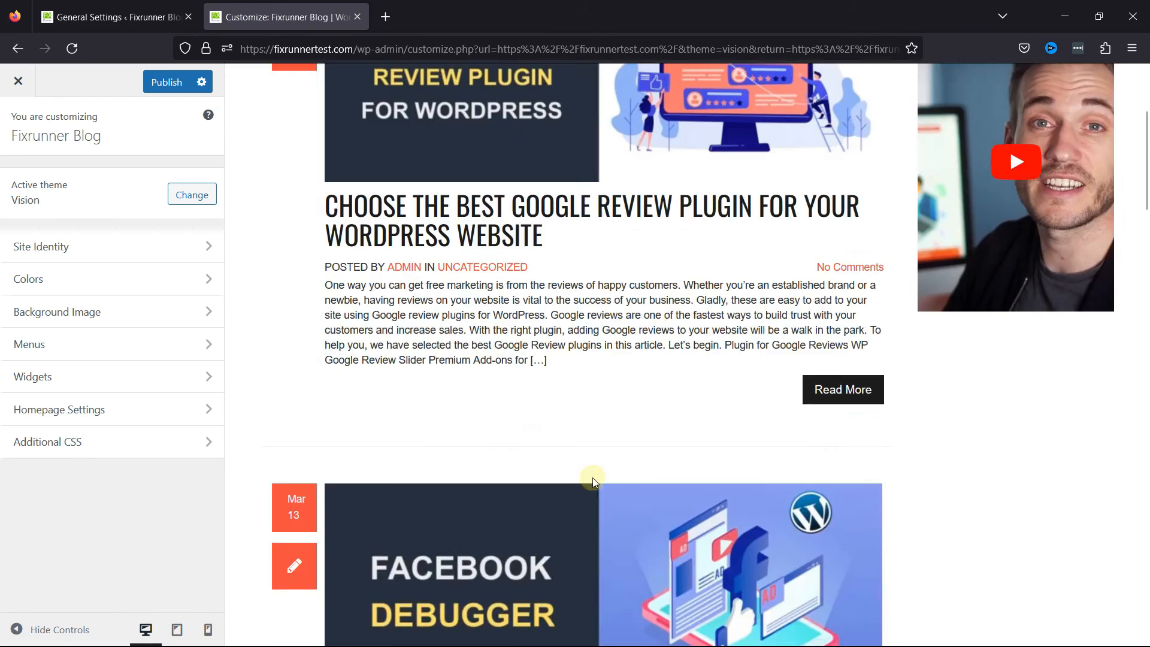
scroll(down, 3)
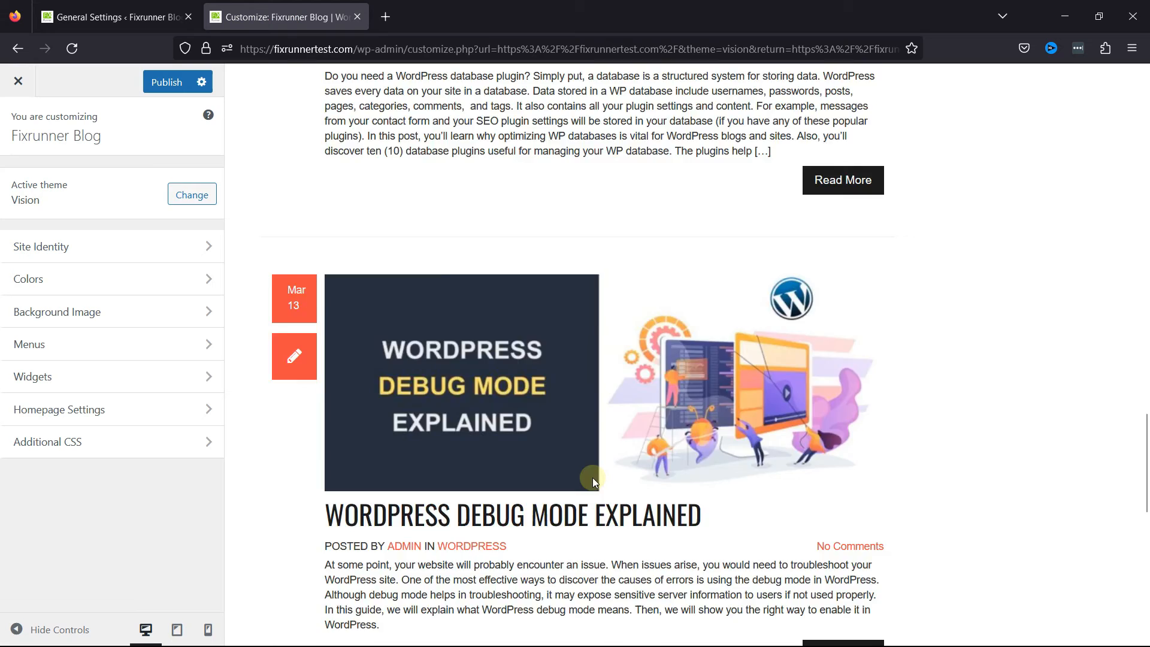
scroll(up, 3)
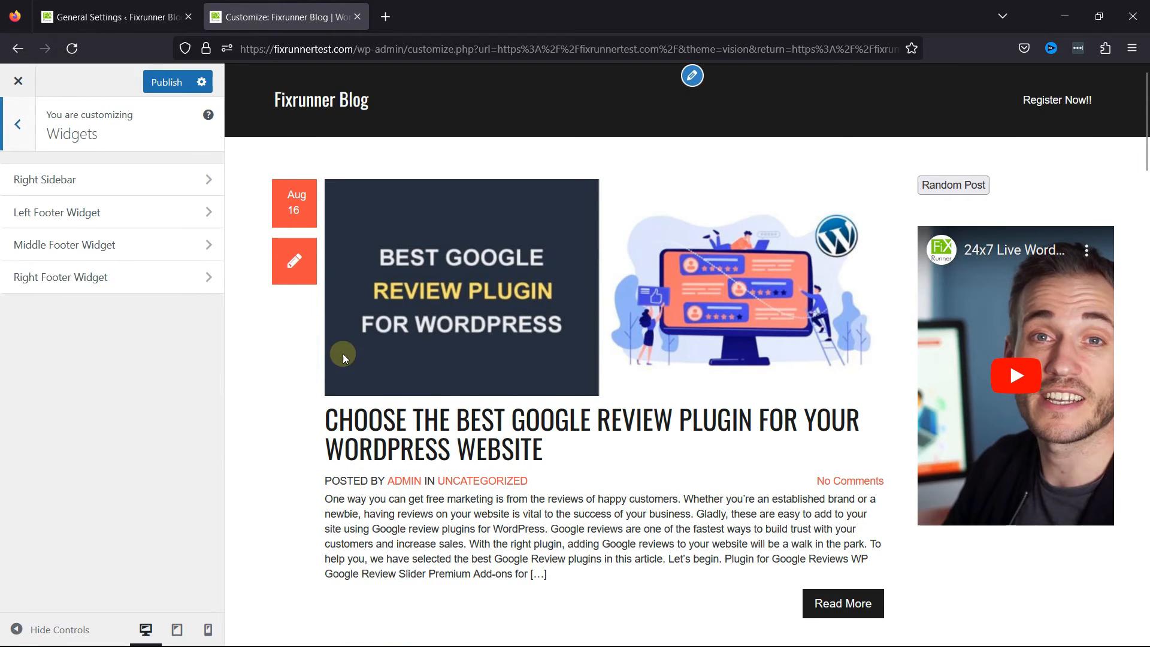
mouse_move(145, 180)
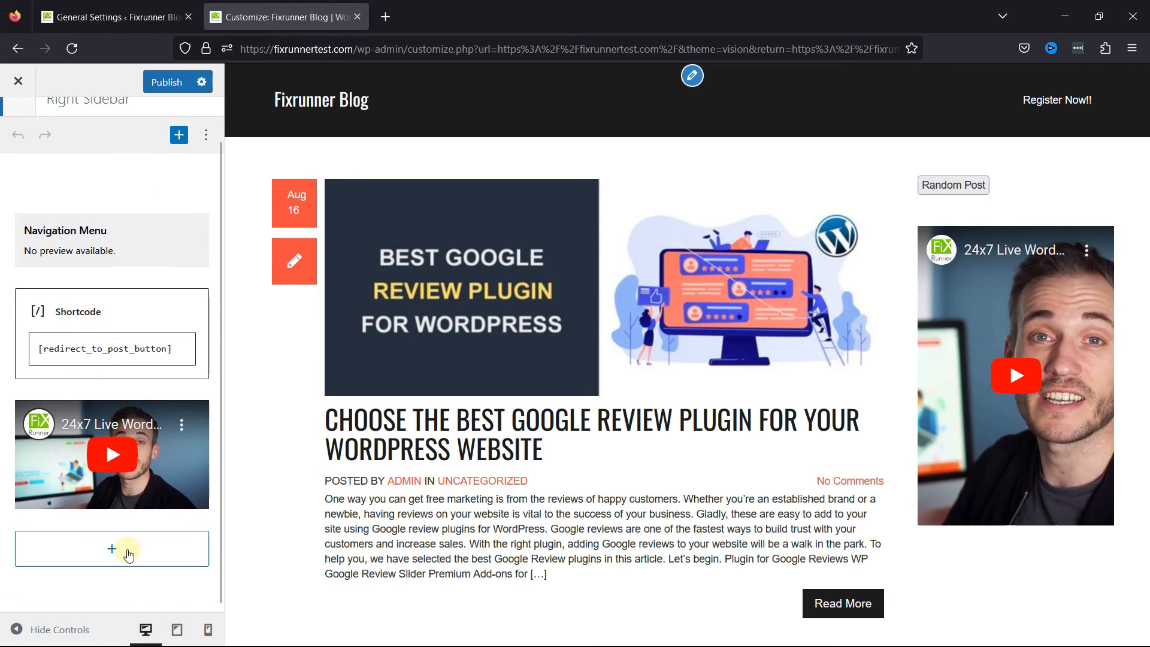
Add a Buttons block labelled Register to the Right Sidebar.
click(112, 548)
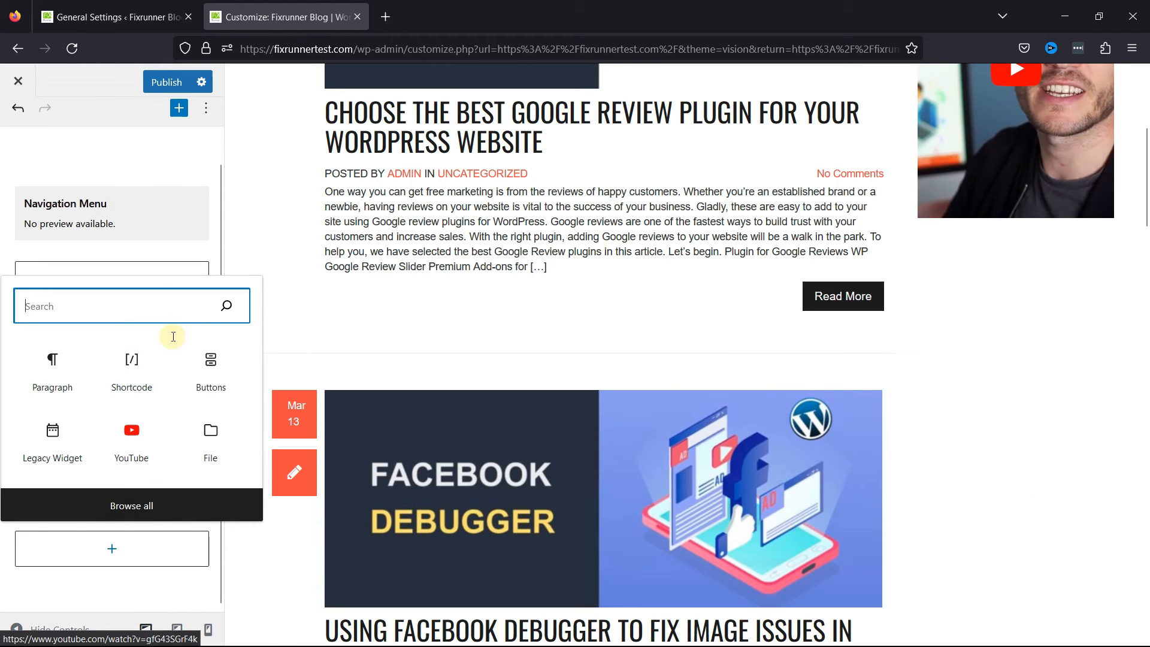
click(132, 370)
text(Re)
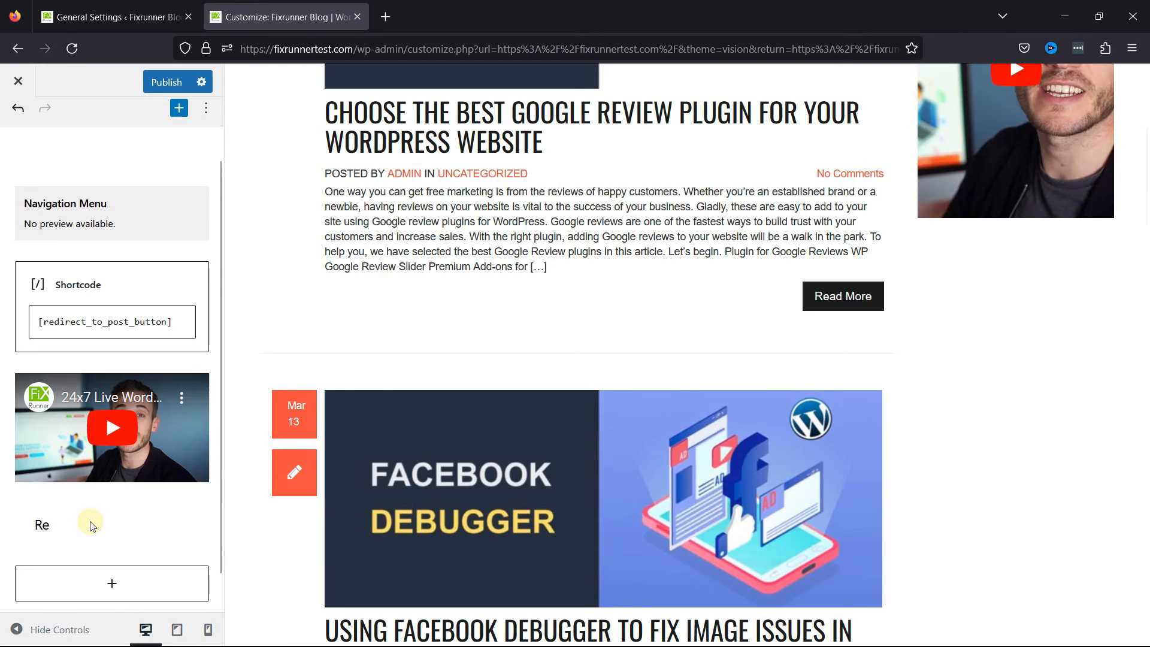
text(gister)
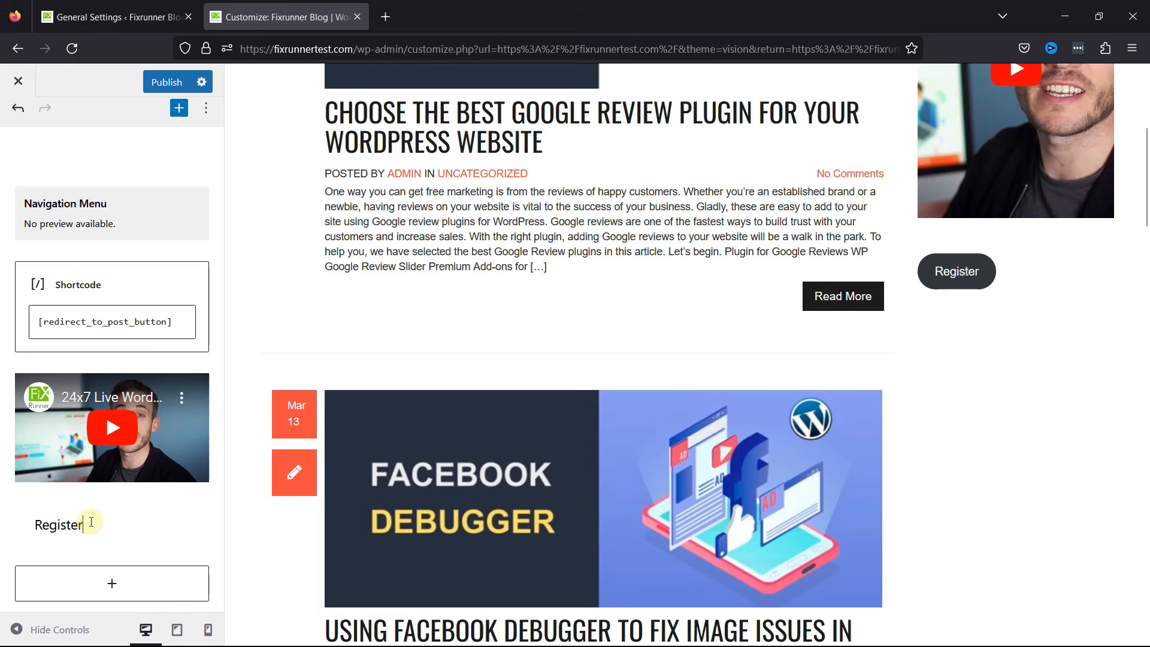
click(59, 525)
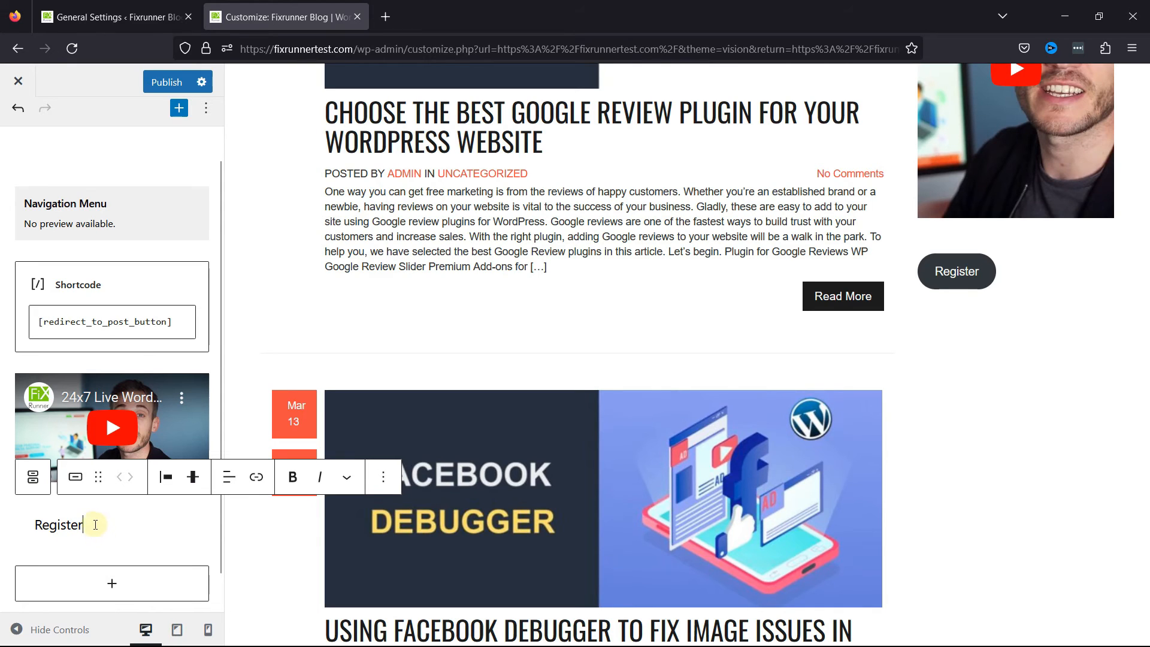
click(59, 525)
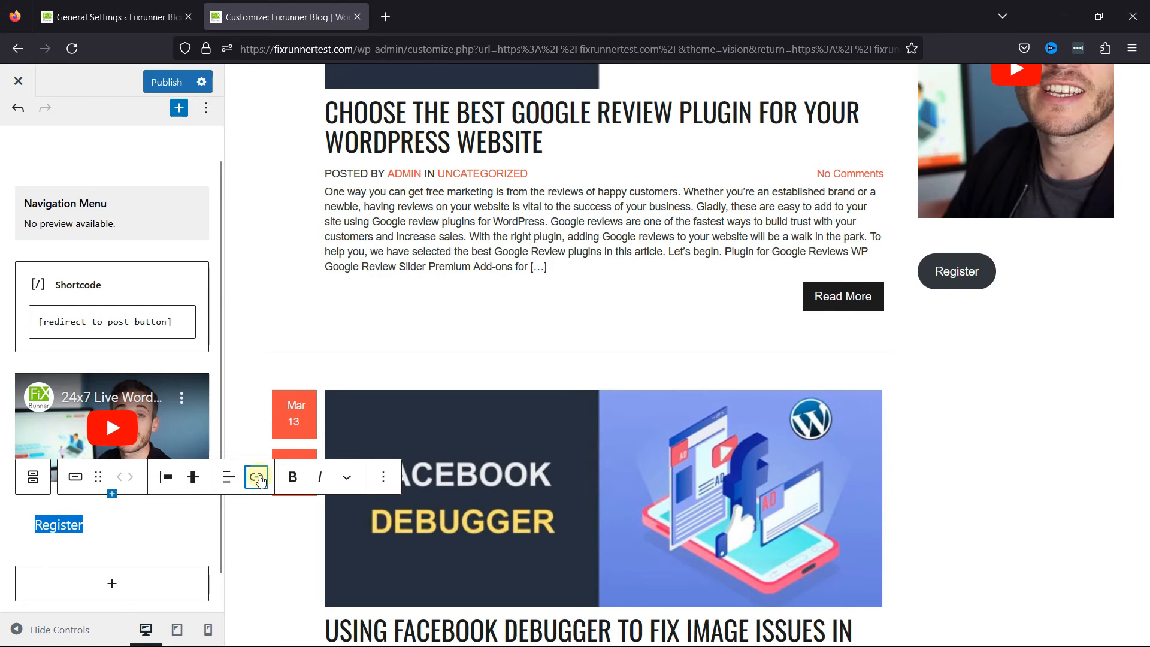
Link the Register button to wp-login.php?action=register.
click(257, 477)
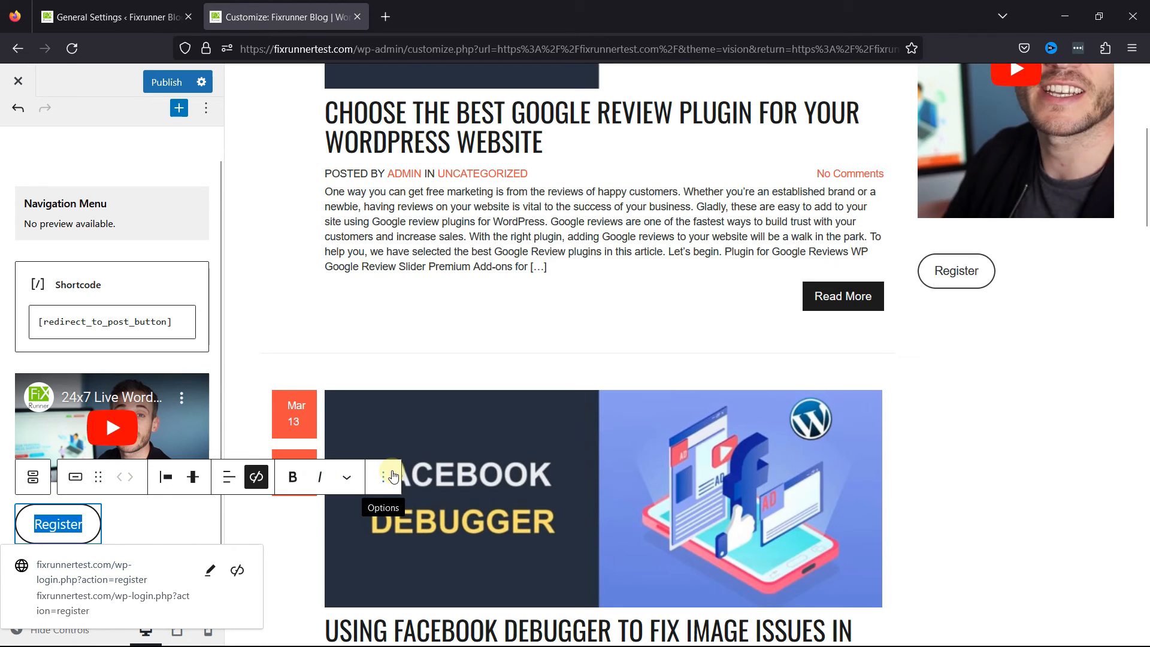
click(74, 476)
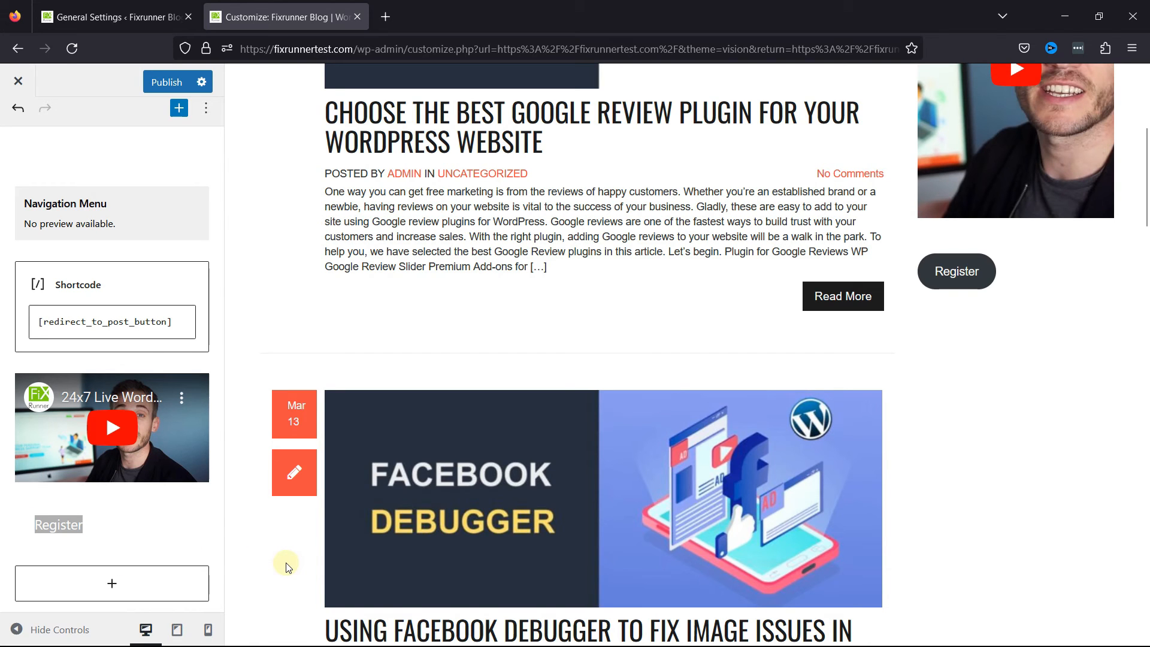
mouse_move(524, 498)
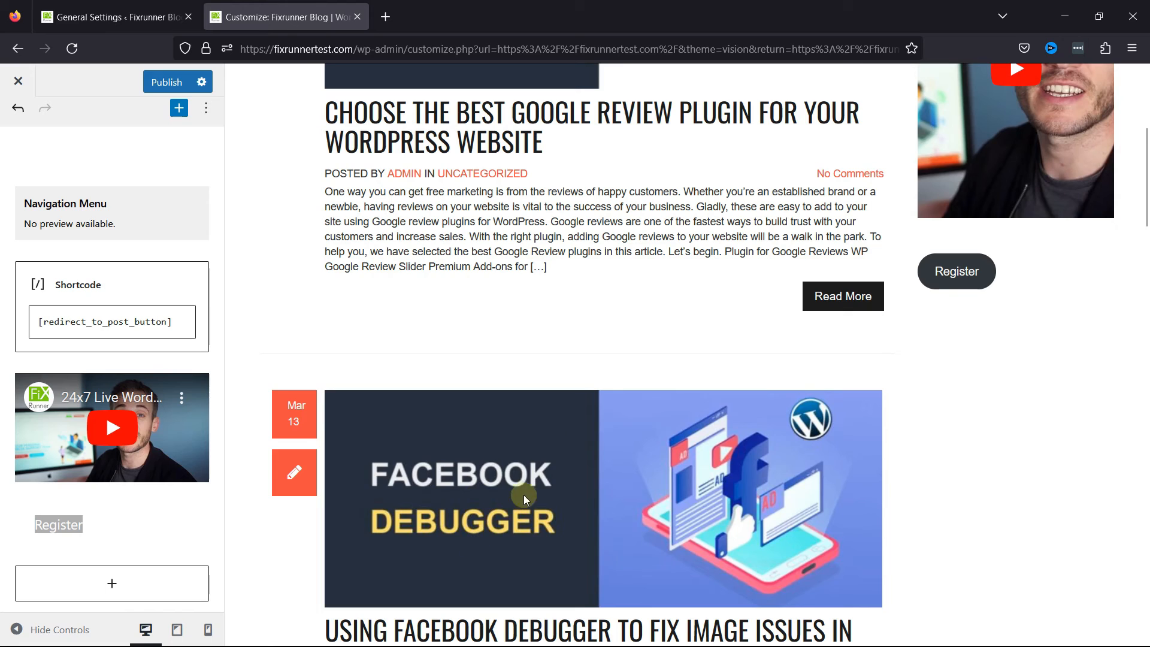
scroll(up, 3)
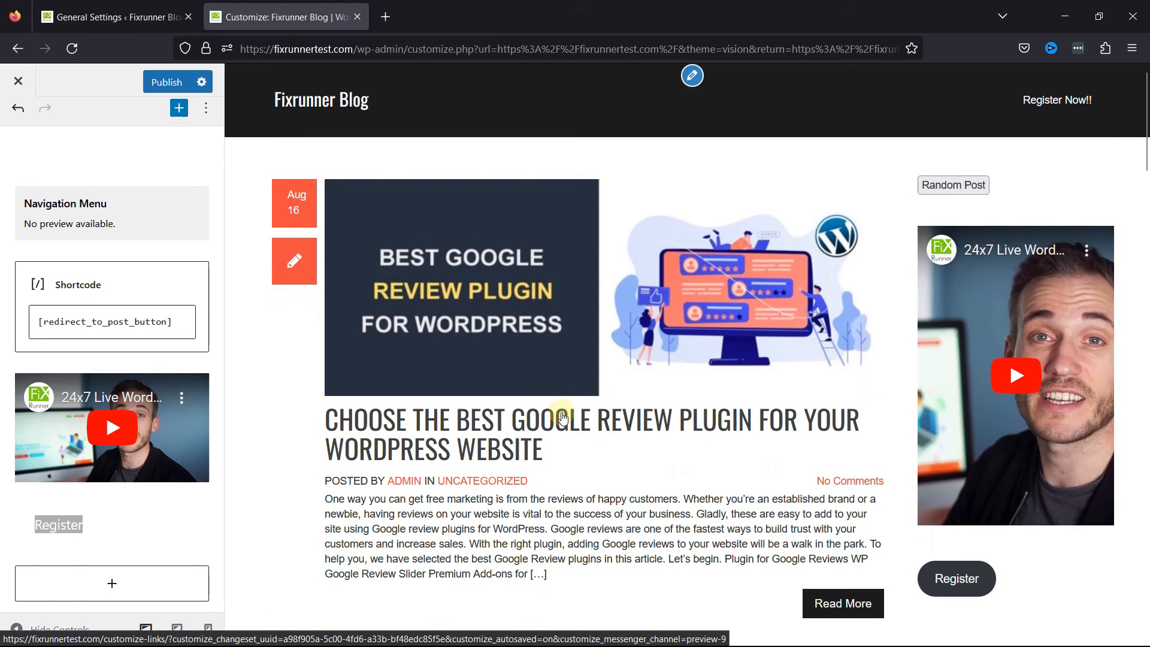
scroll(down, 3)
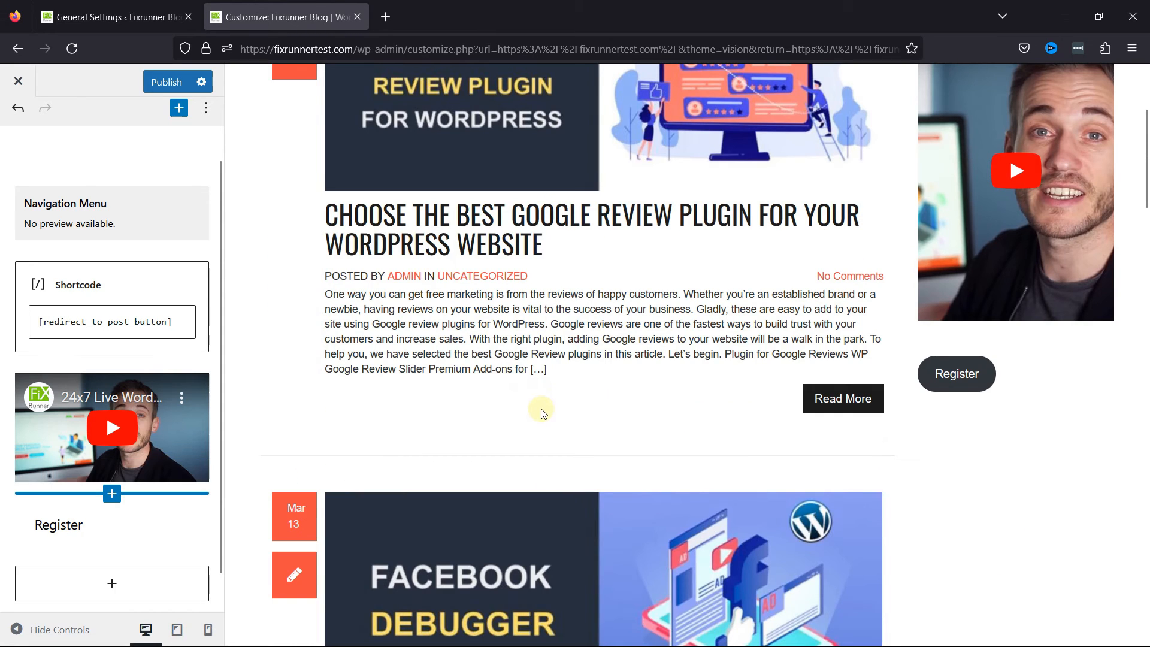
mouse_move(195, 81)
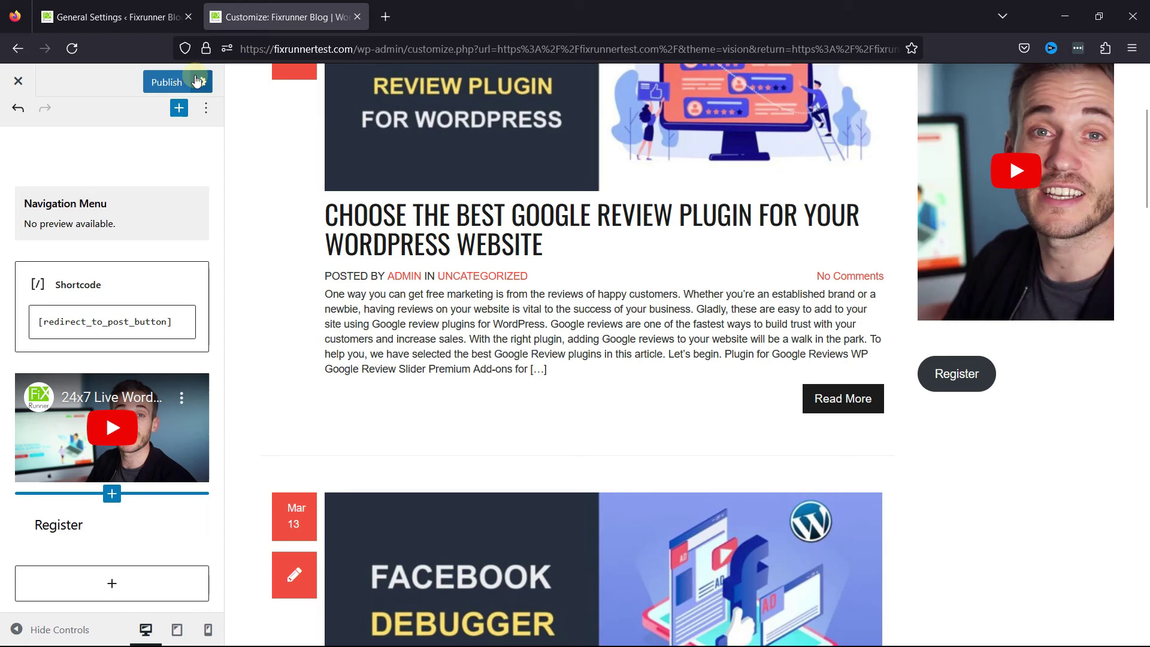
Publish the Customizer changes and switch to the General Settings tab.
click(176, 82)
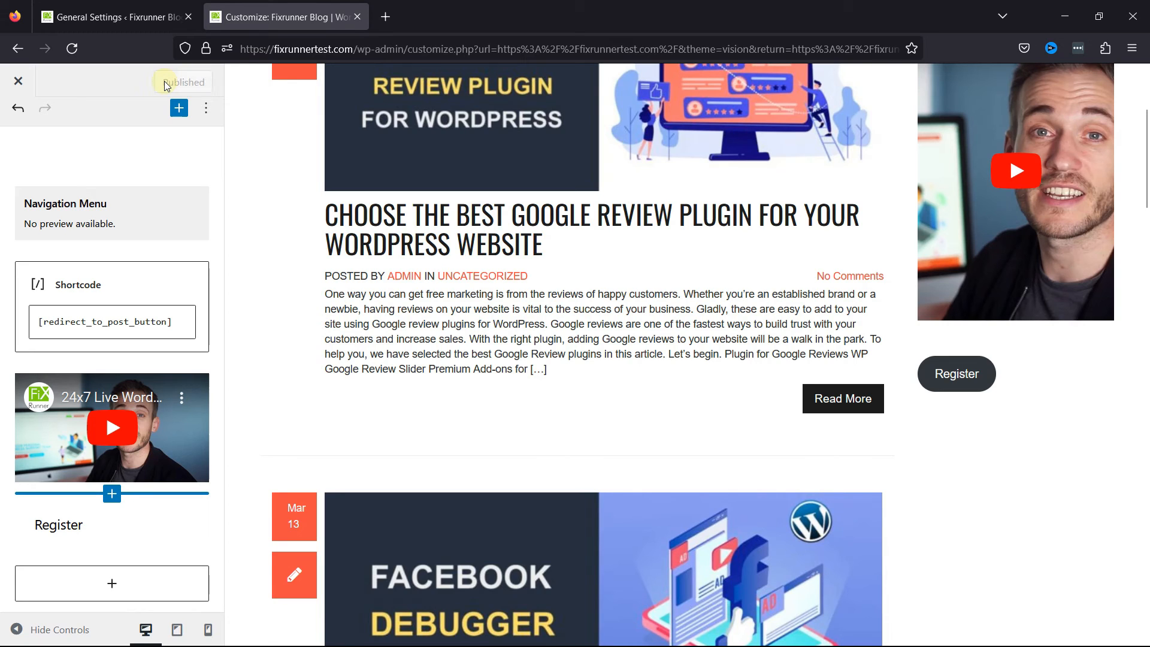
mouse_move(307, 201)
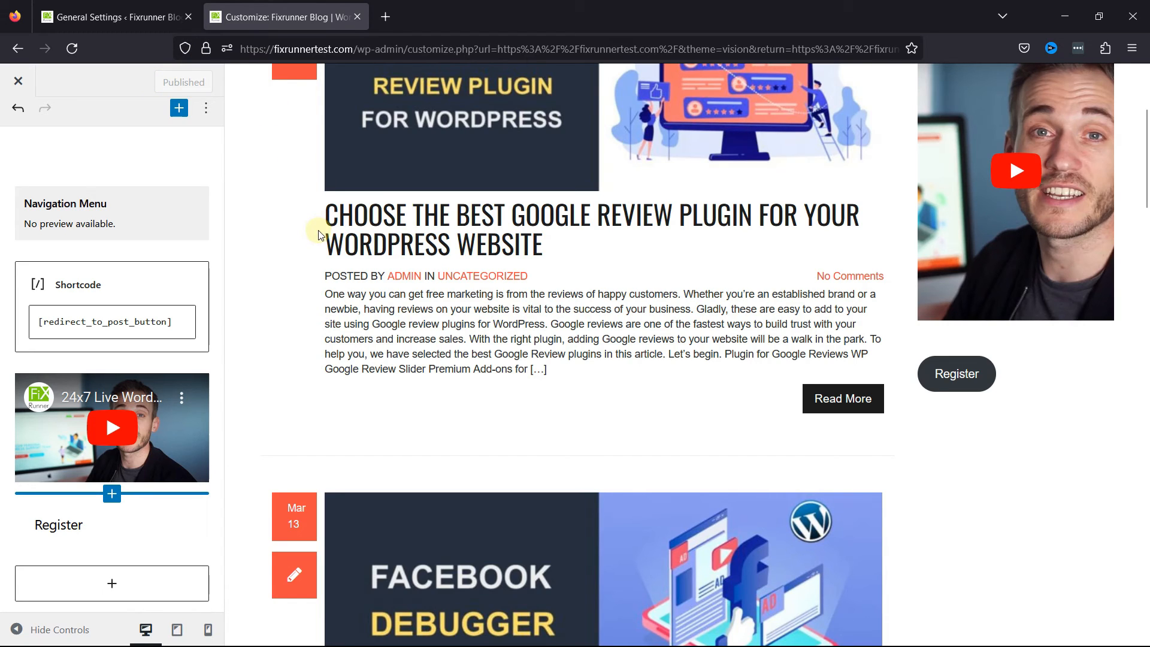
click(110, 15)
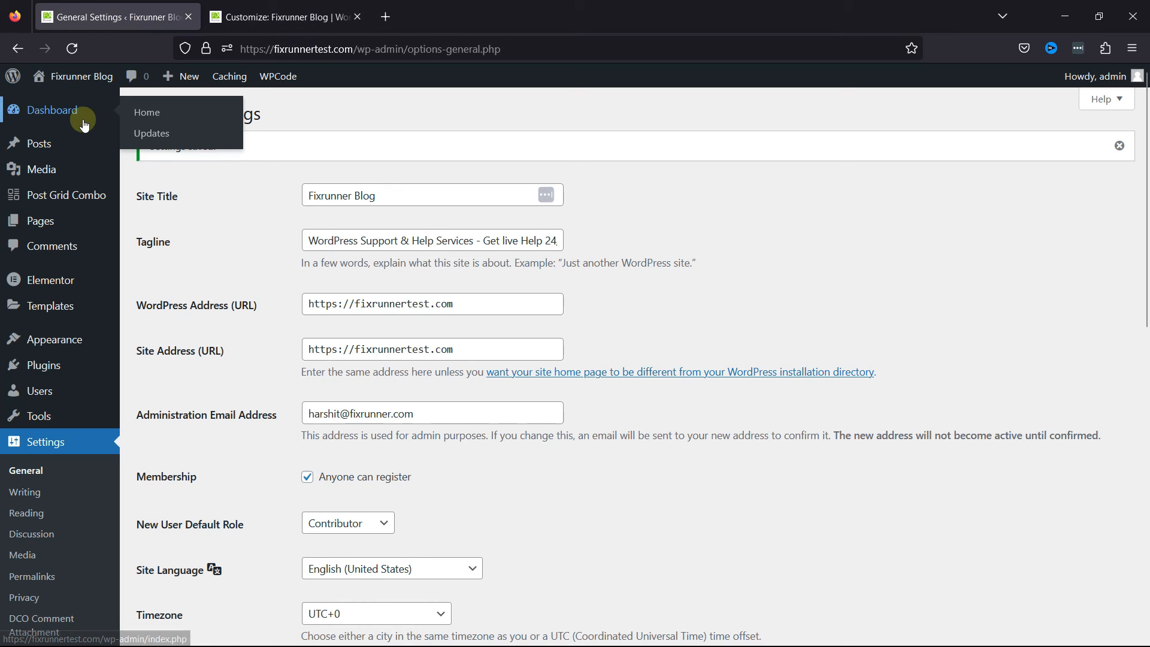
From the Dashboard, create a blank new page via Pages > Add New.
click(146, 113)
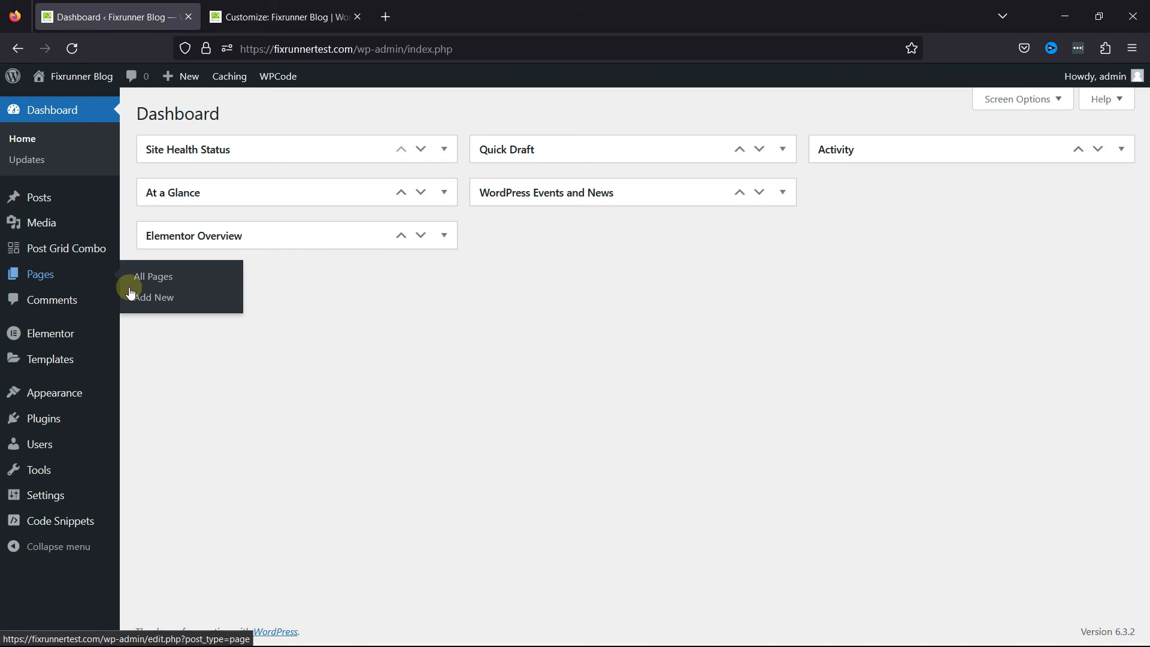
click(153, 297)
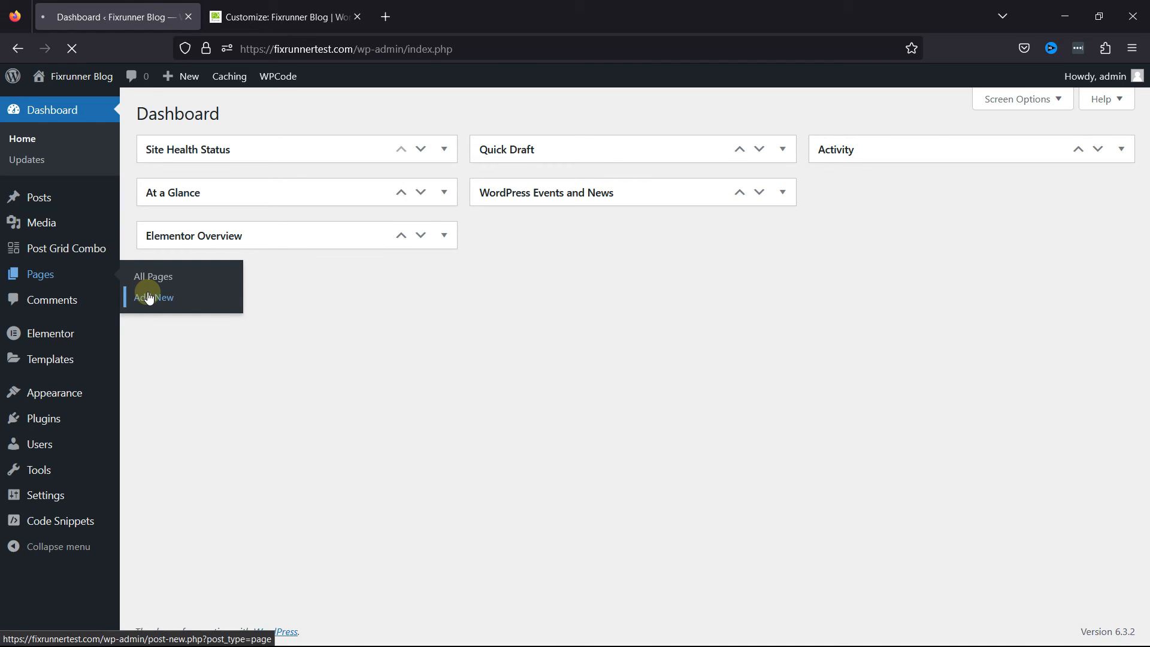
click(153, 297)
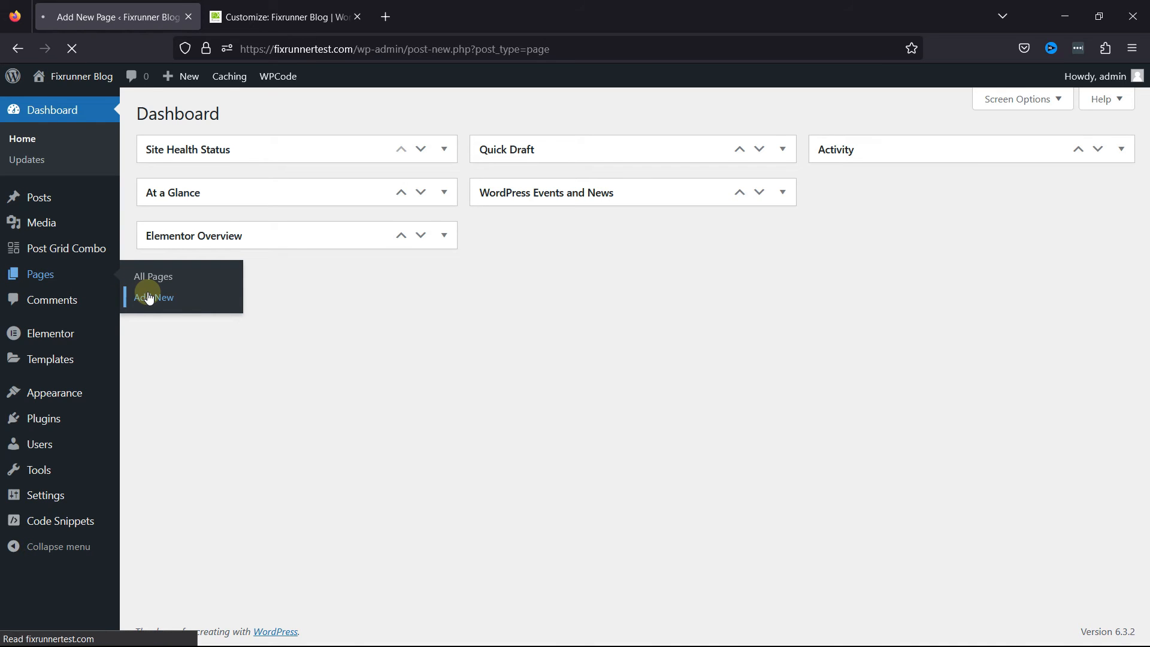
click(154, 297)
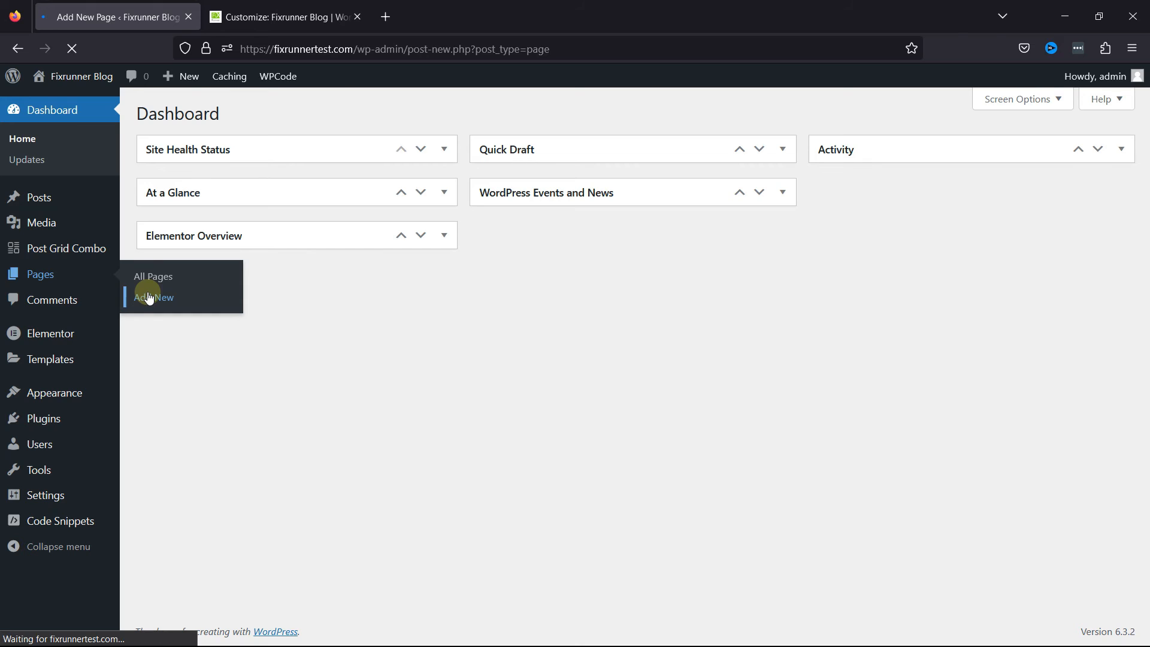
click(154, 297)
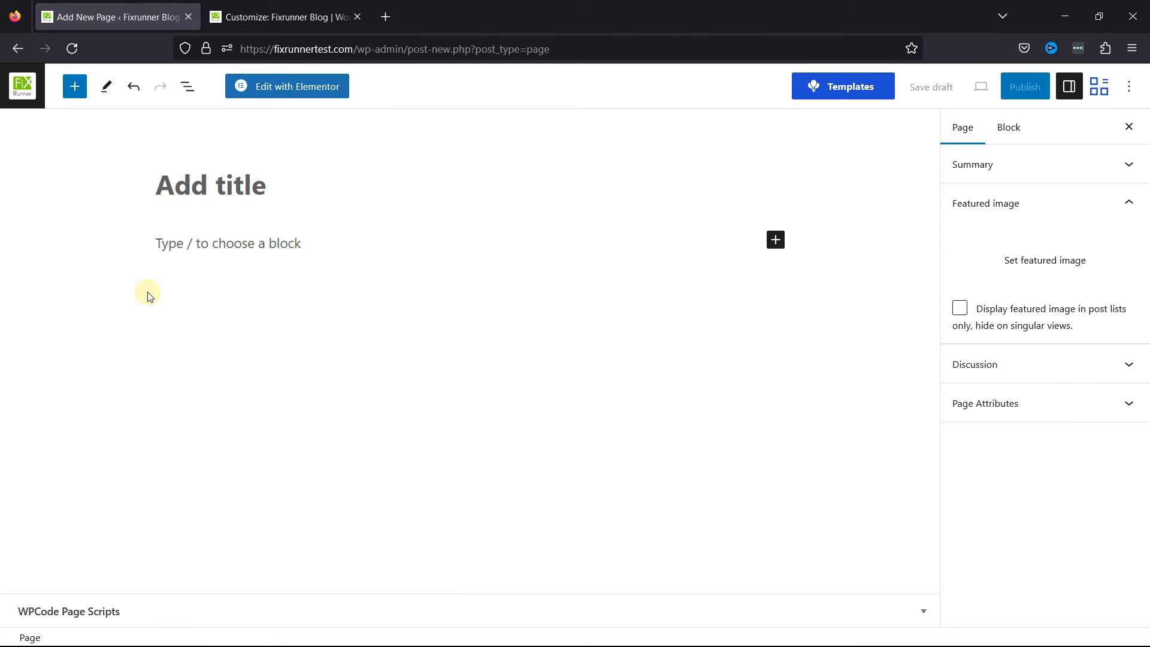
Title the page 'Registration Guidelines!'.
text(Reg)
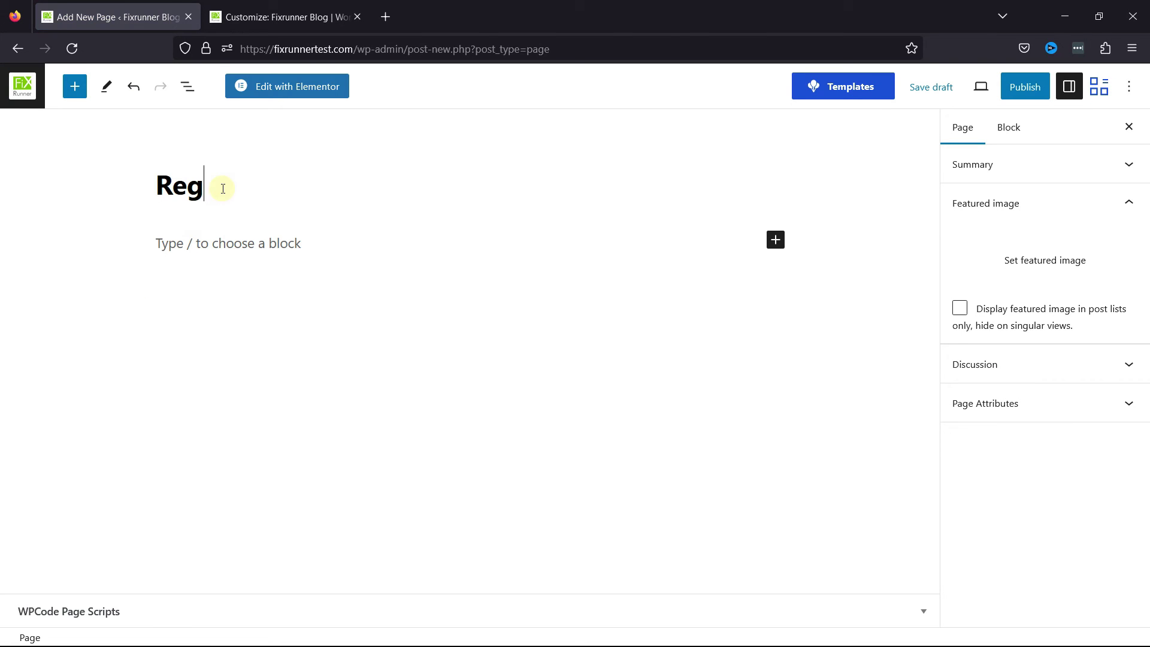
text(is)
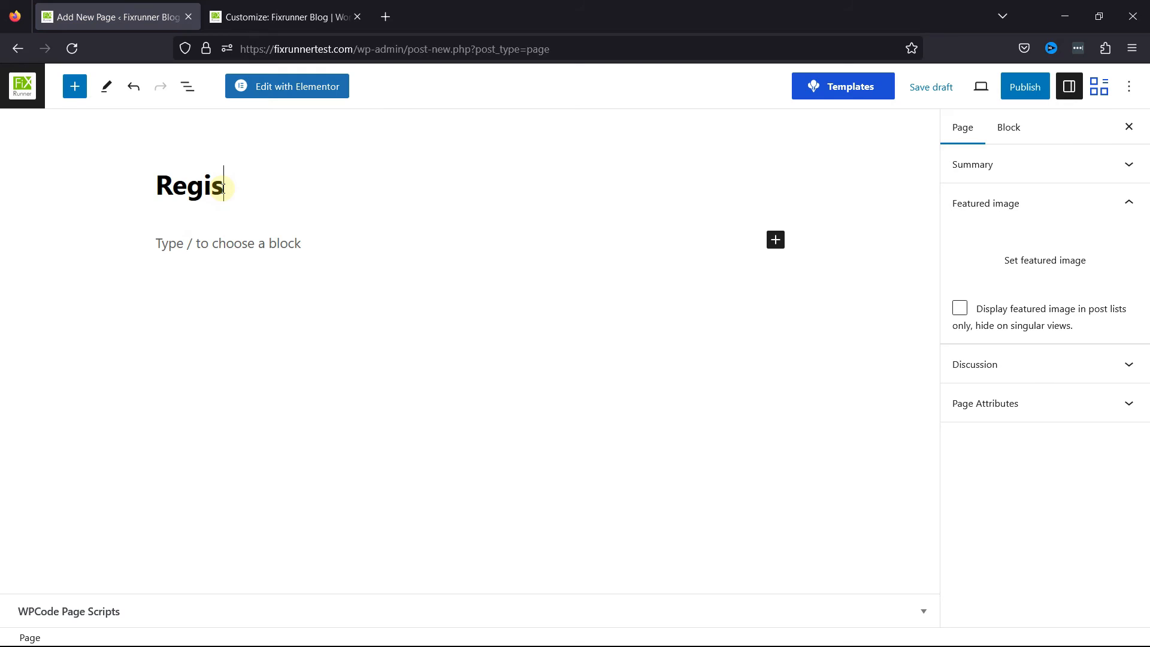
text(tration Guidelines!)
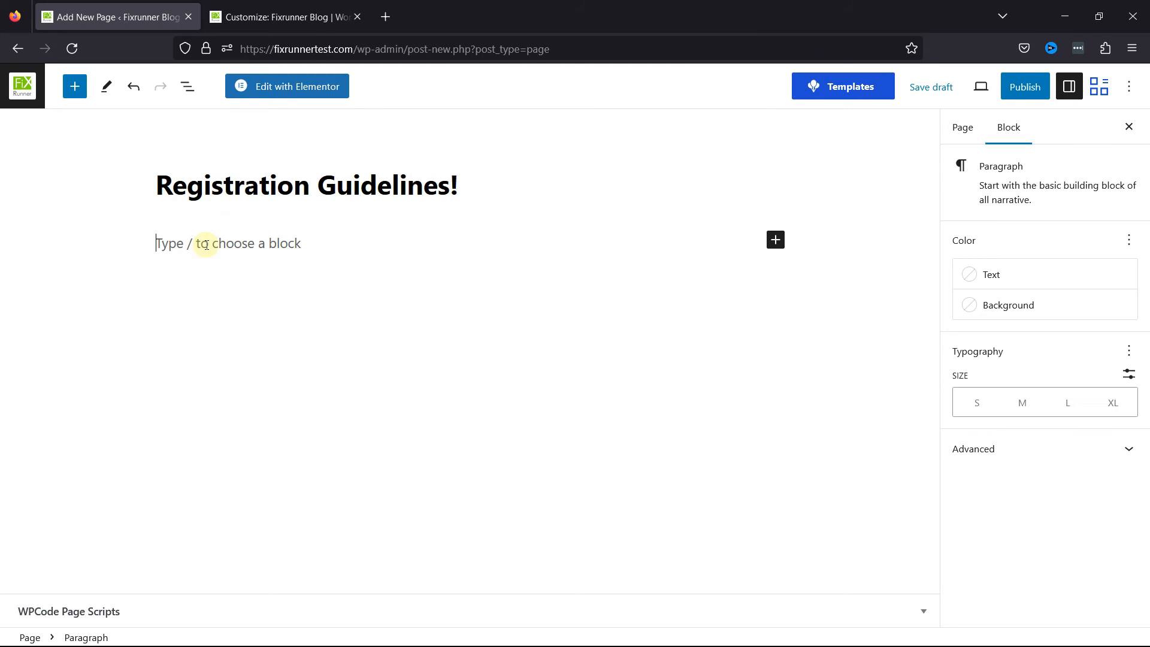
Write the paragraph 'Registration guidelines sample text here' and deselect it.
text(Regi)
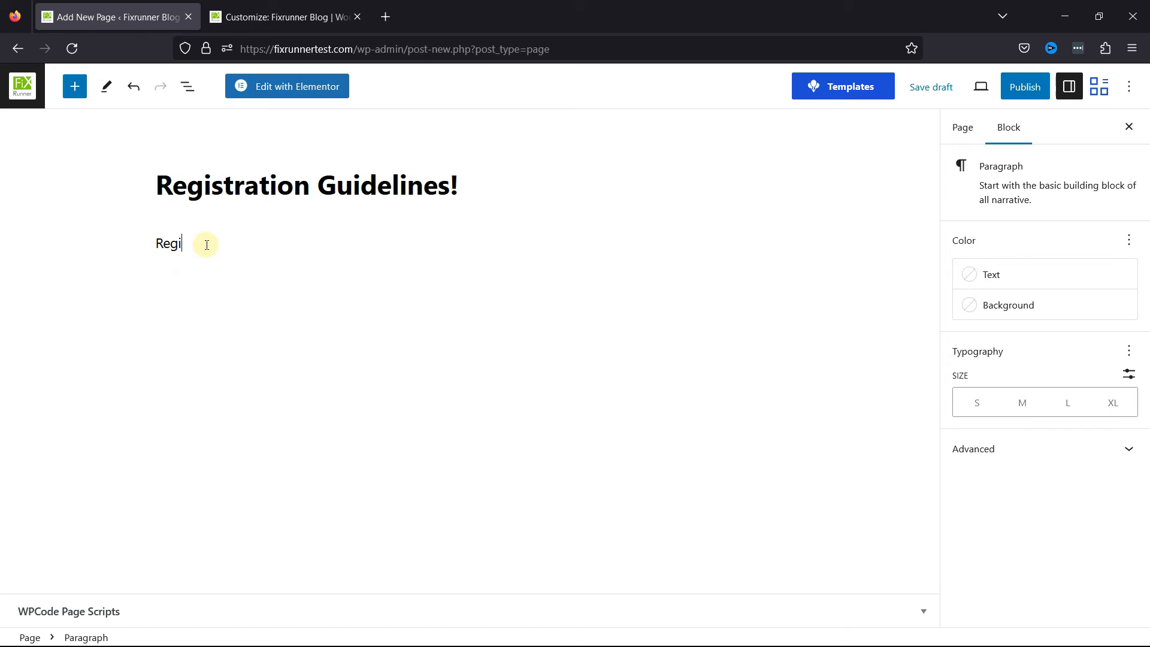
text(stration)
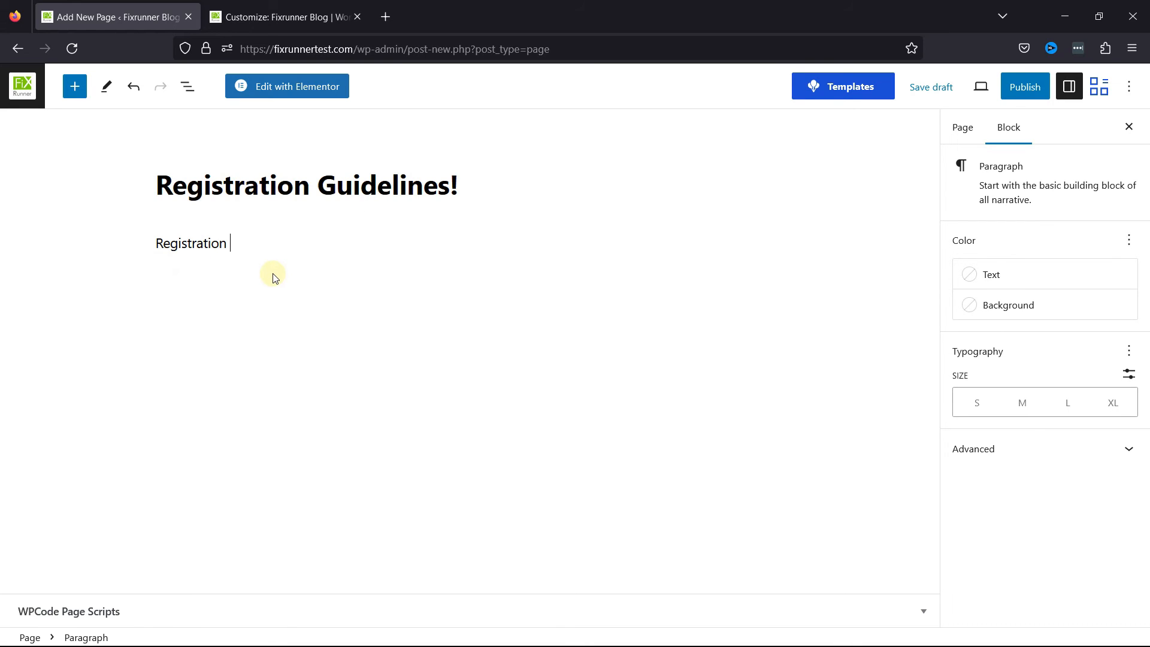
text(guidelines s)
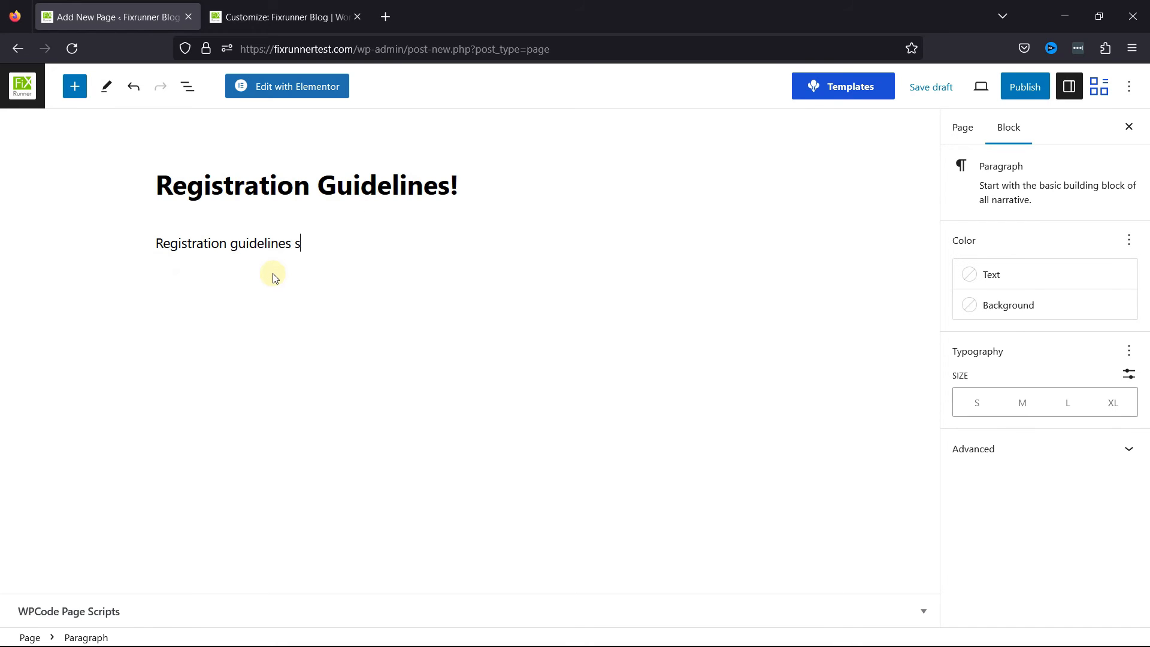
text(ample)
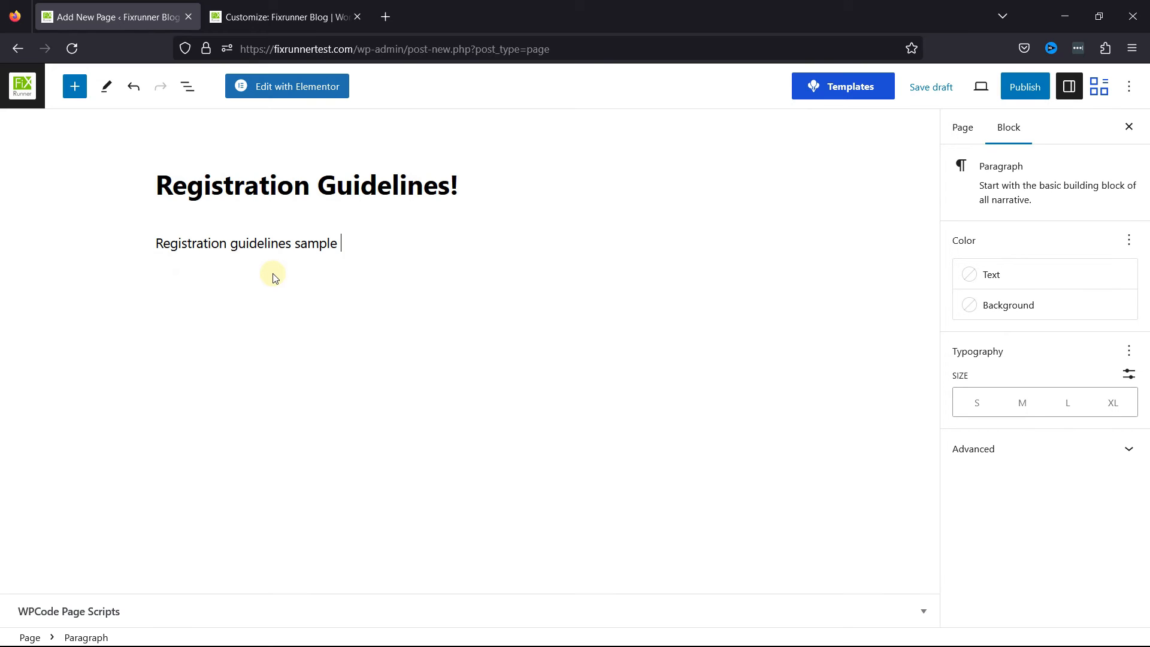
text(text here)
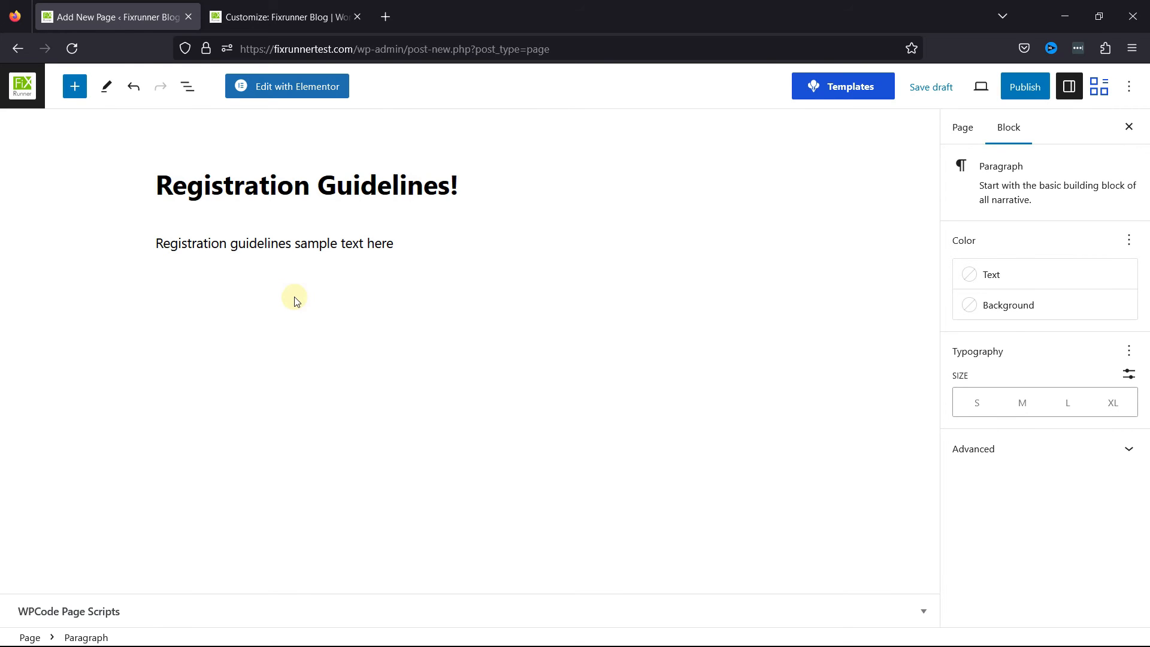
click(962, 127)
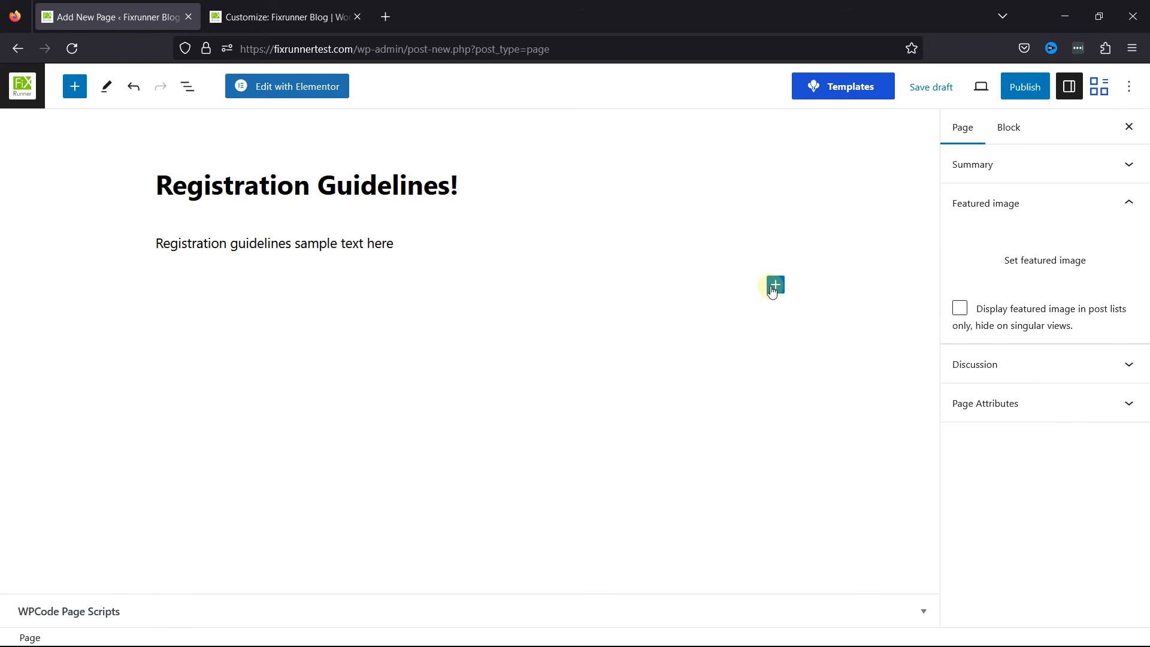
Add a 'Register Now!' button below the paragraph linking to wp-login.php?action=register.
click(775, 285)
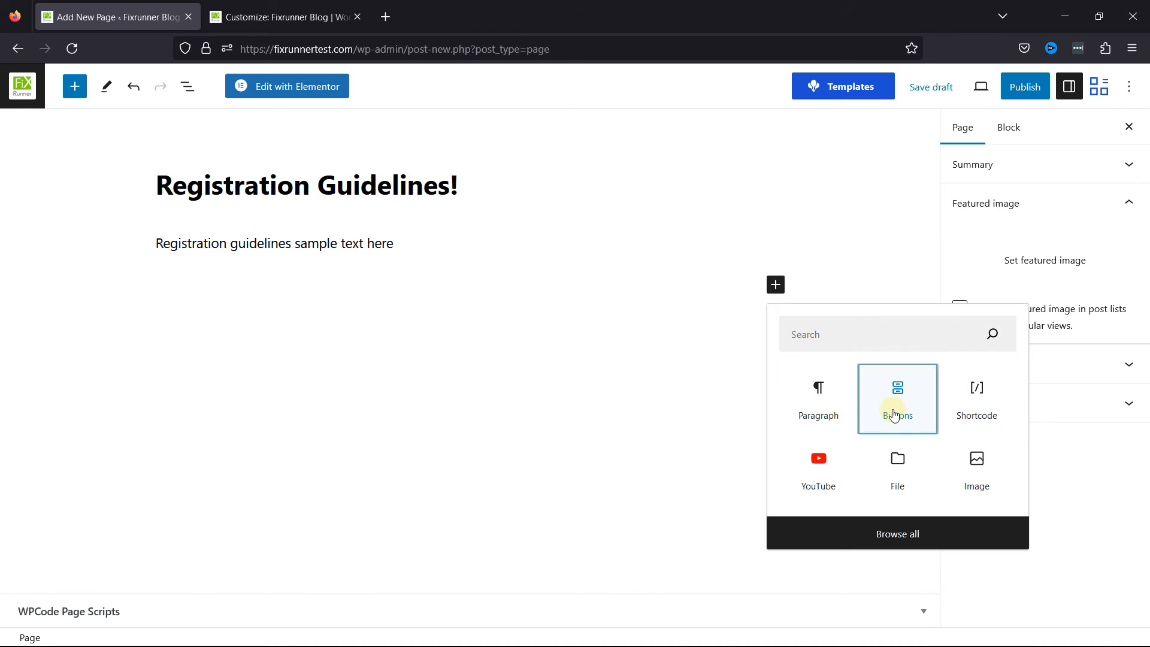
click(896, 397)
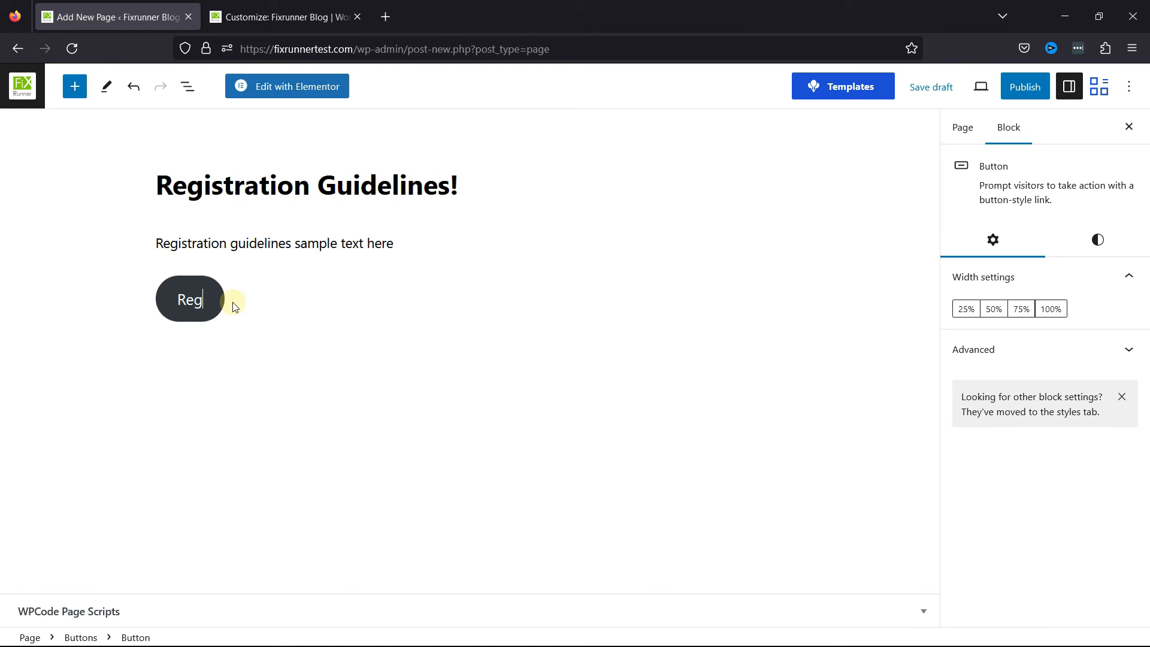
text(ister)
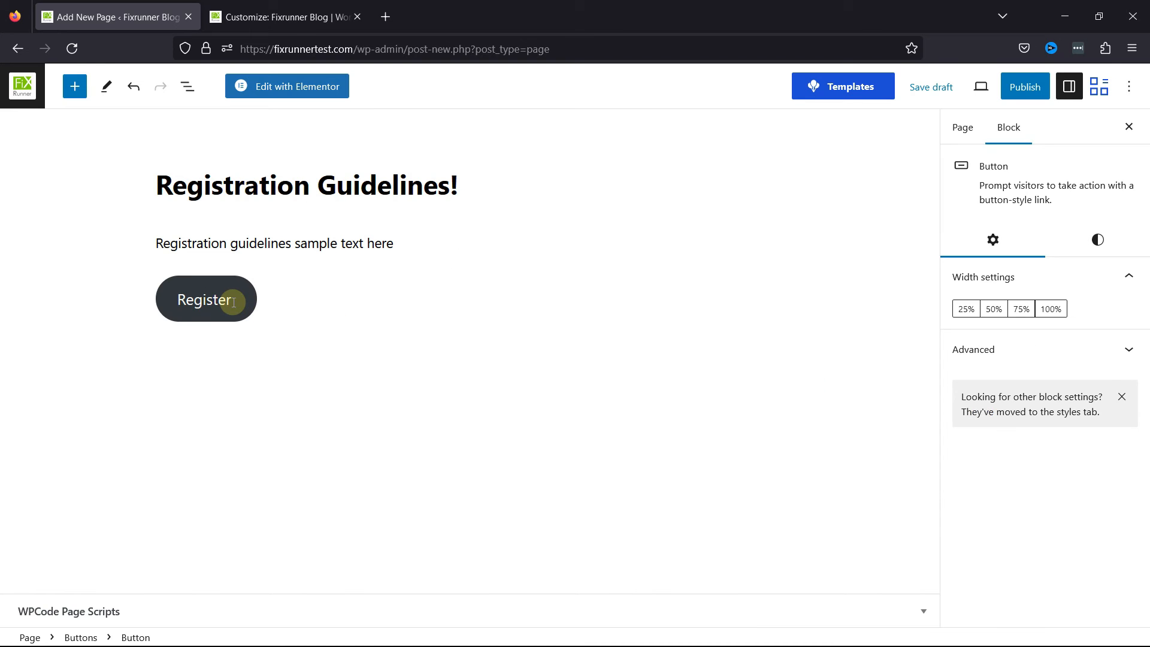
text(Now!)
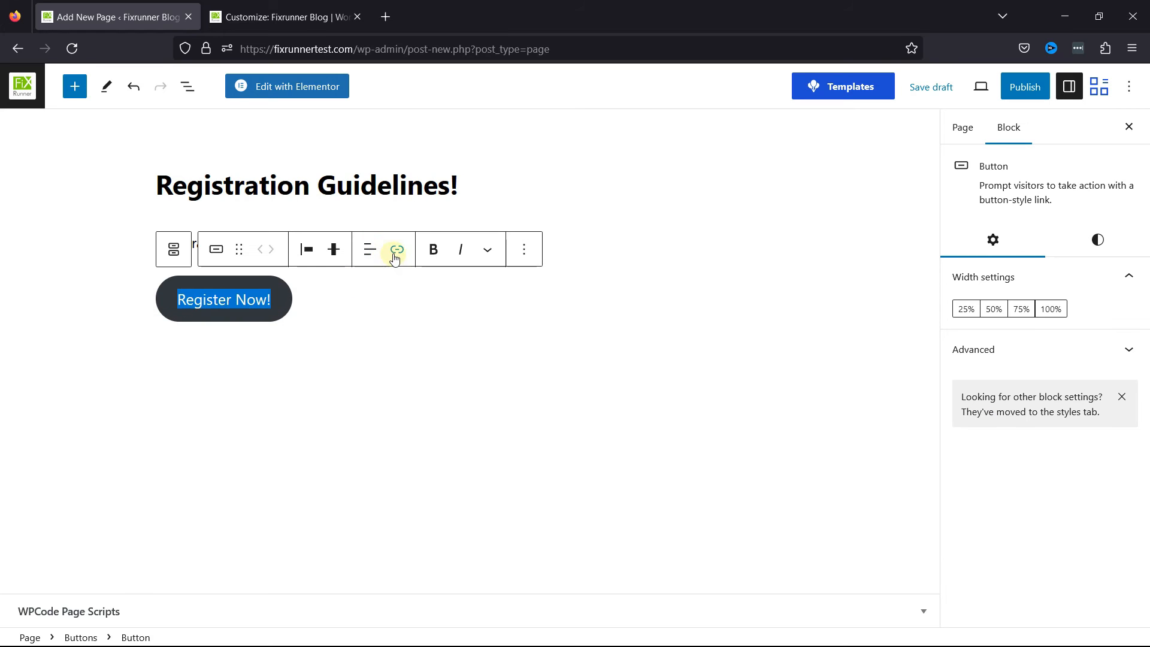
click(394, 249)
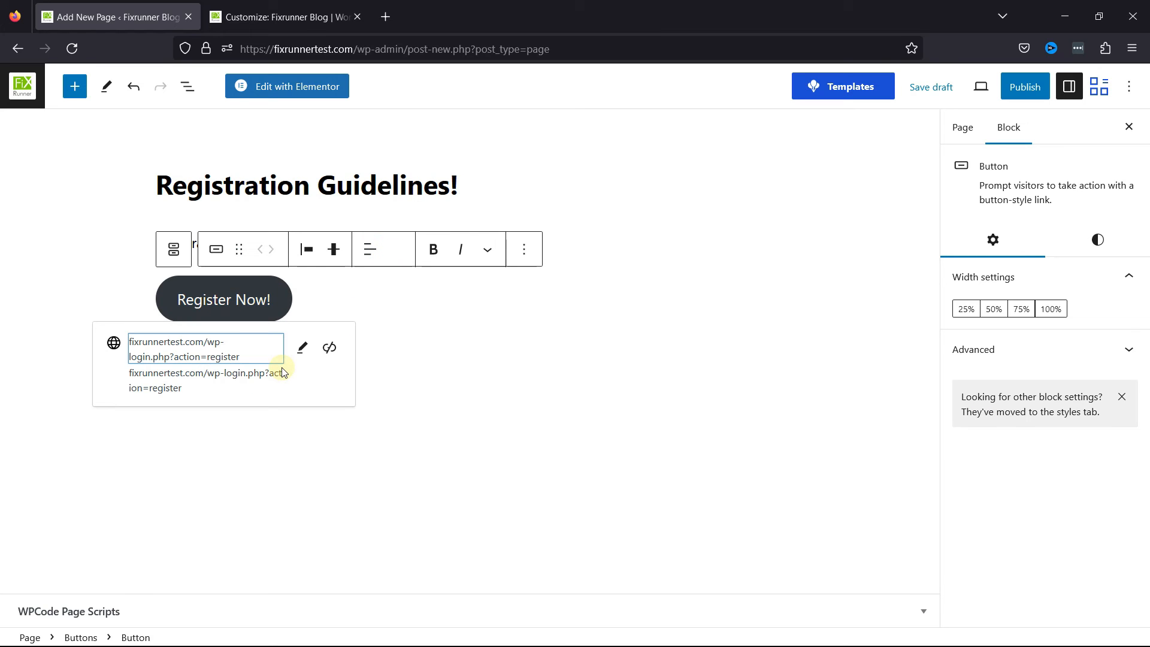
click(421, 406)
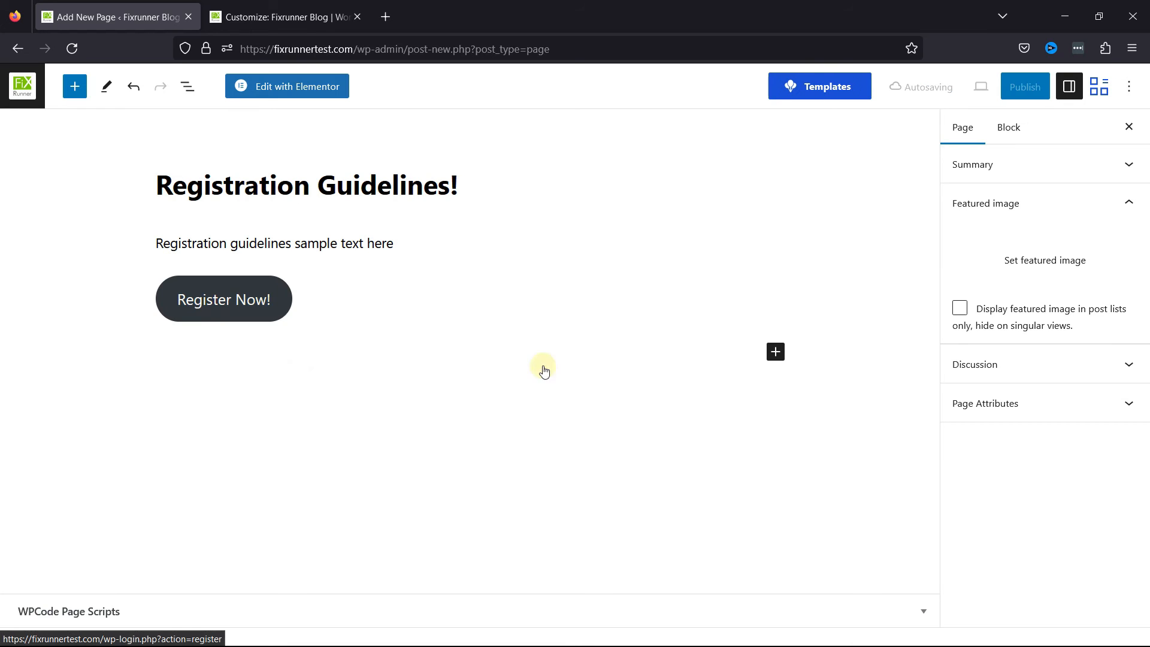
Publish the Registration Guidelines! page and confirm in the pre-publish panel.
click(1023, 86)
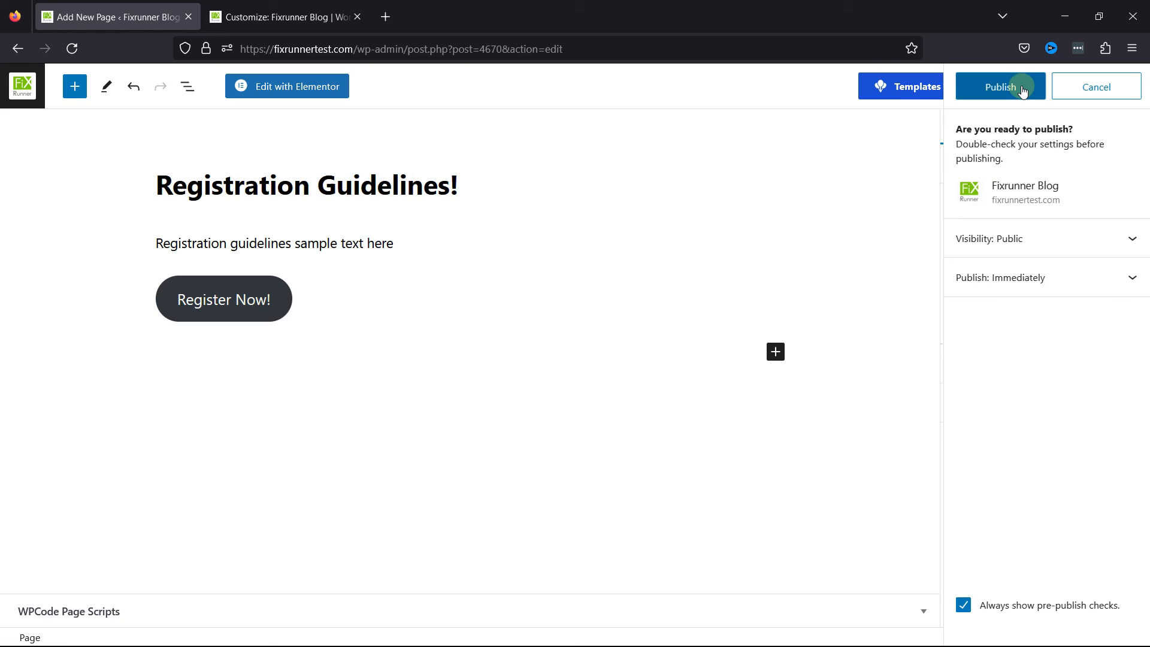
click(998, 86)
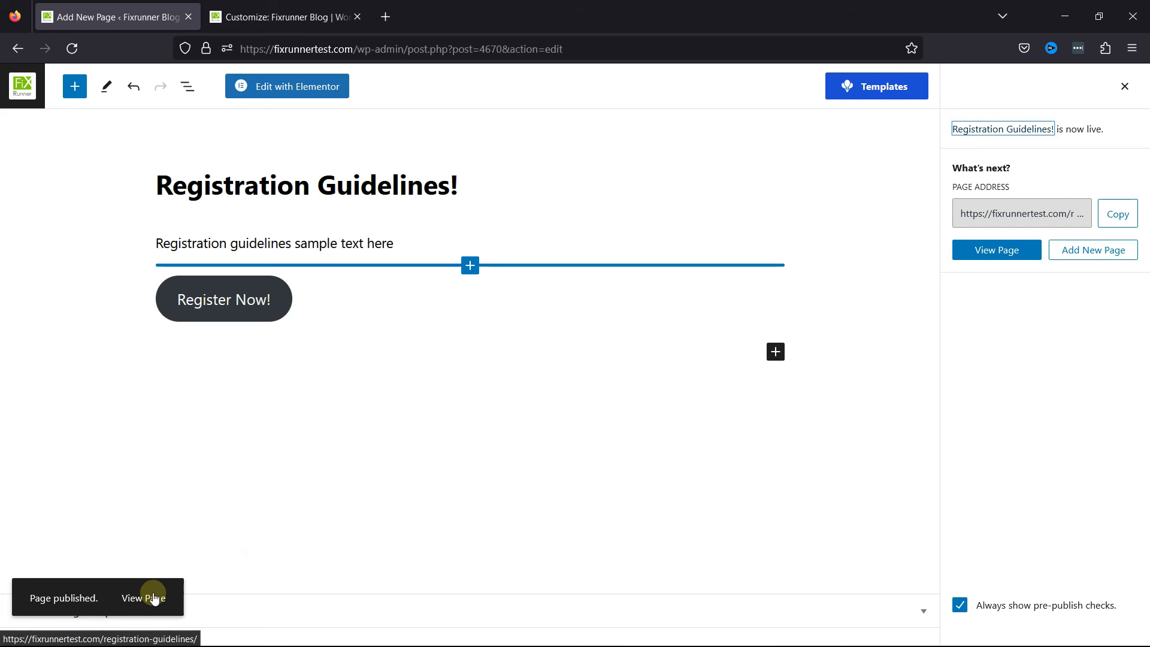
mouse_move(939, 263)
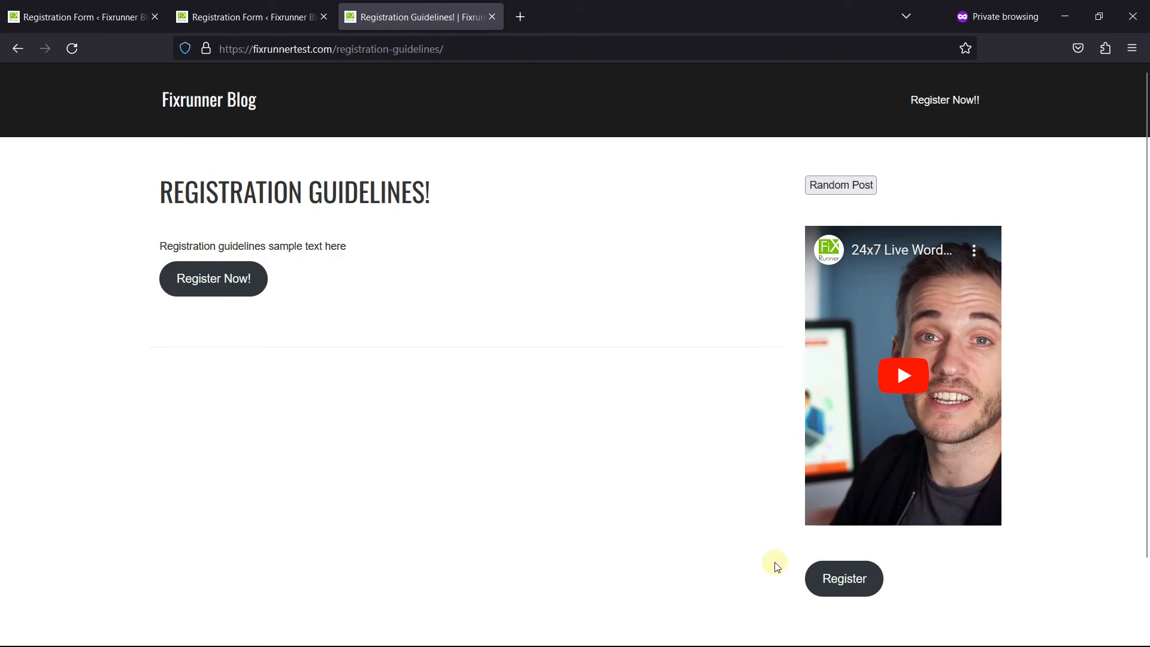
mouse_move(252, 296)
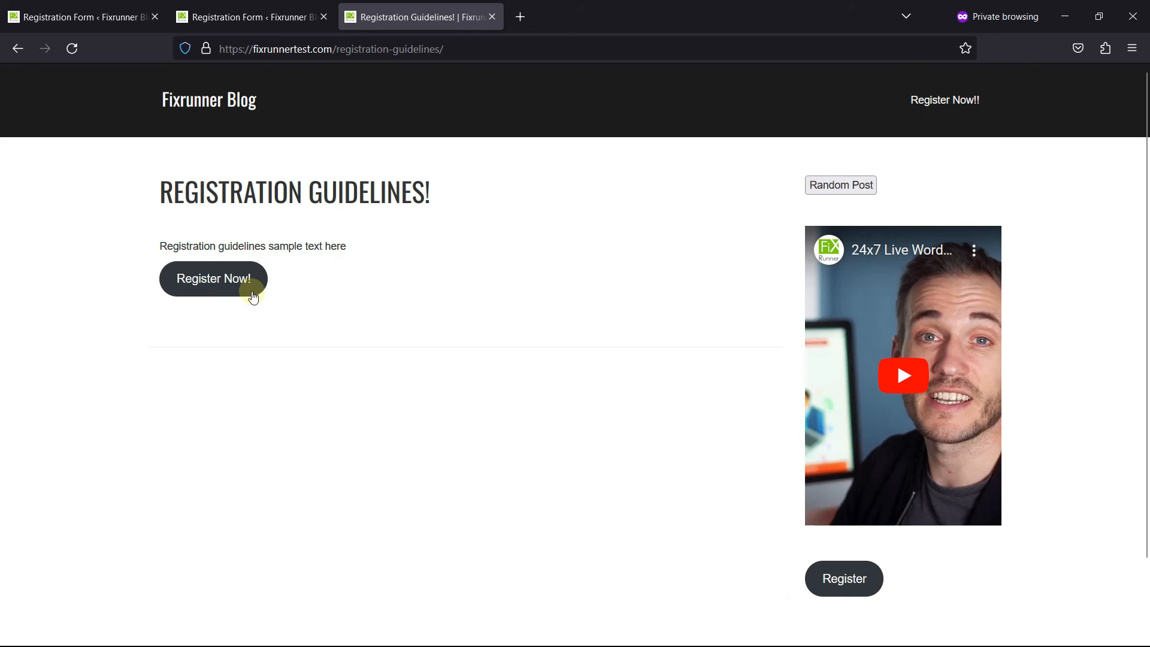
mouse_move(375, 387)
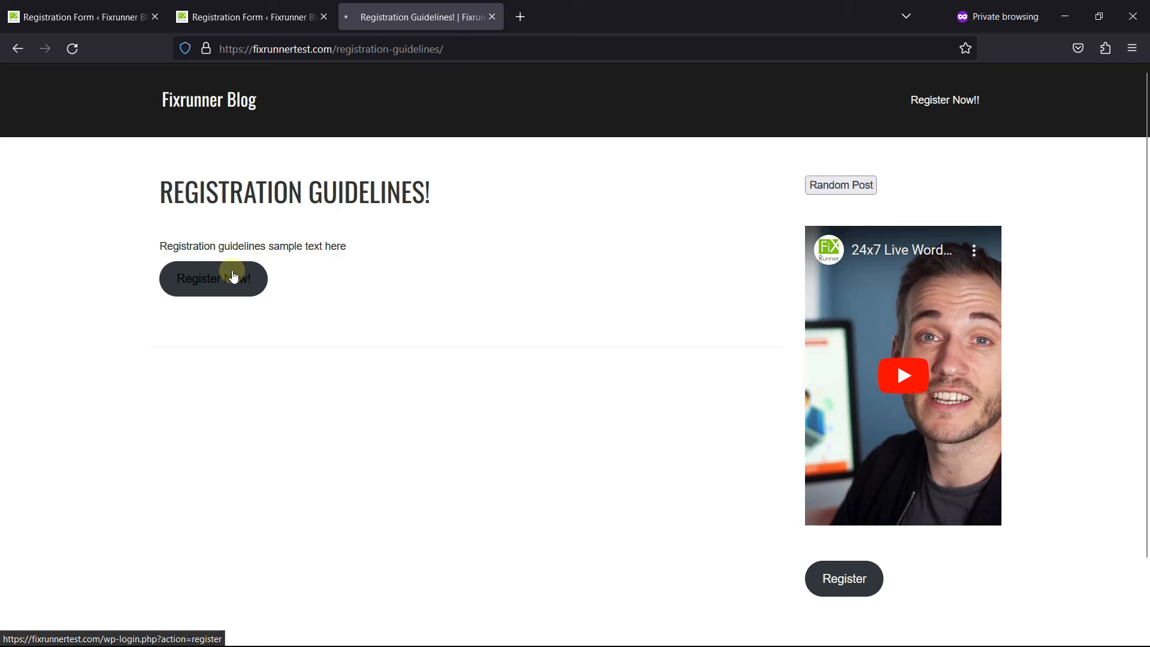
Follow the live page's Register Now! button to reach the Register For This Site form.
click(213, 279)
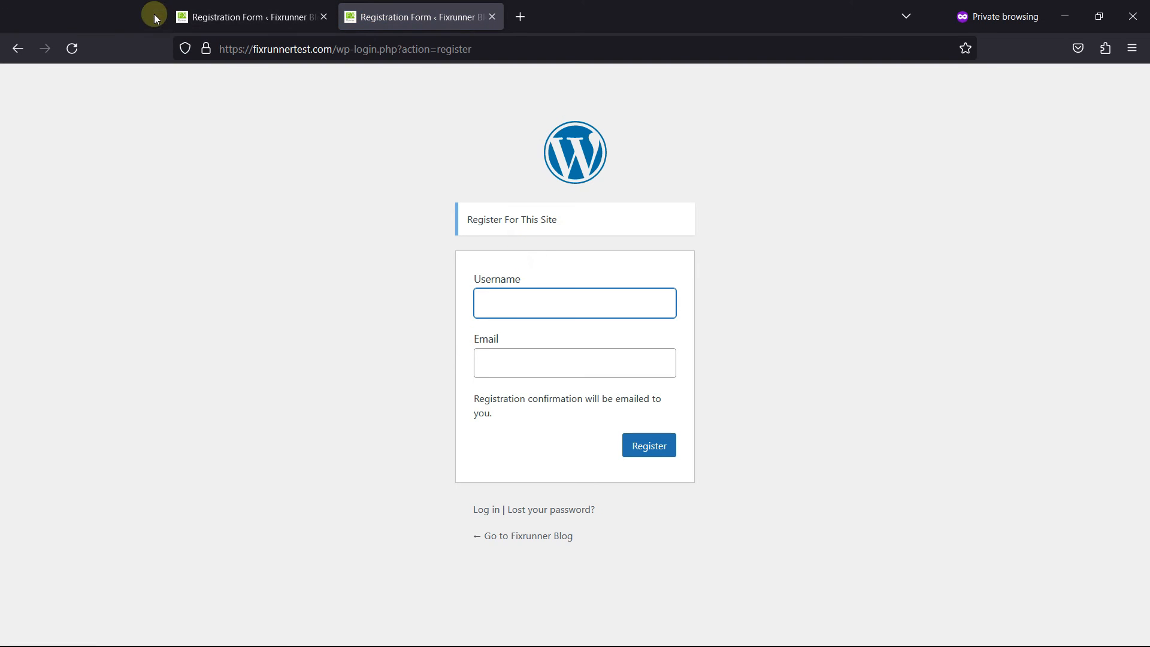
click(647, 445)
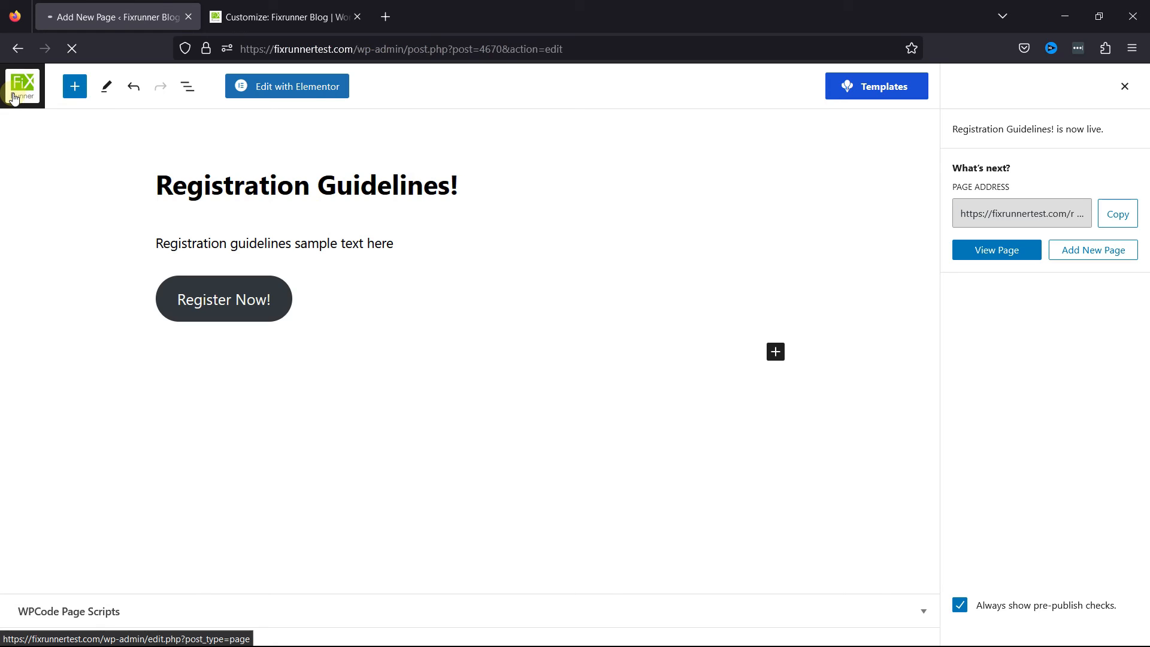
Exit the page editor via the WordPress logo back to the dashboard.
click(21, 86)
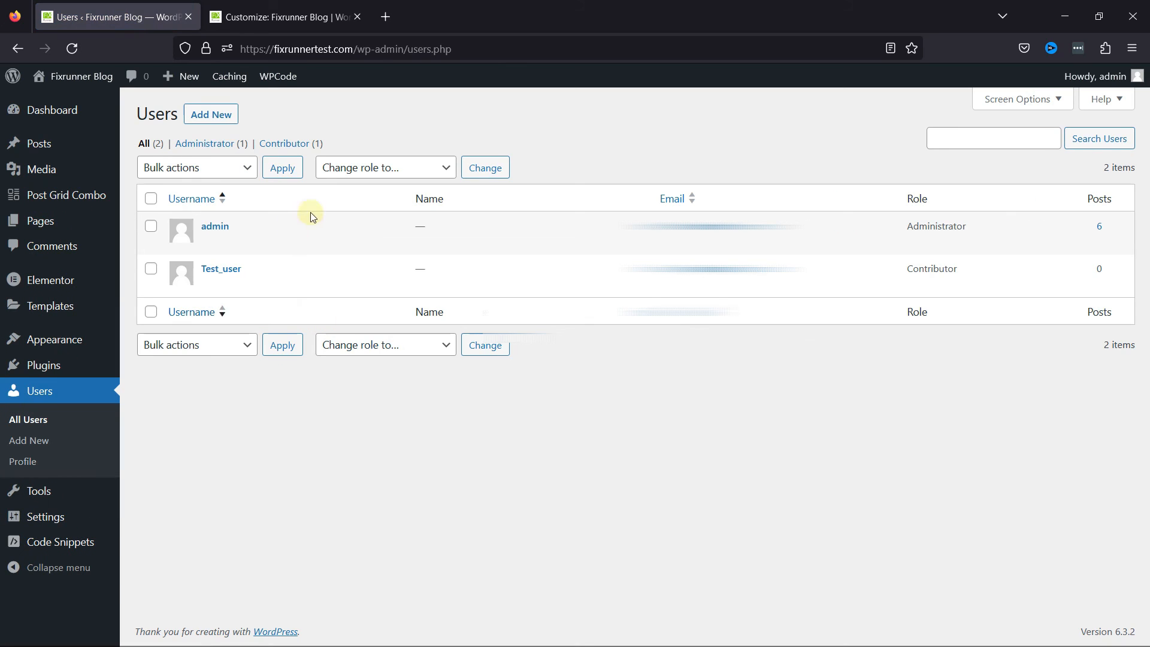
mouse_move(622, 470)
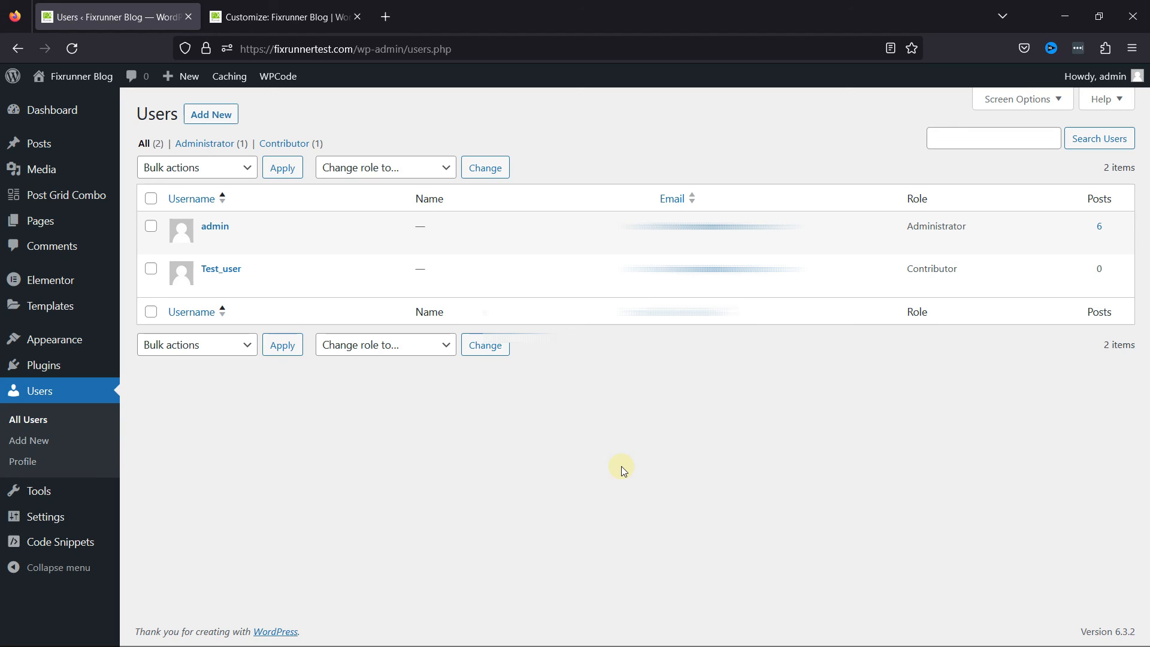
mouse_move(348, 345)
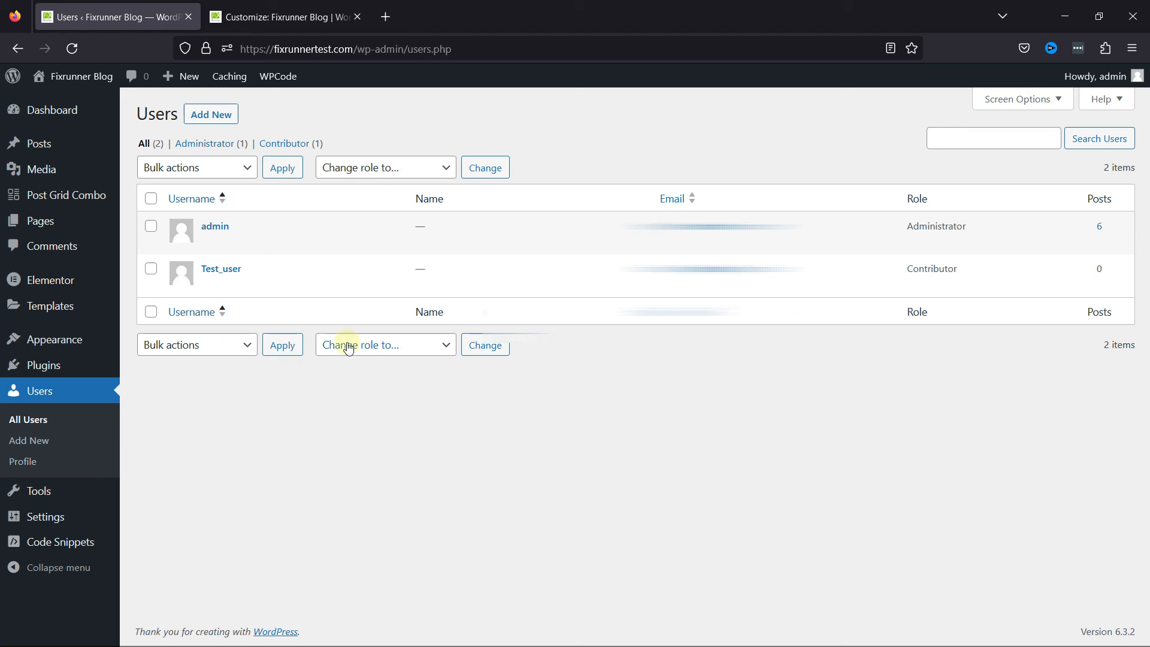
mouse_move(619, 445)
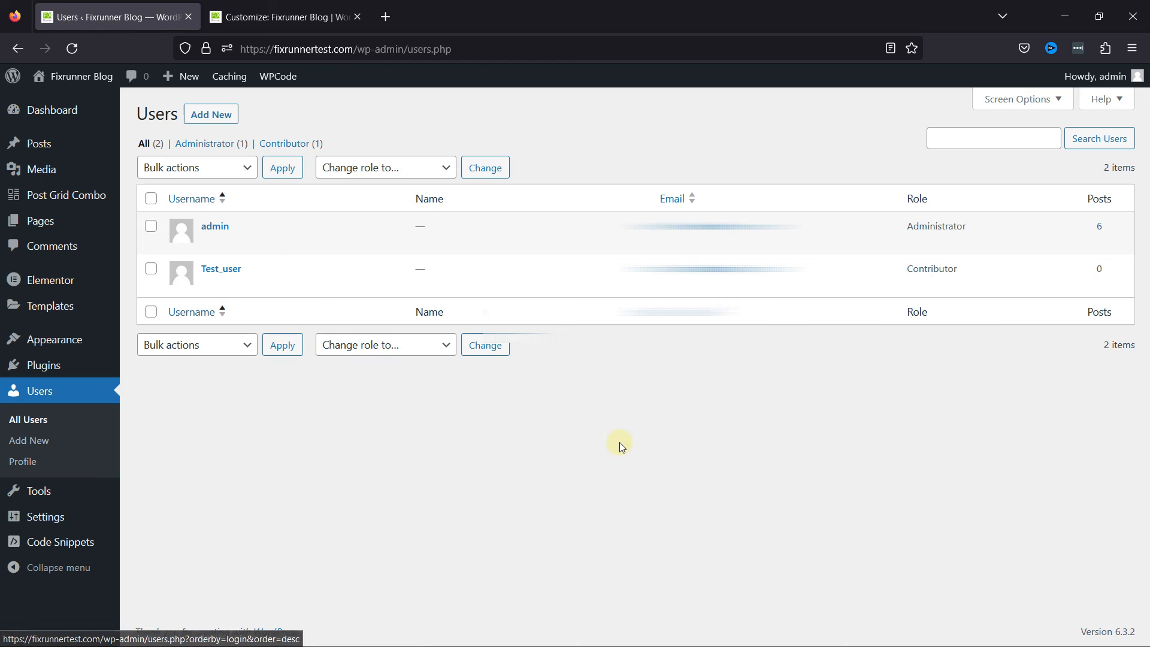
mouse_move(811, 484)
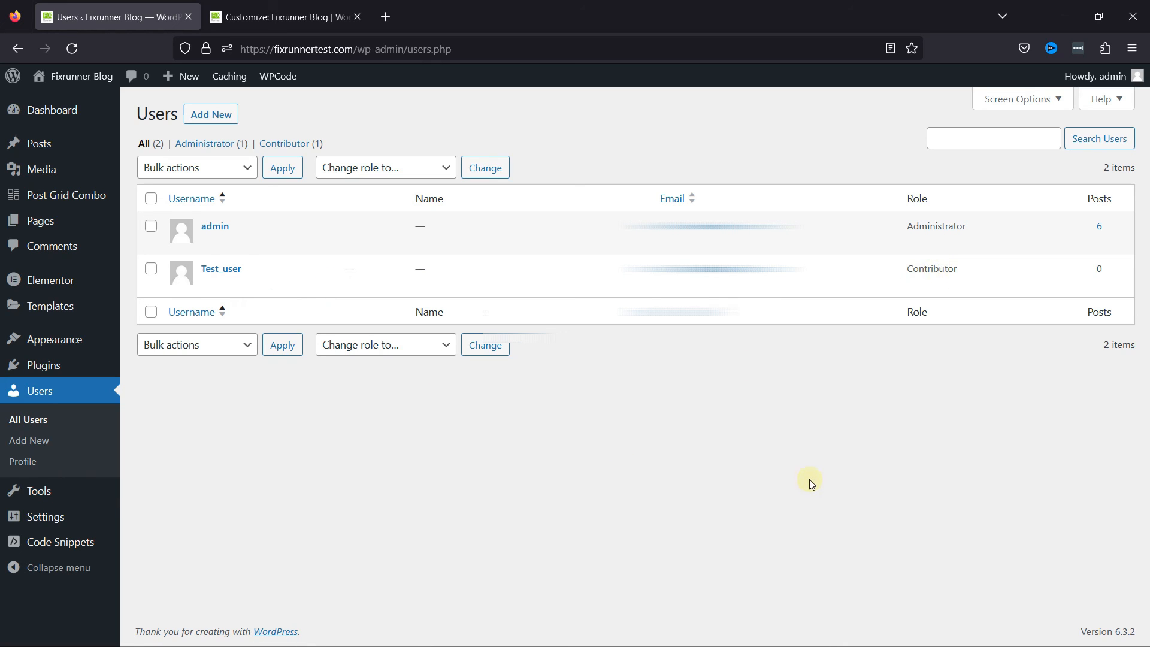
mouse_move(779, 482)
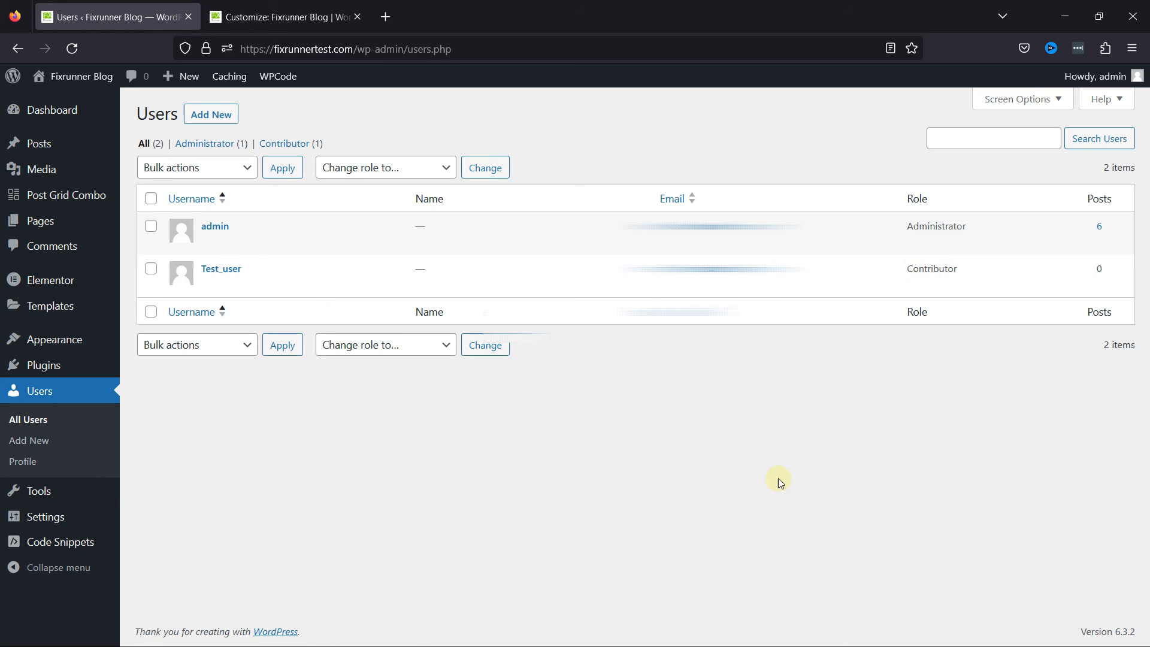
mouse_move(701, 515)
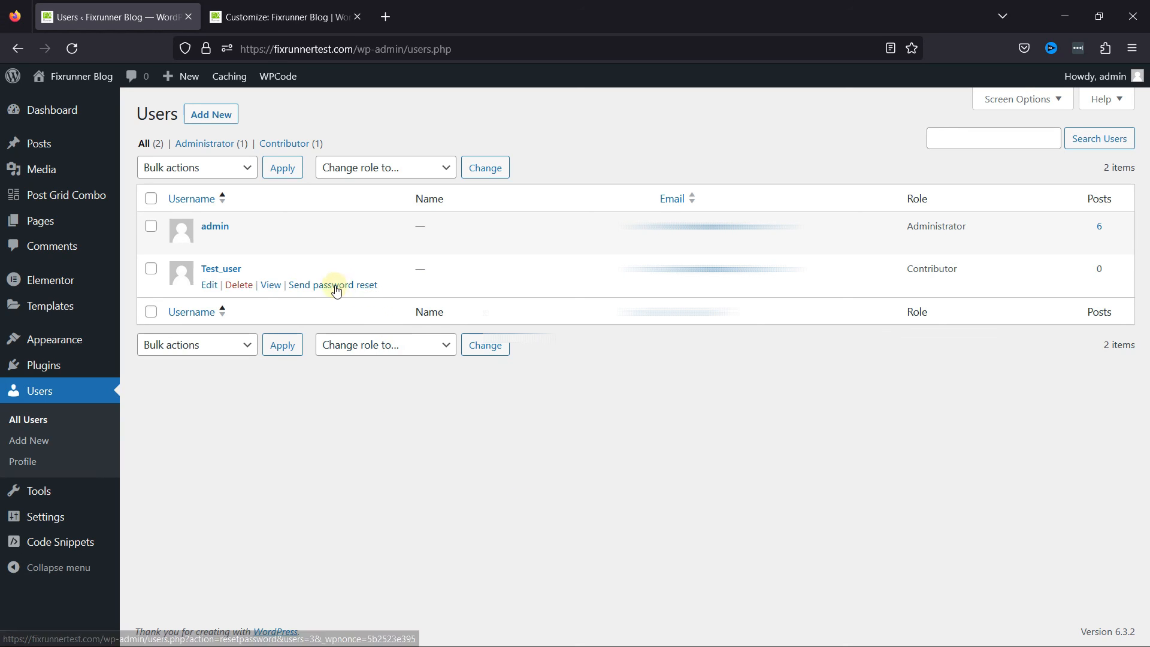
mouse_move(297, 466)
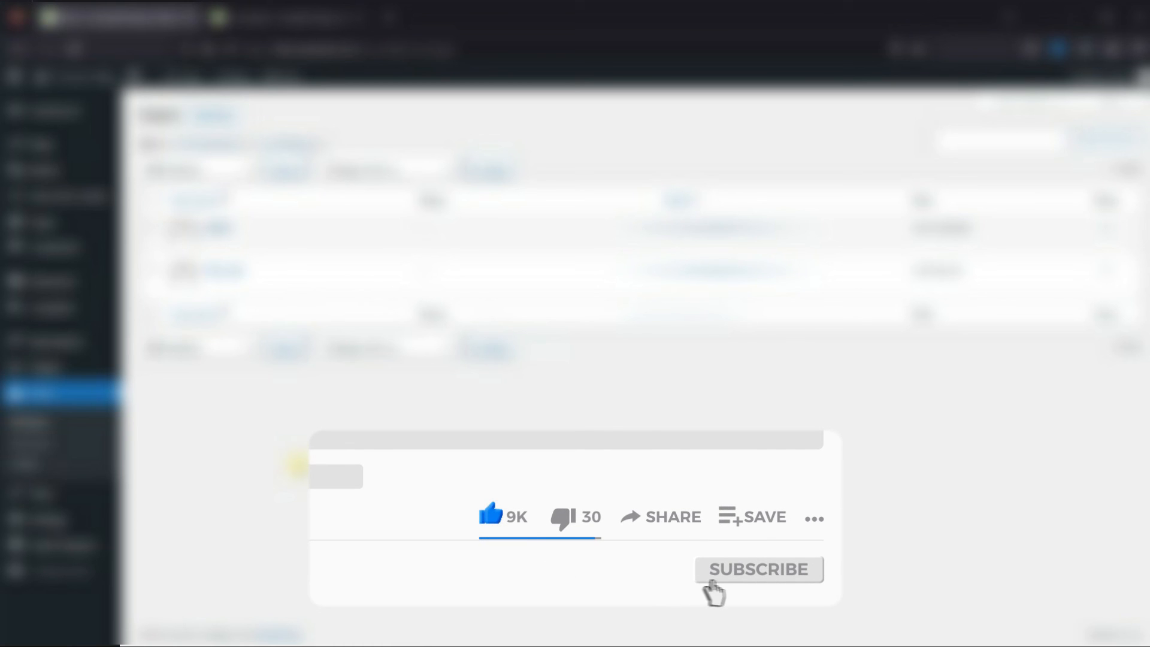
click(757, 569)
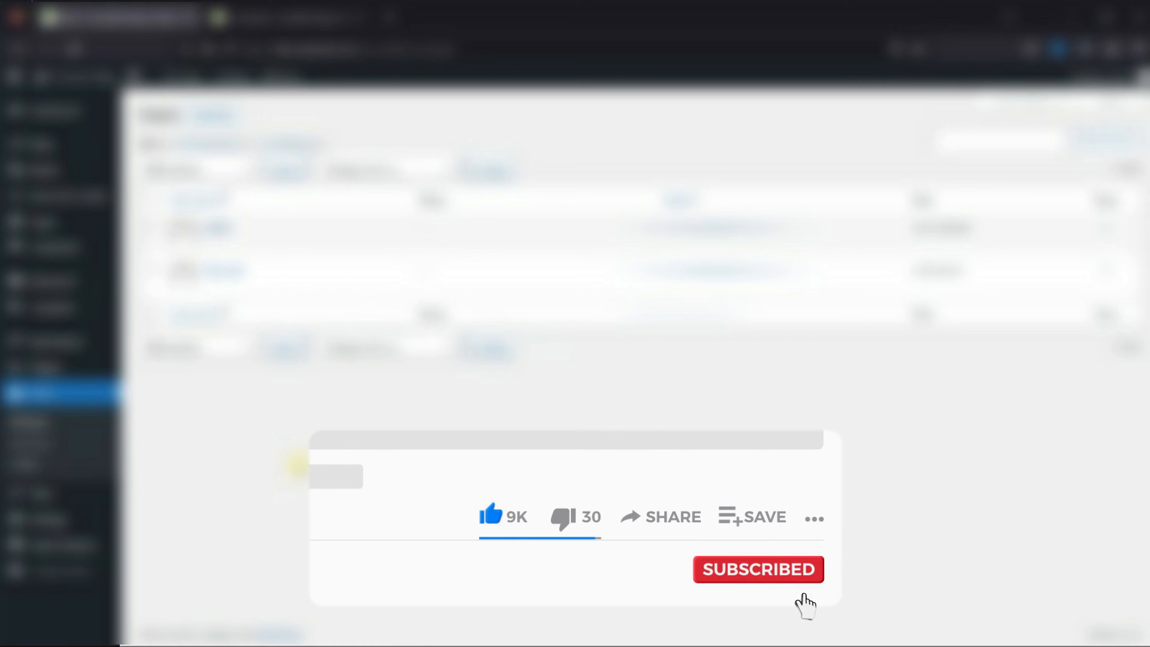